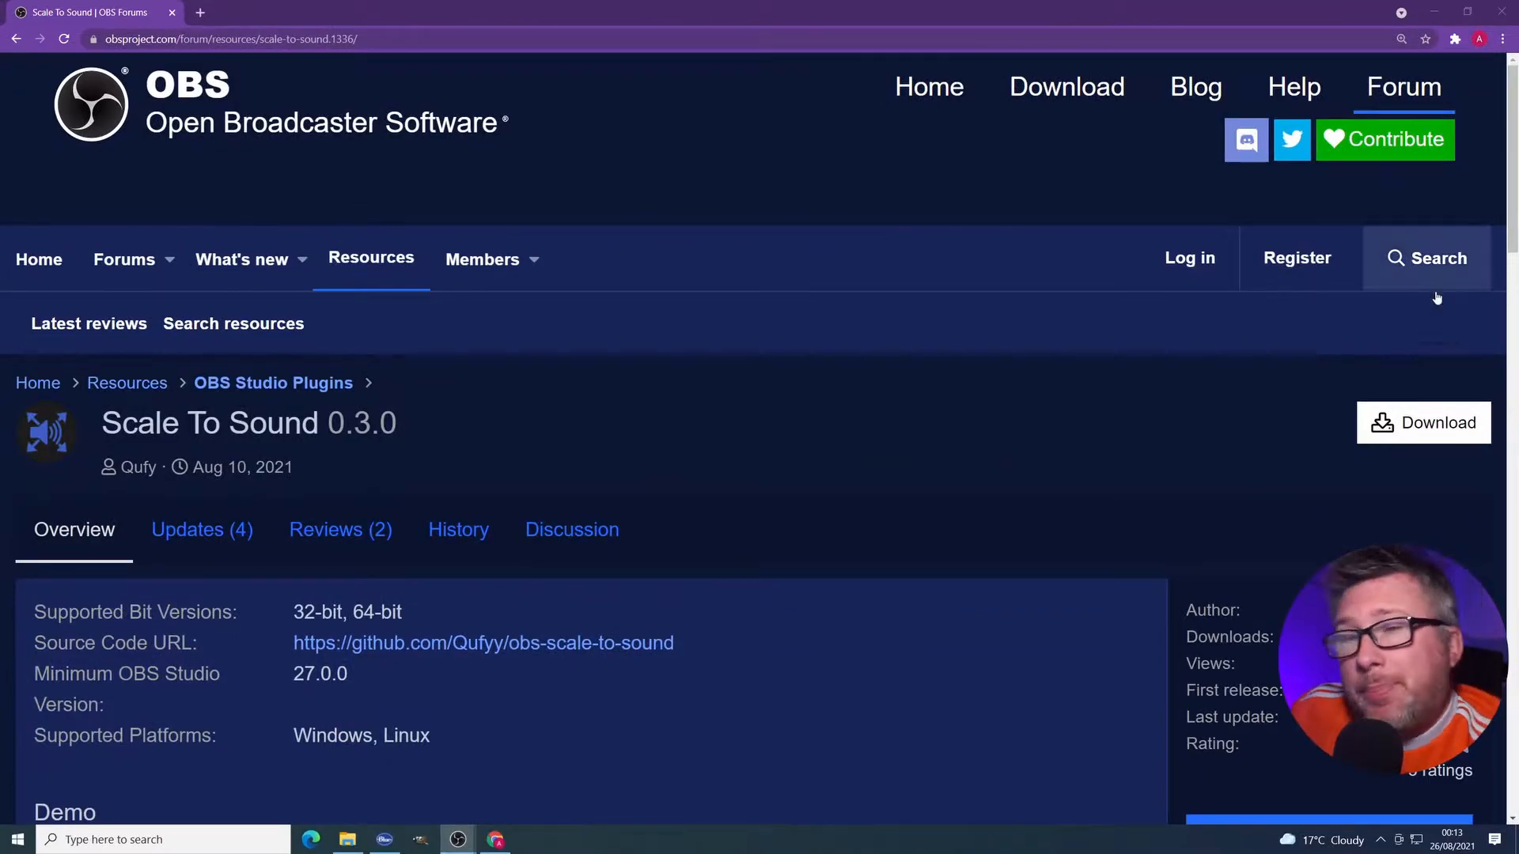
mouse_move(890, 534)
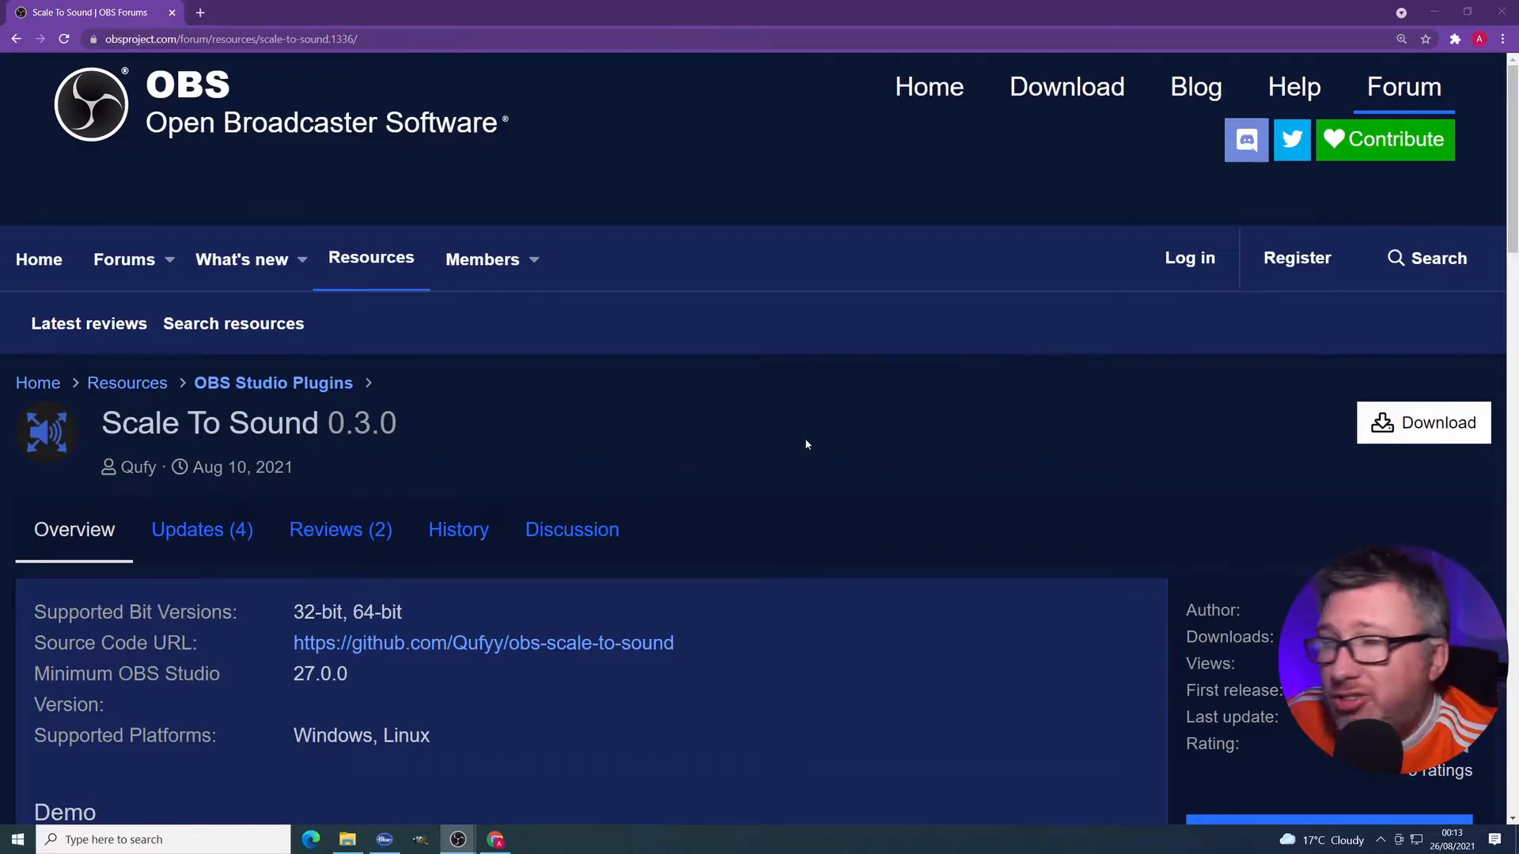
Step: Download the Scale To Sound 0.3.0 Windows zip from OBS Forums and open it
scroll(down, 3)
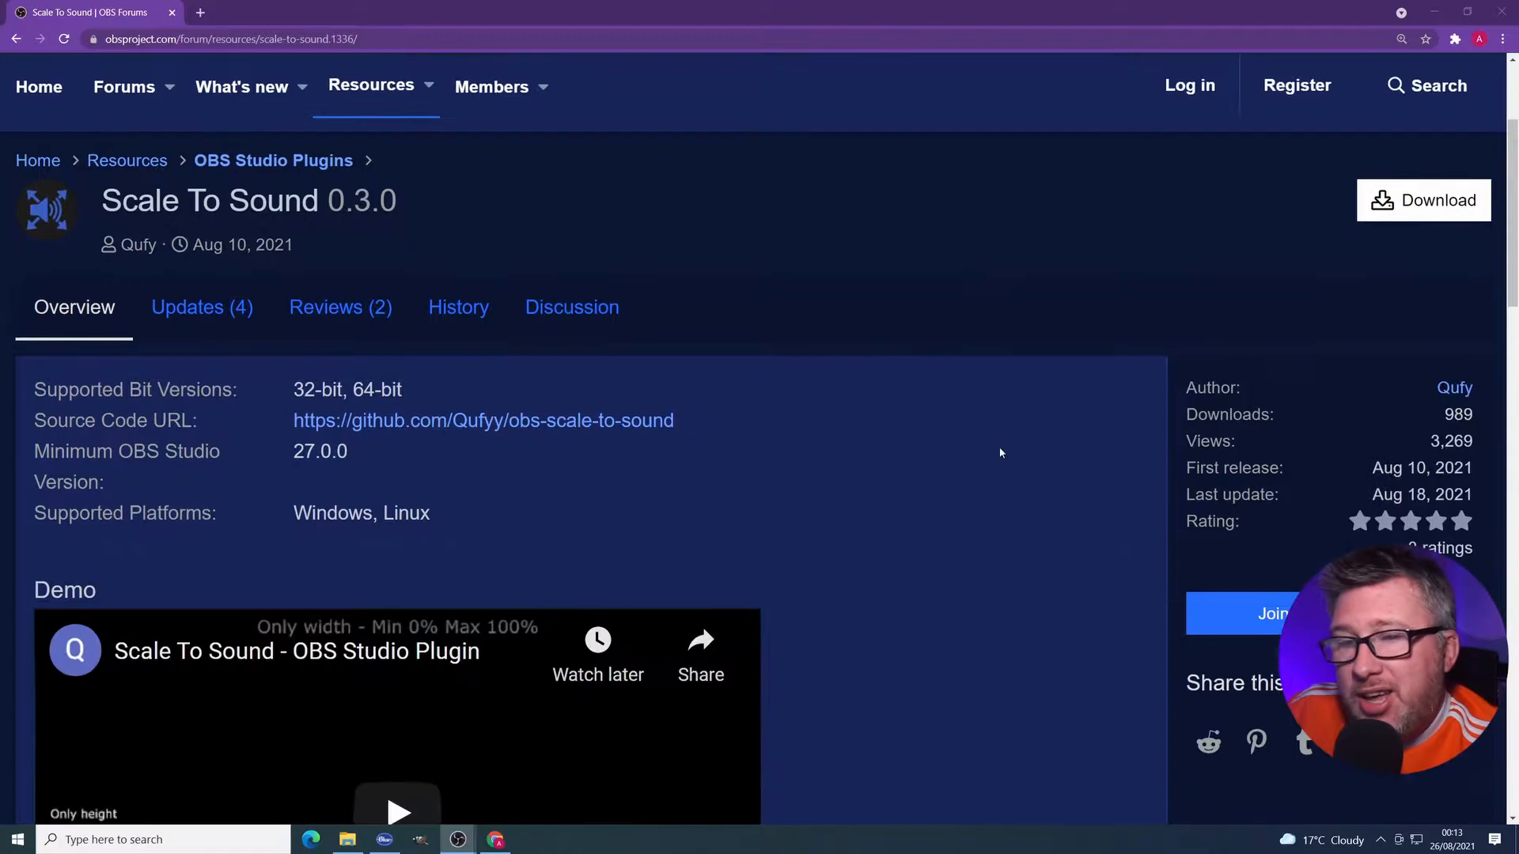
scroll(down, 3)
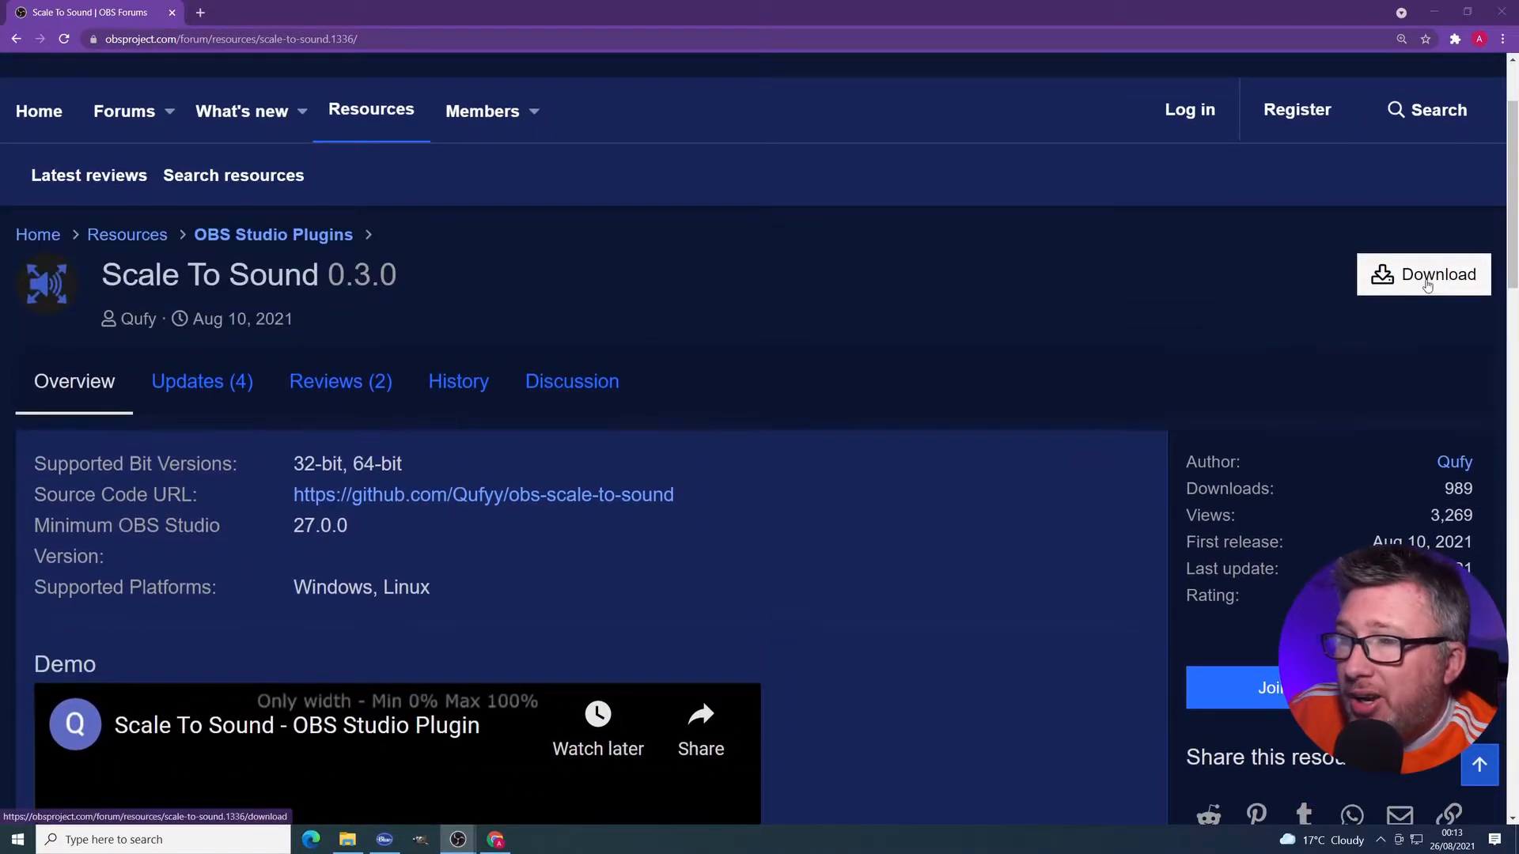
click(1423, 275)
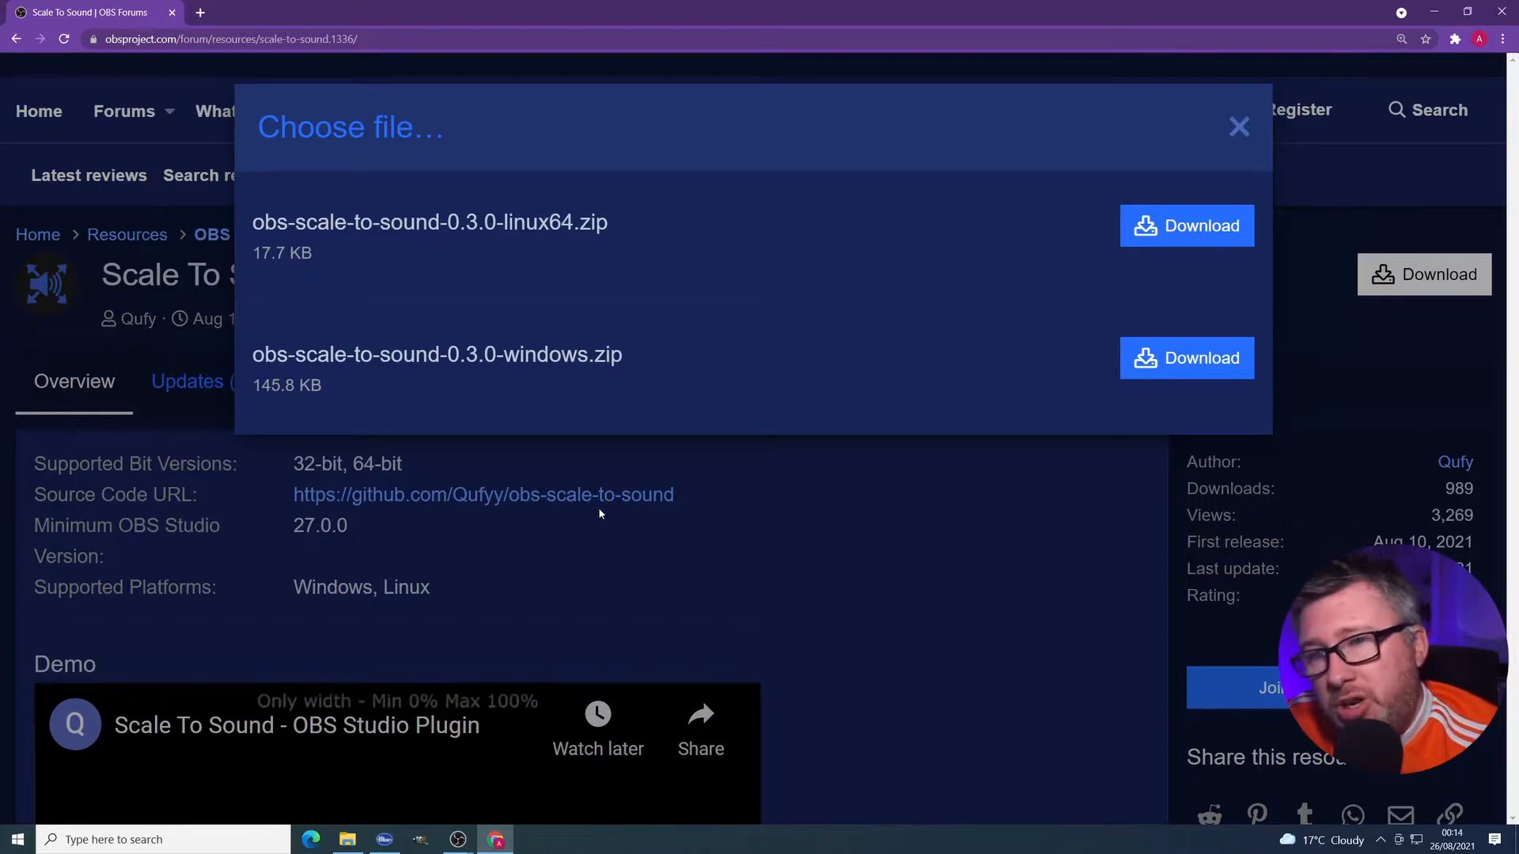
mouse_move(659, 508)
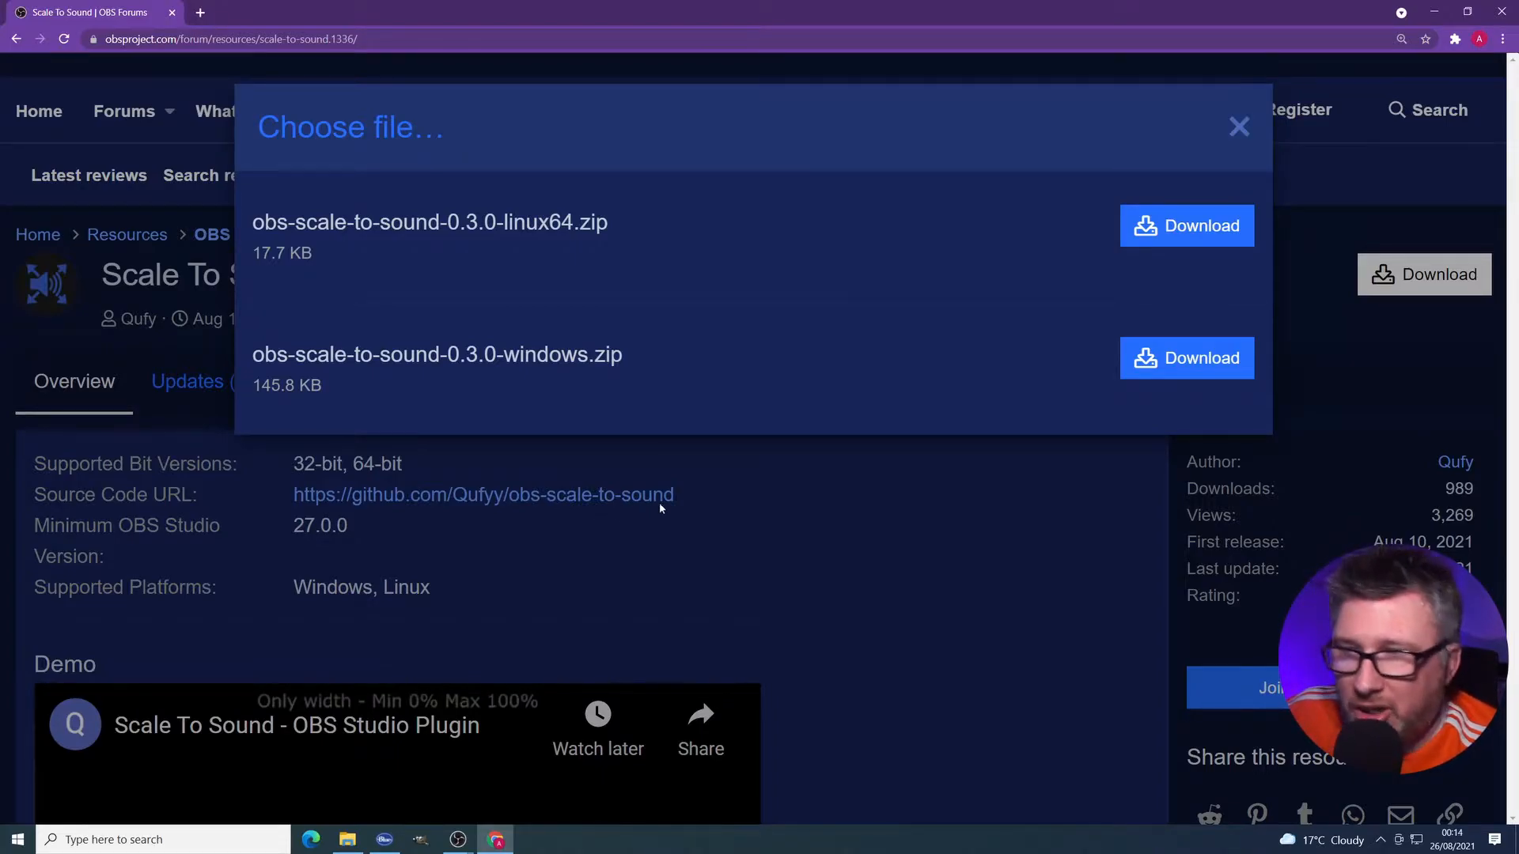
click(1186, 356)
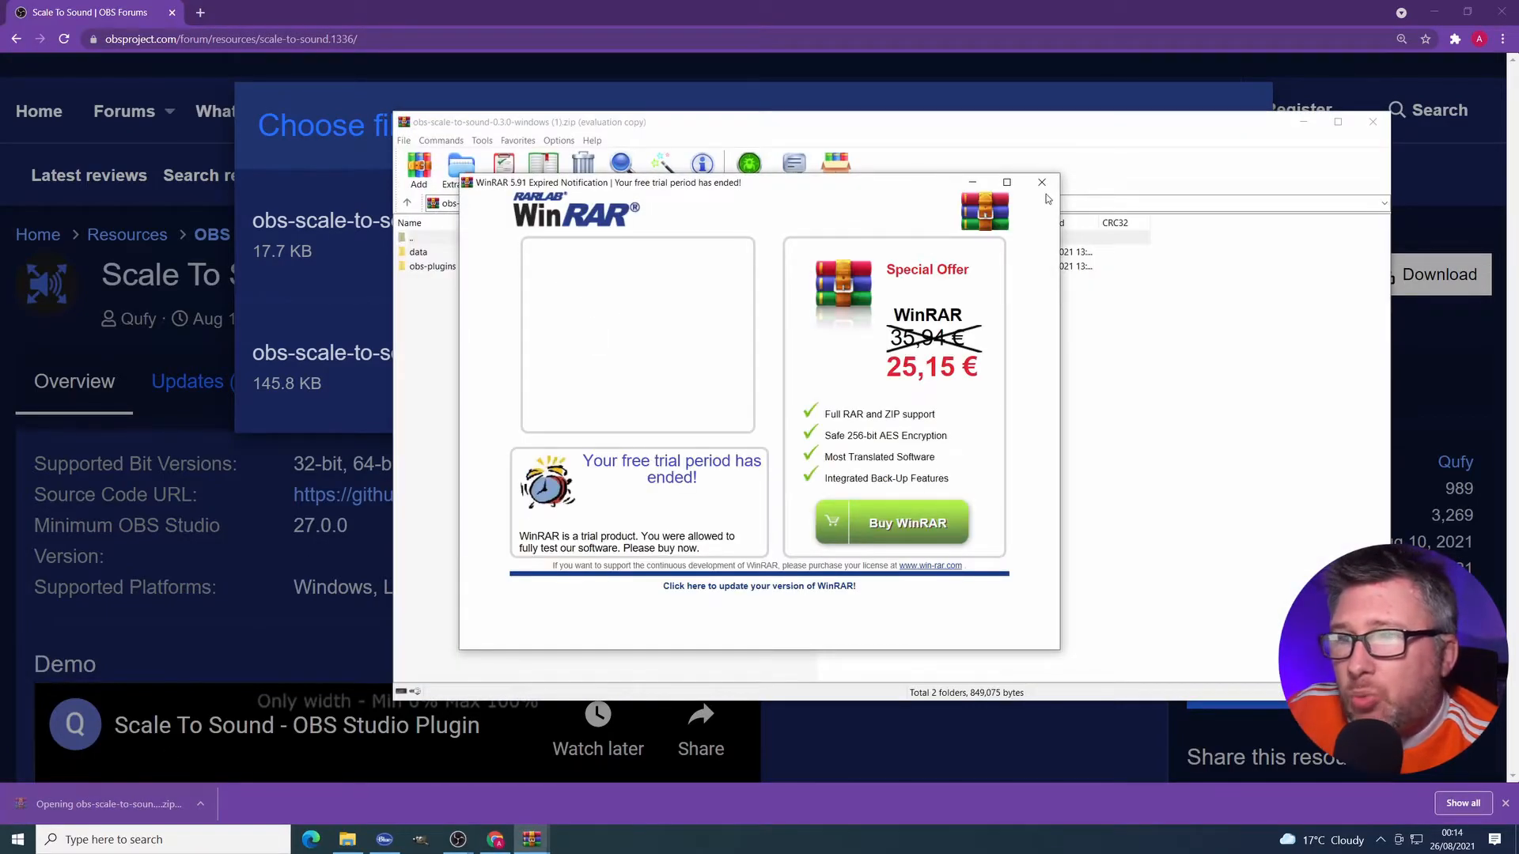
Step: Dismiss the WinRAR trial notice and browse the archive's data and obs-plugins folders
click(1041, 182)
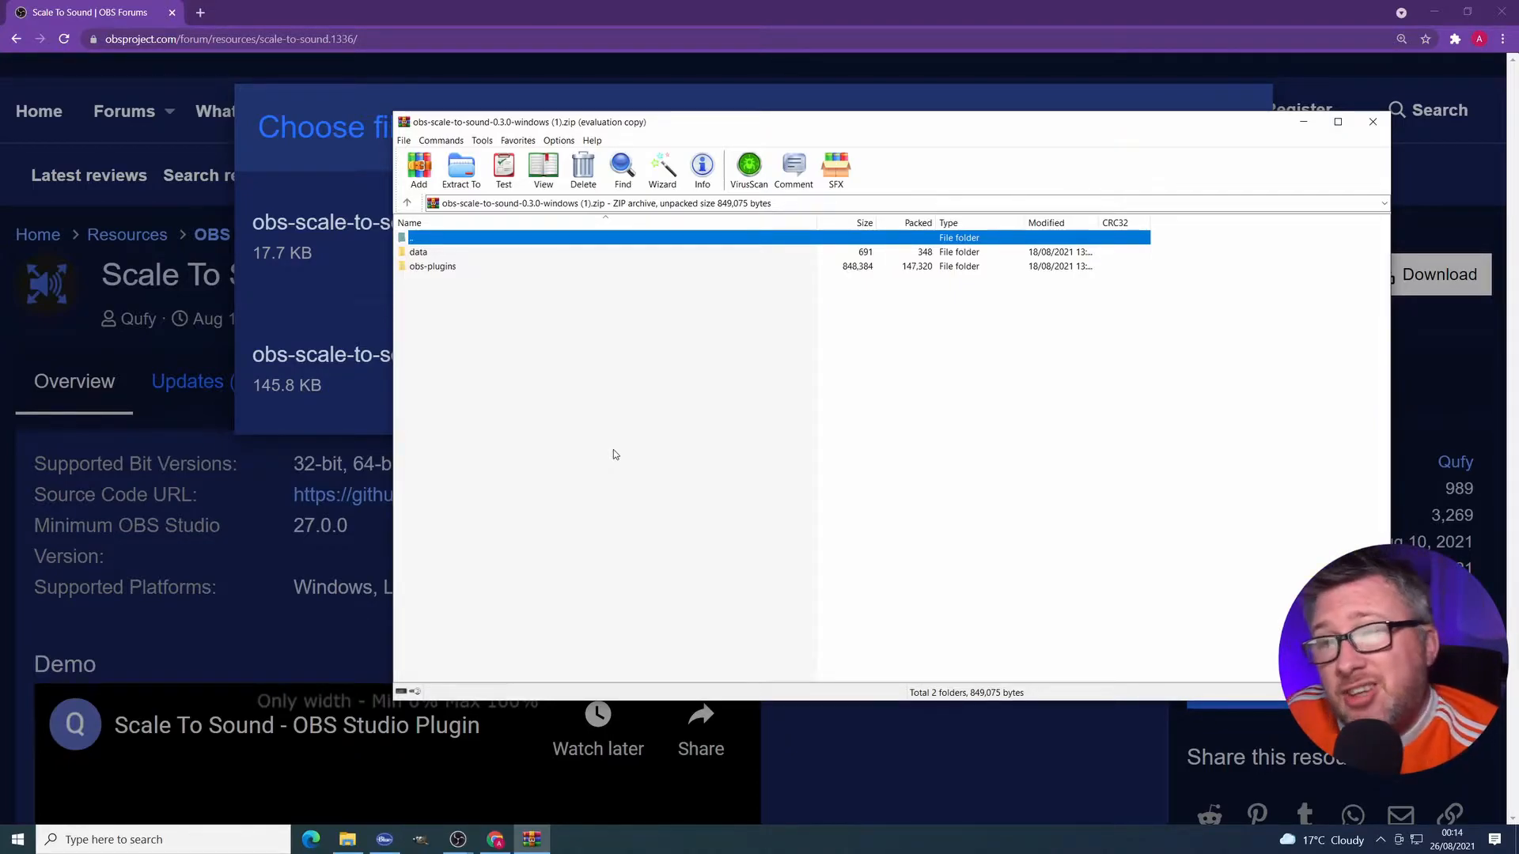
mouse_move(687, 344)
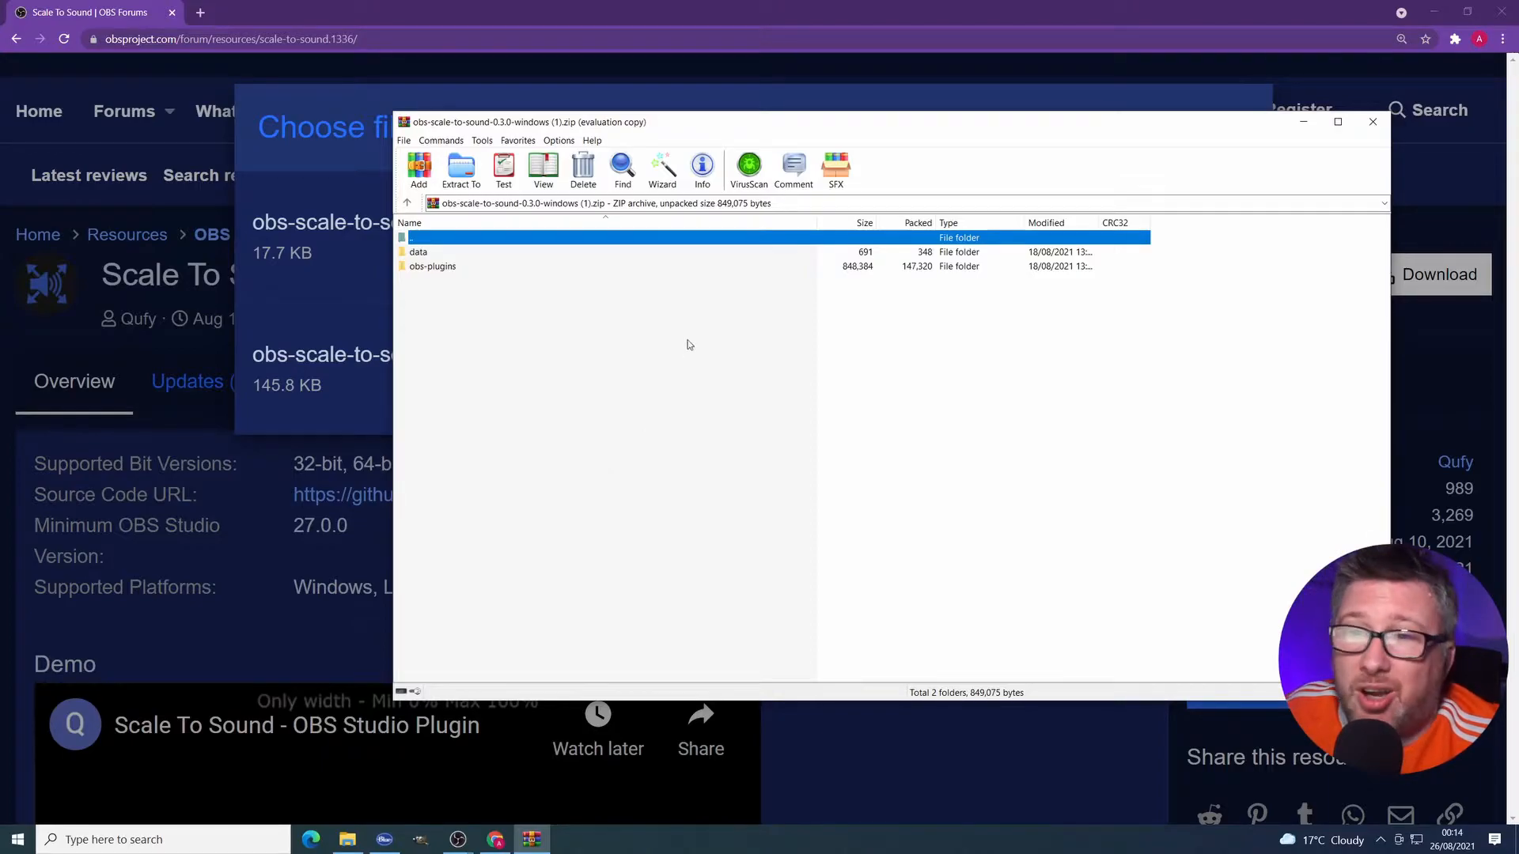
mouse_move(444, 260)
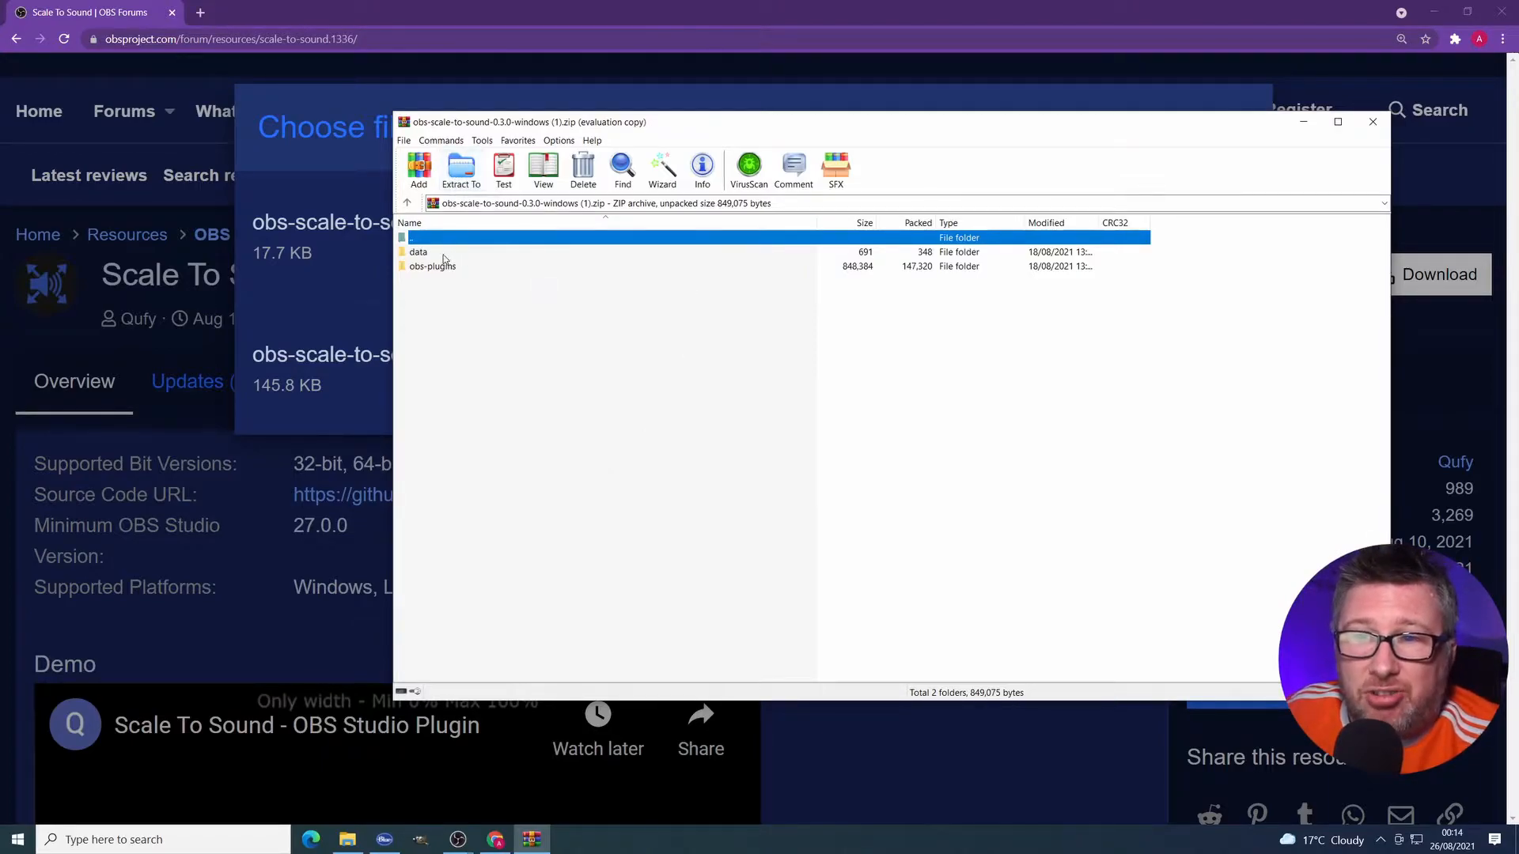
click(432, 266)
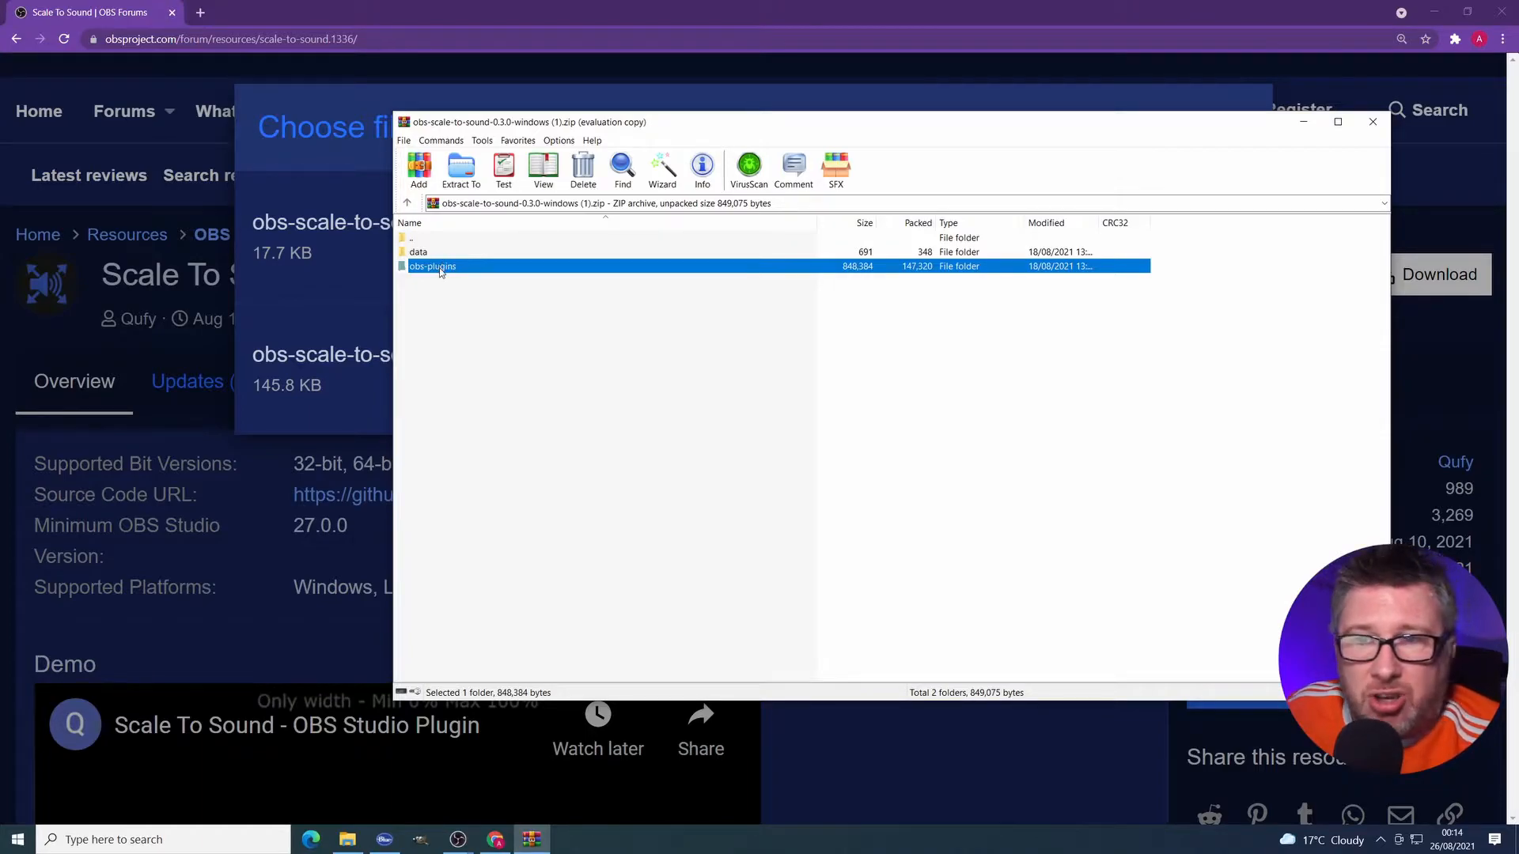
double_click(432, 267)
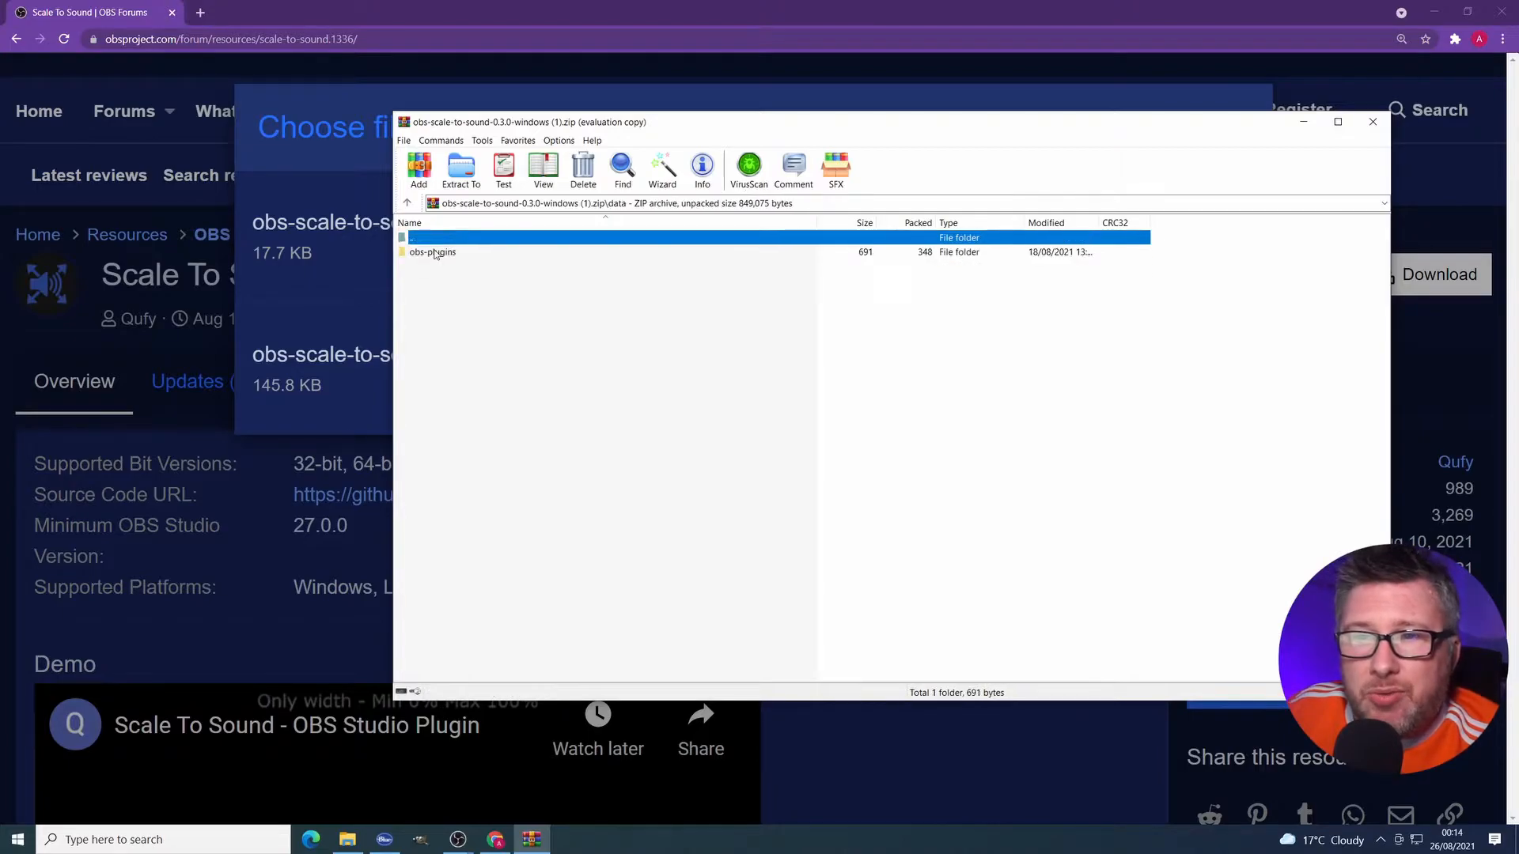
double_click(431, 252)
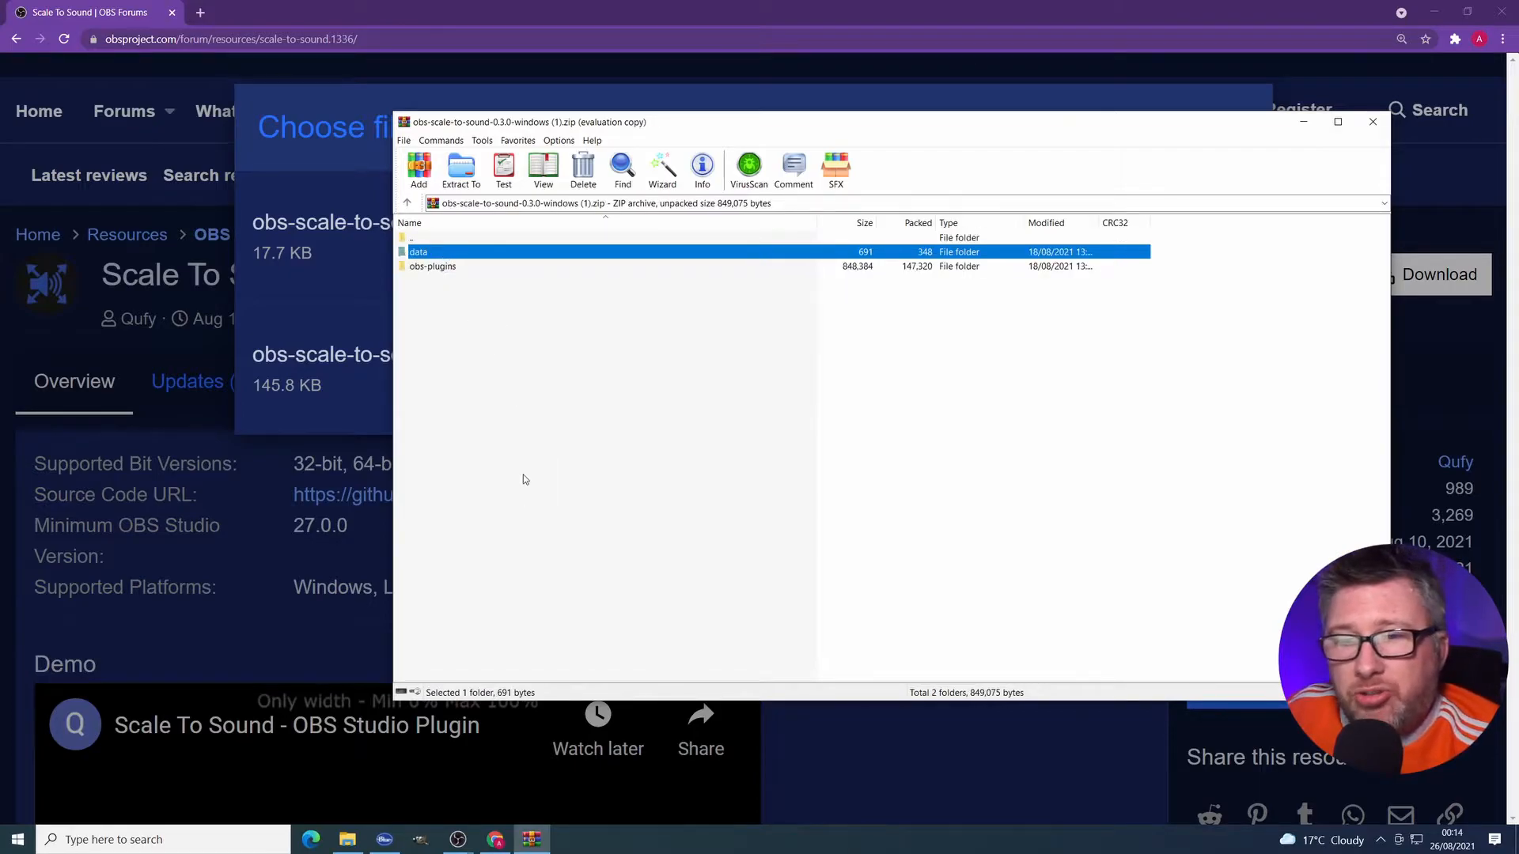
mouse_move(503, 169)
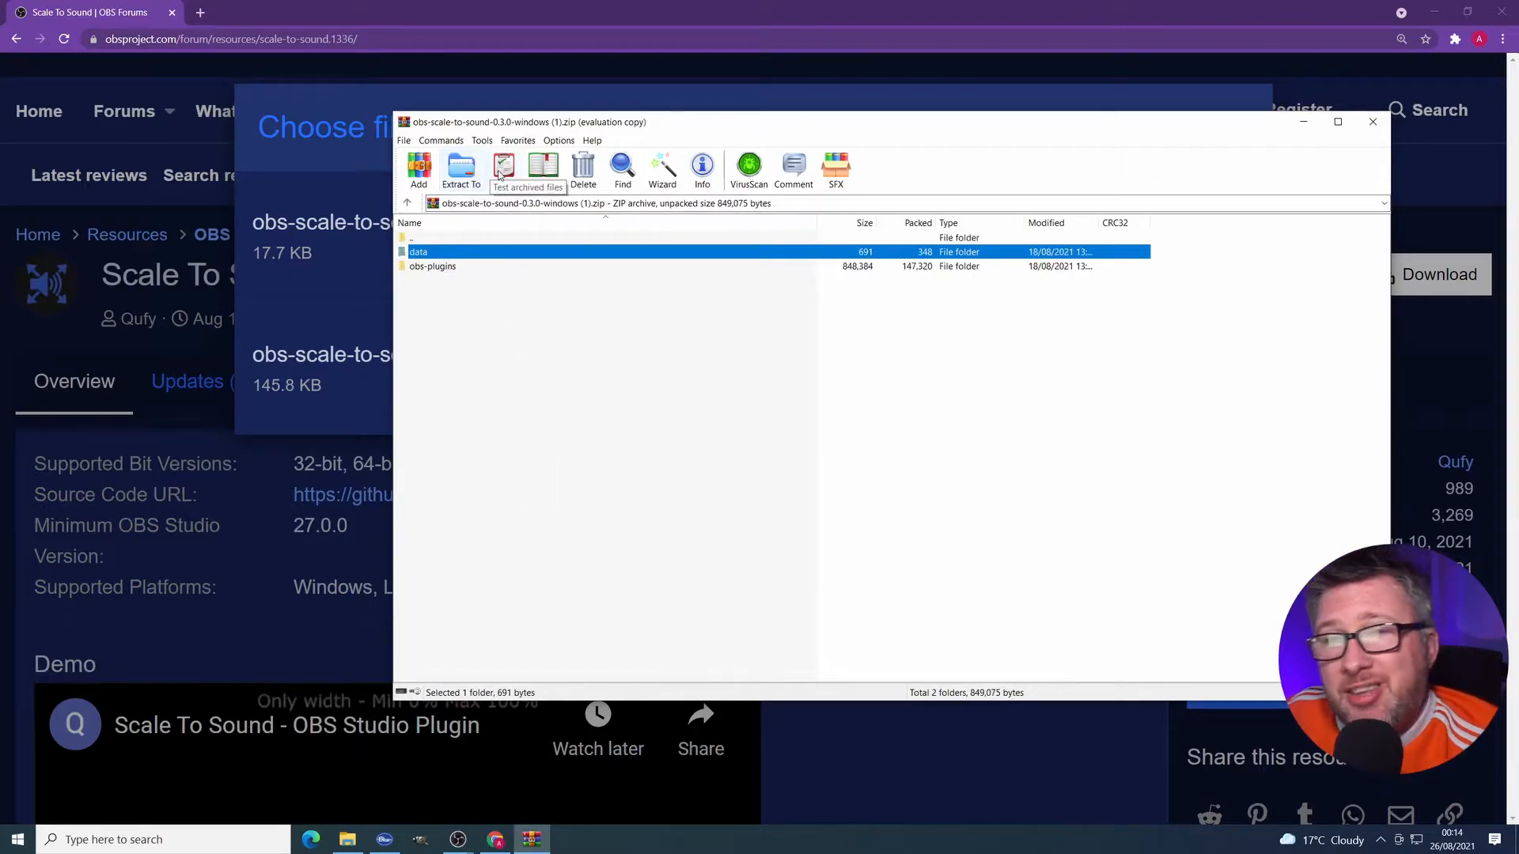
mouse_move(391, 775)
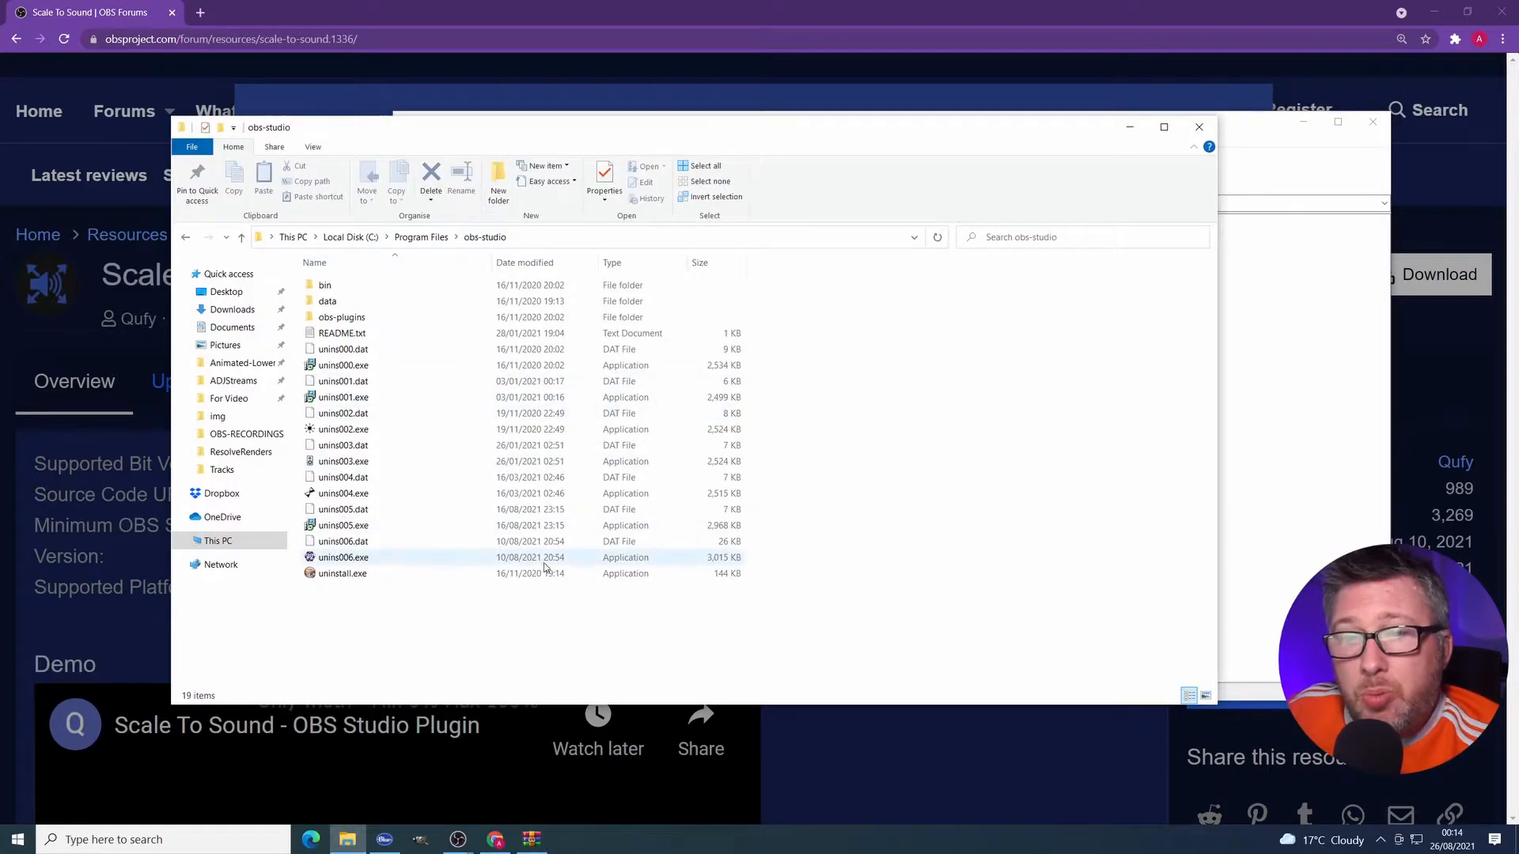
click(324, 284)
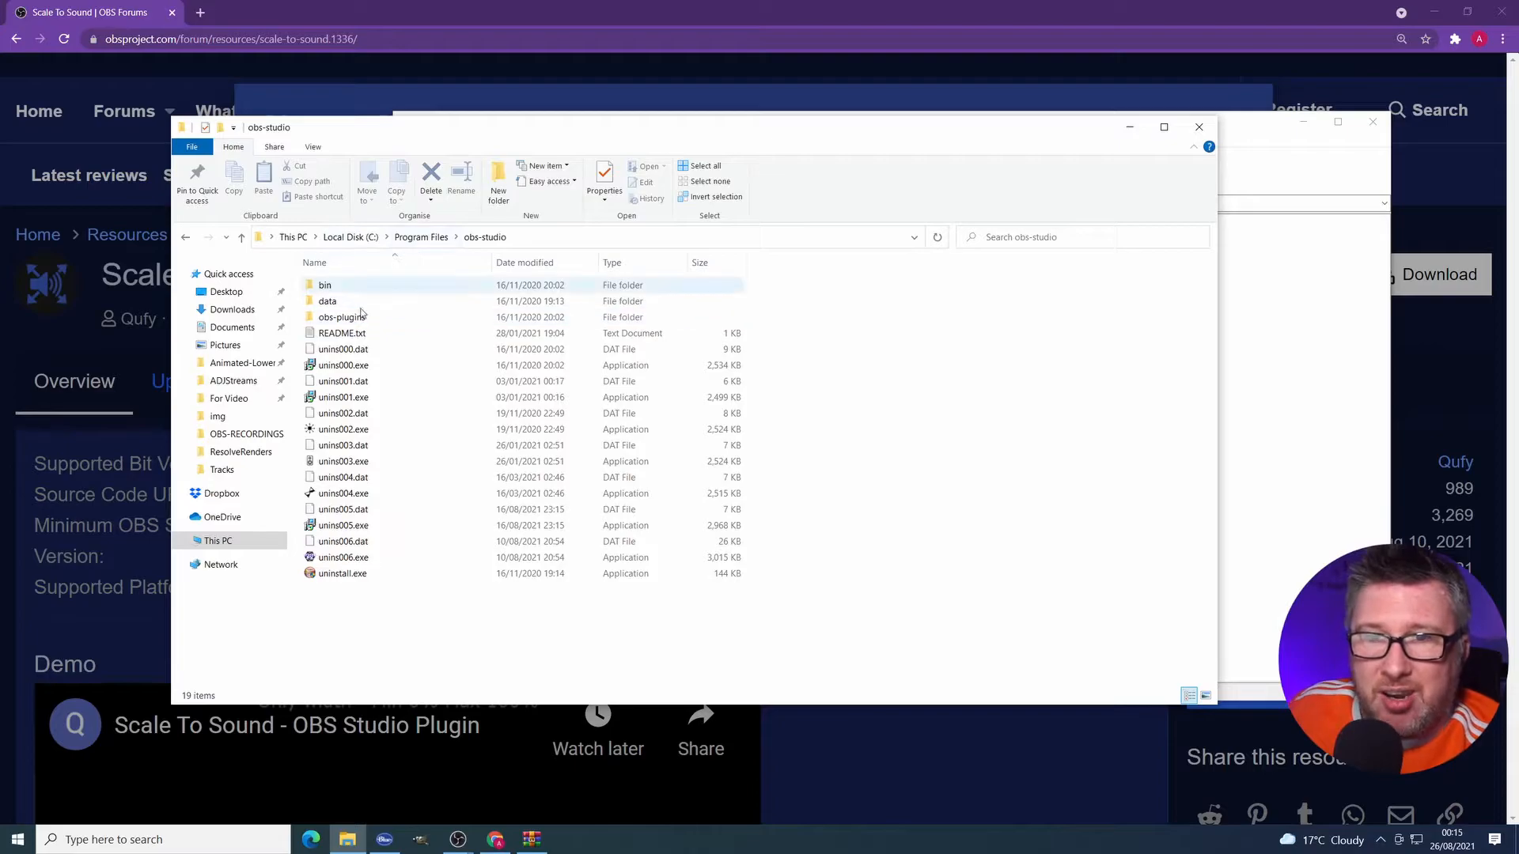
click(836, 366)
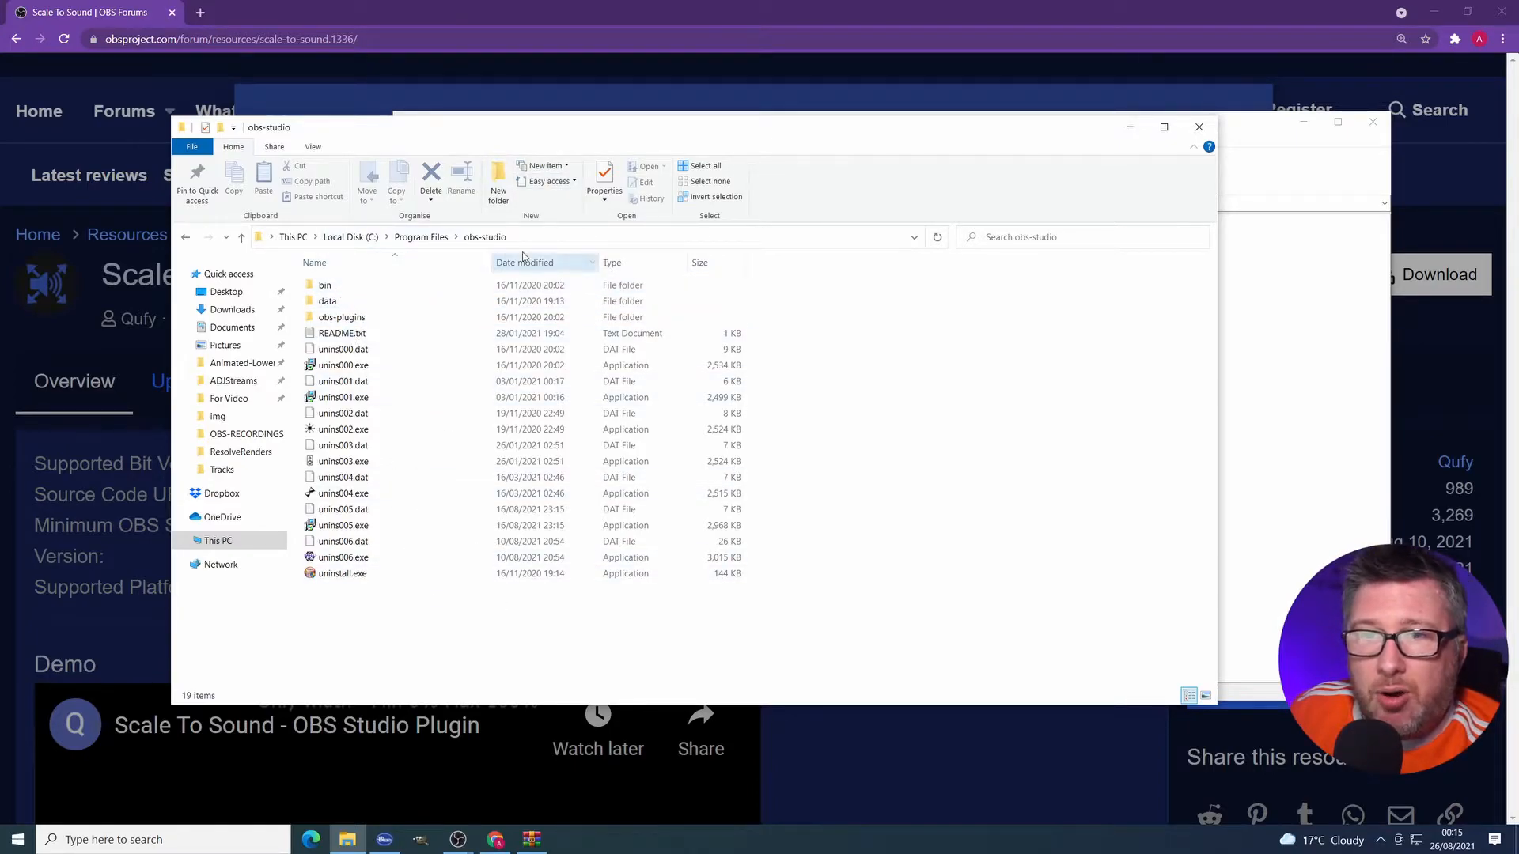
click(328, 302)
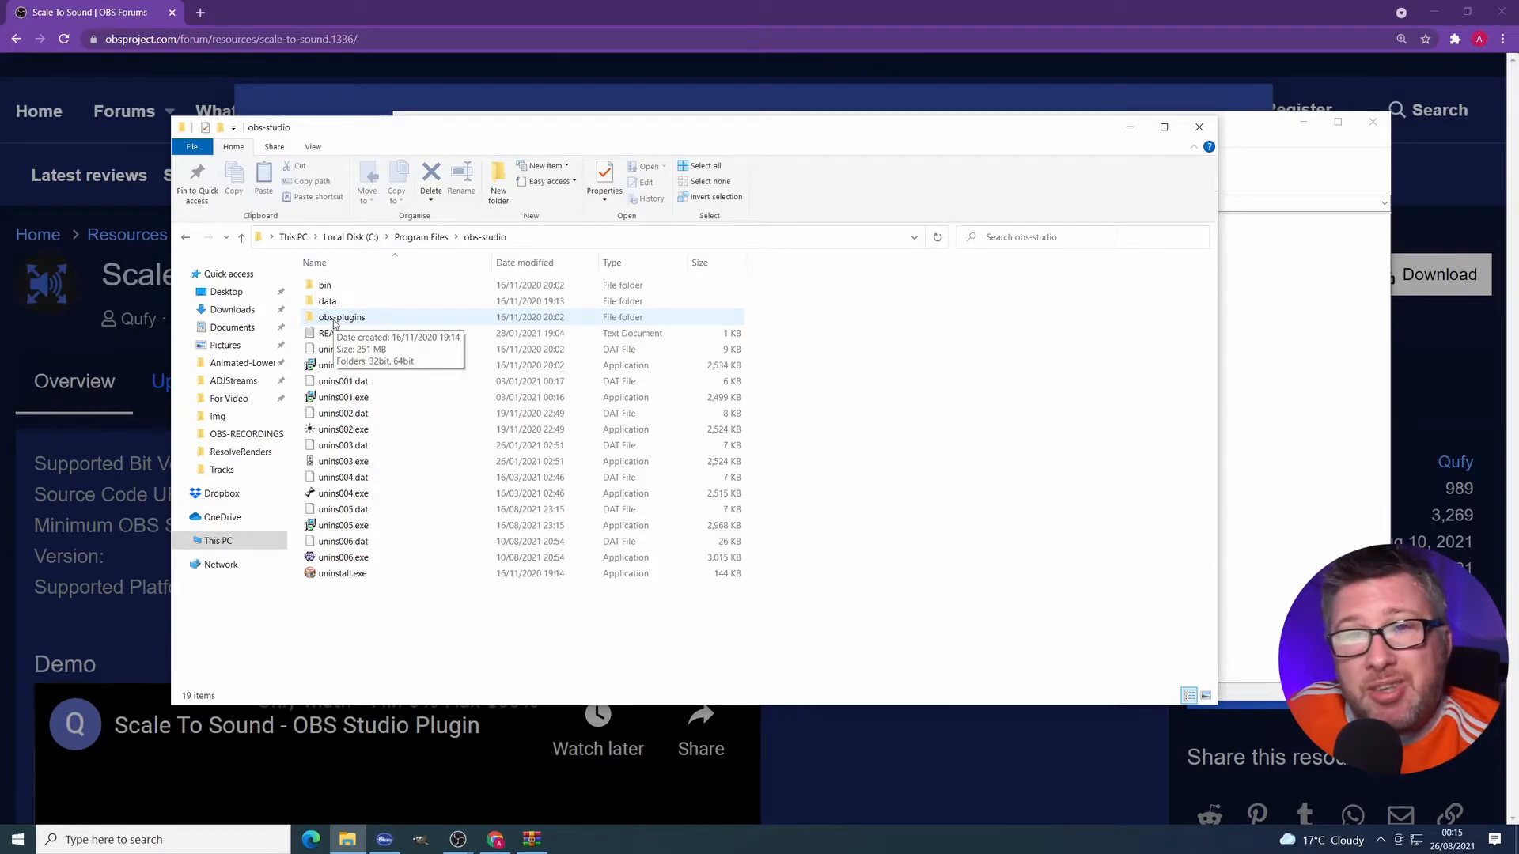
click(342, 316)
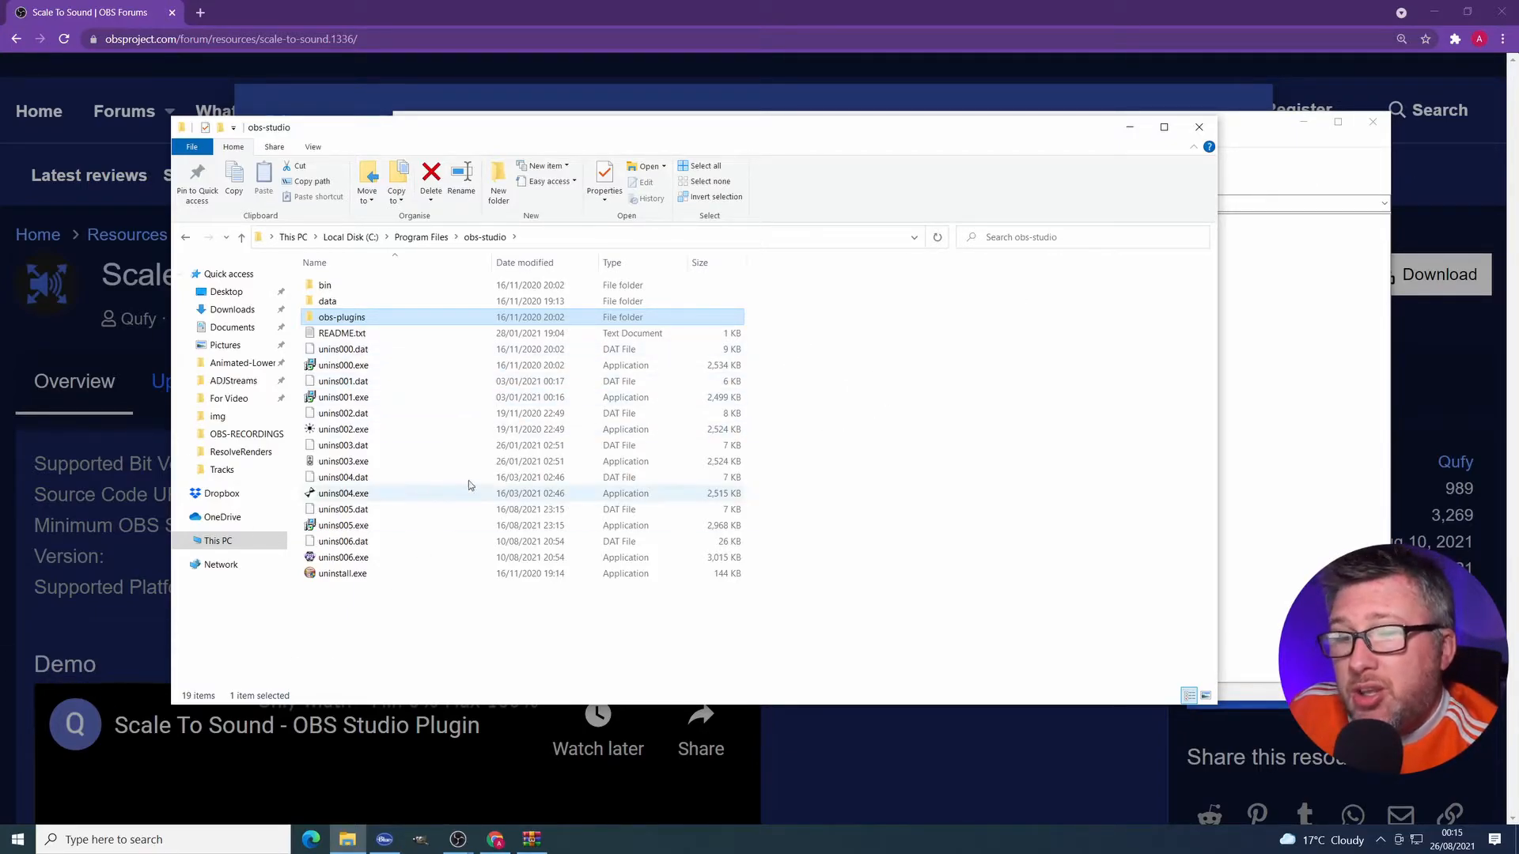
click(457, 839)
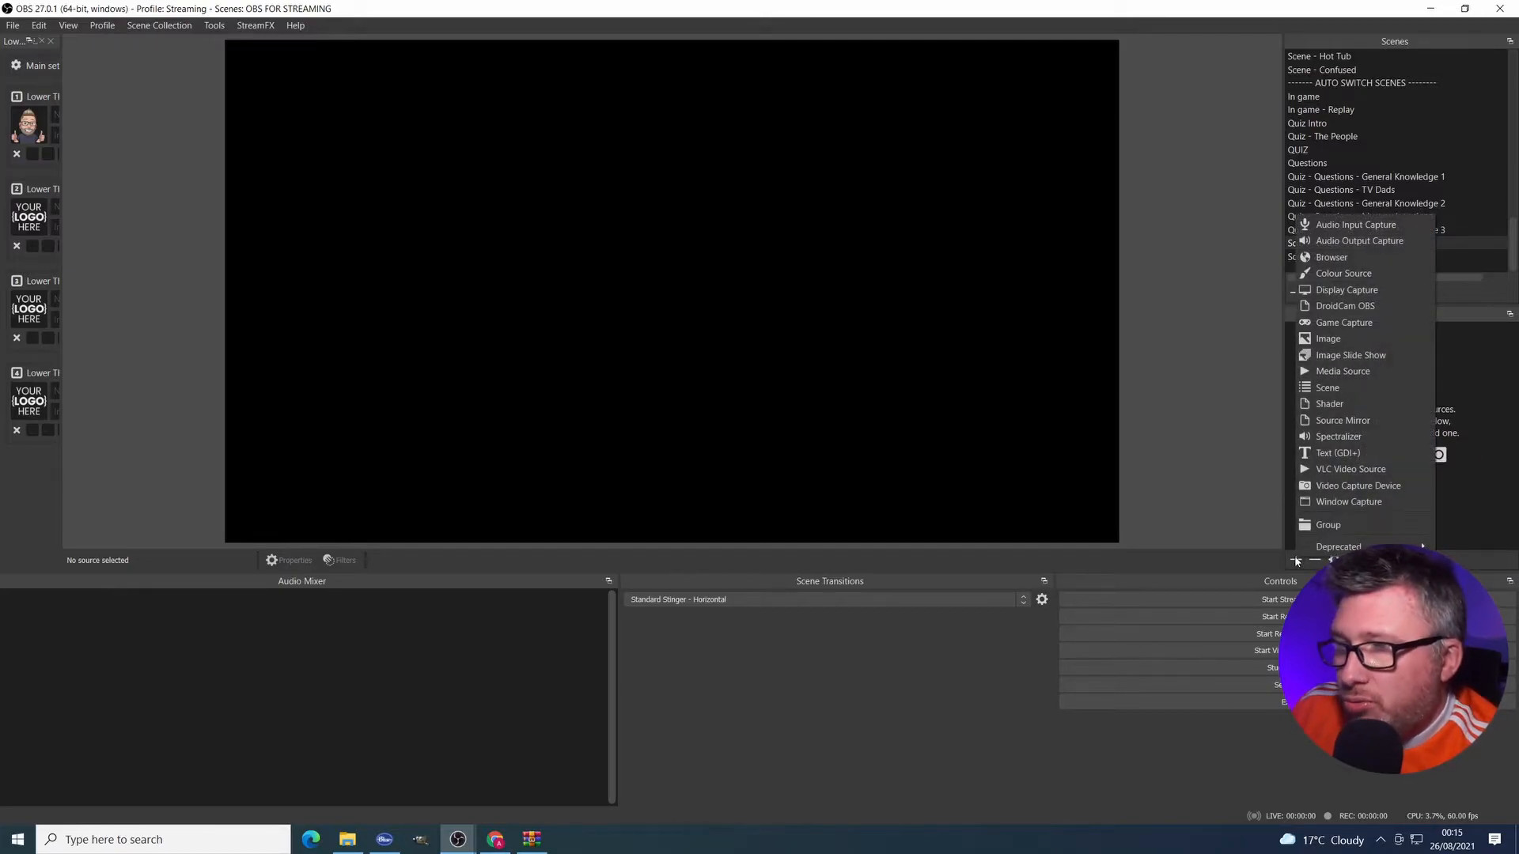
mouse_move(1328, 338)
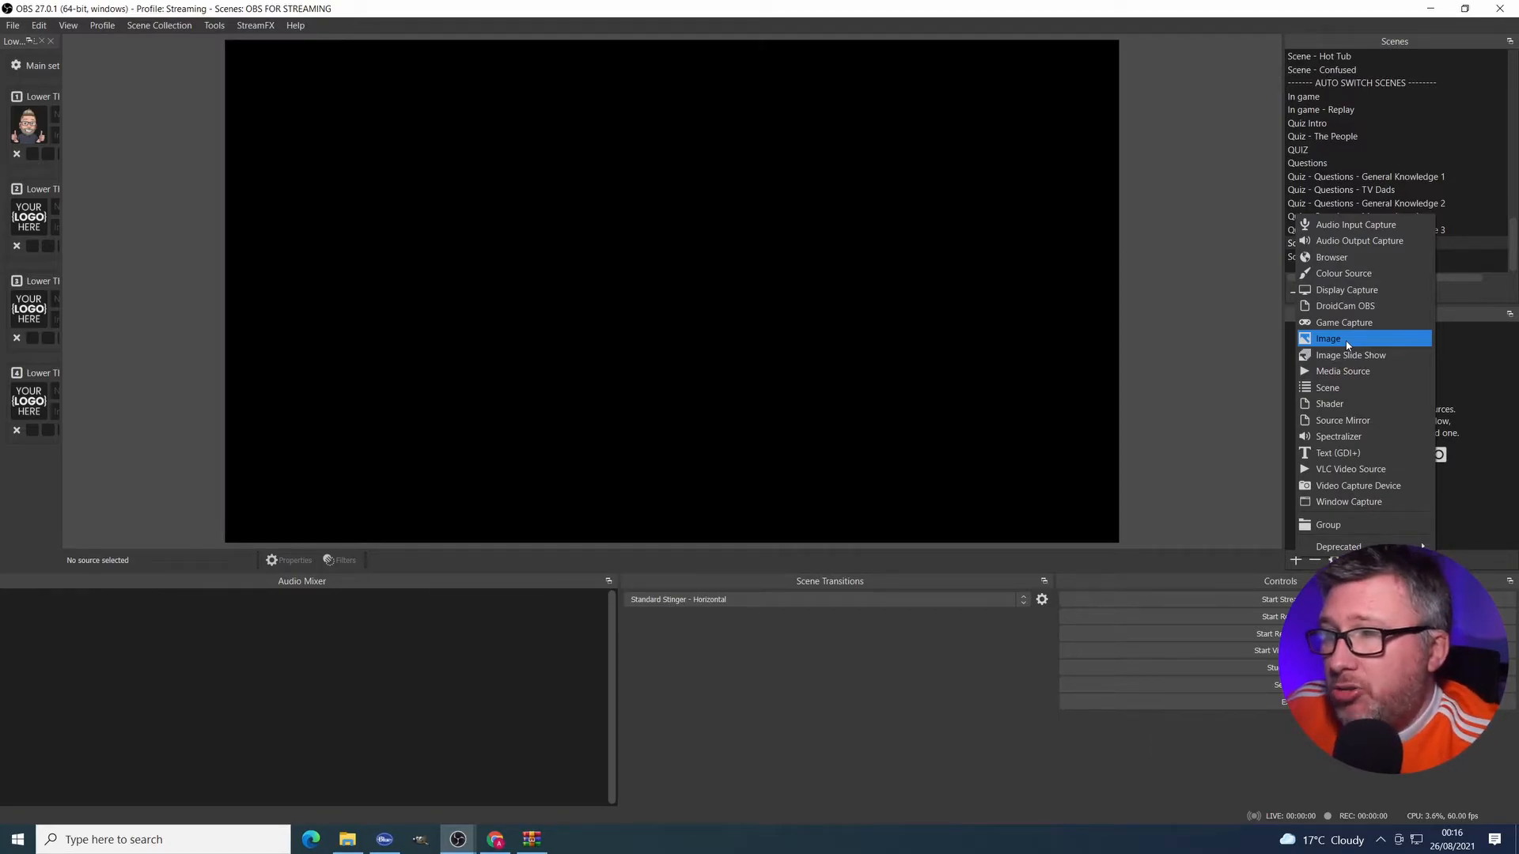
Step: Choose Image as the new source type under Sources
click(1328, 338)
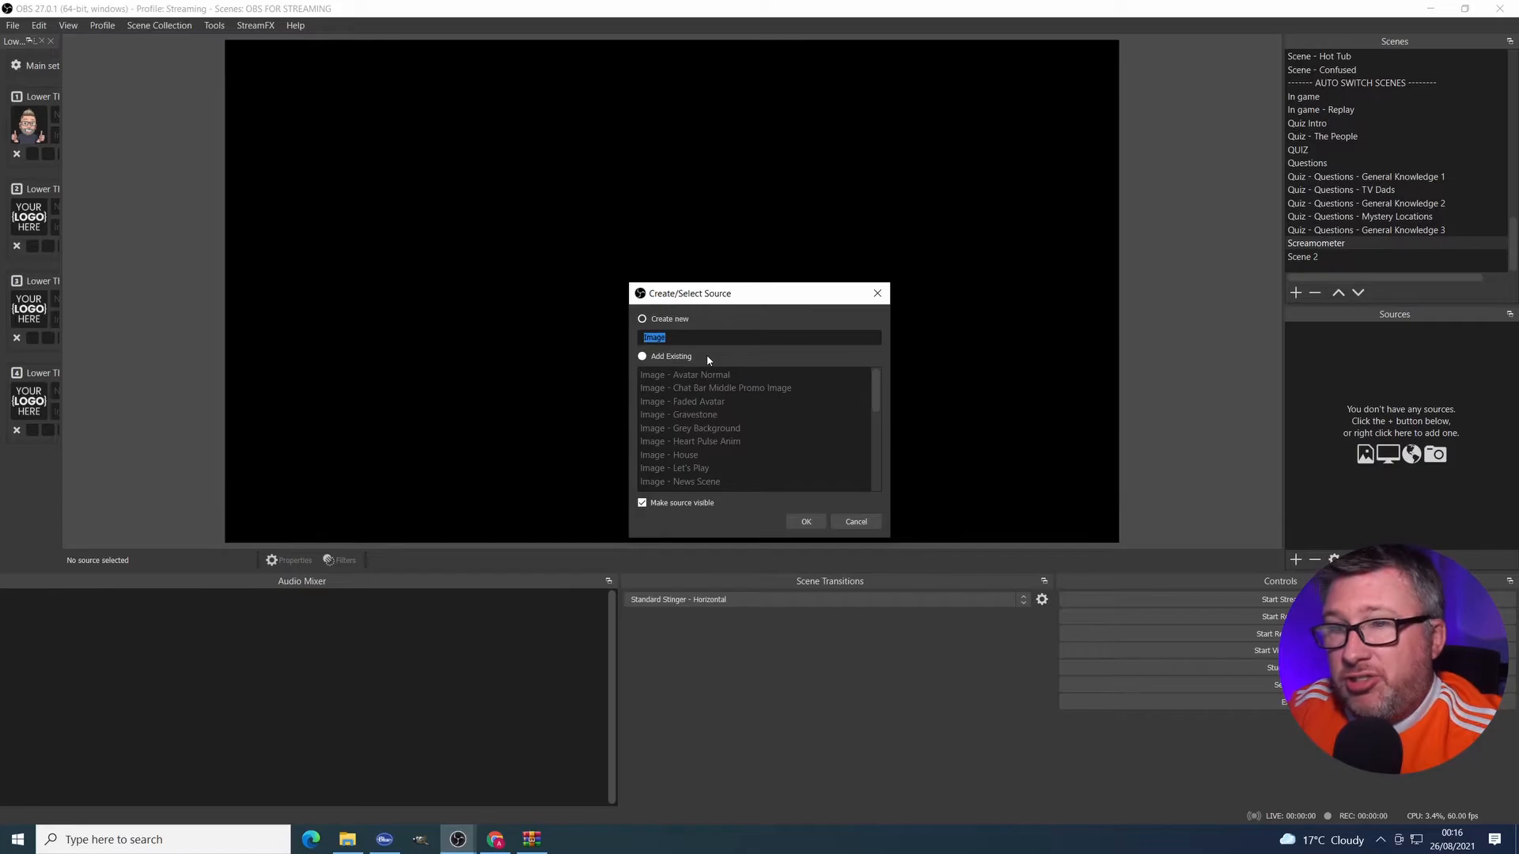
Step: Create the Gauge image source showing QUICKTEST.png from the For Video folder
click(805, 521)
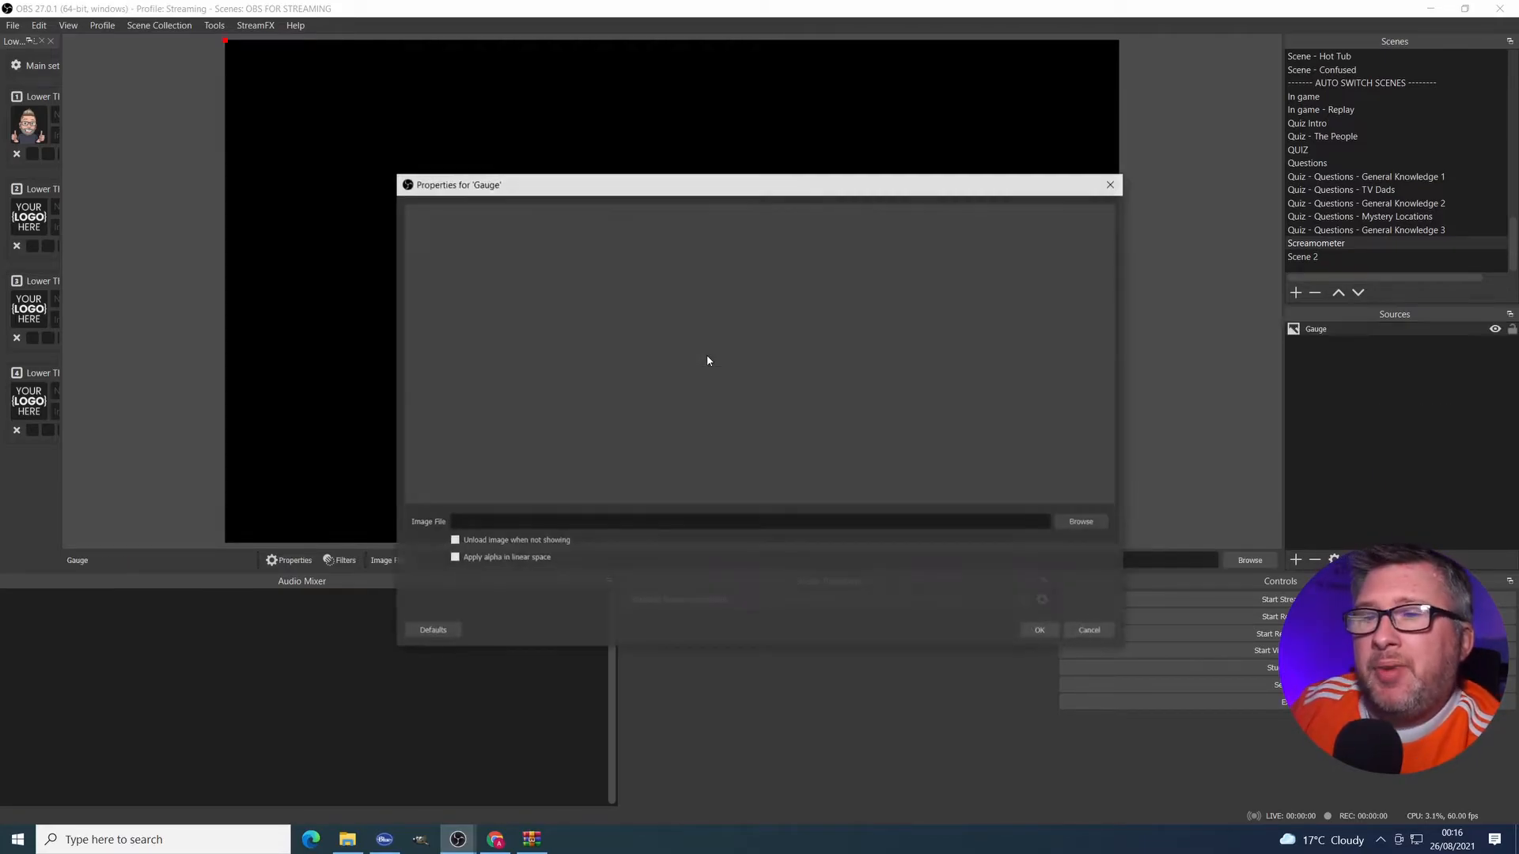
click(1081, 521)
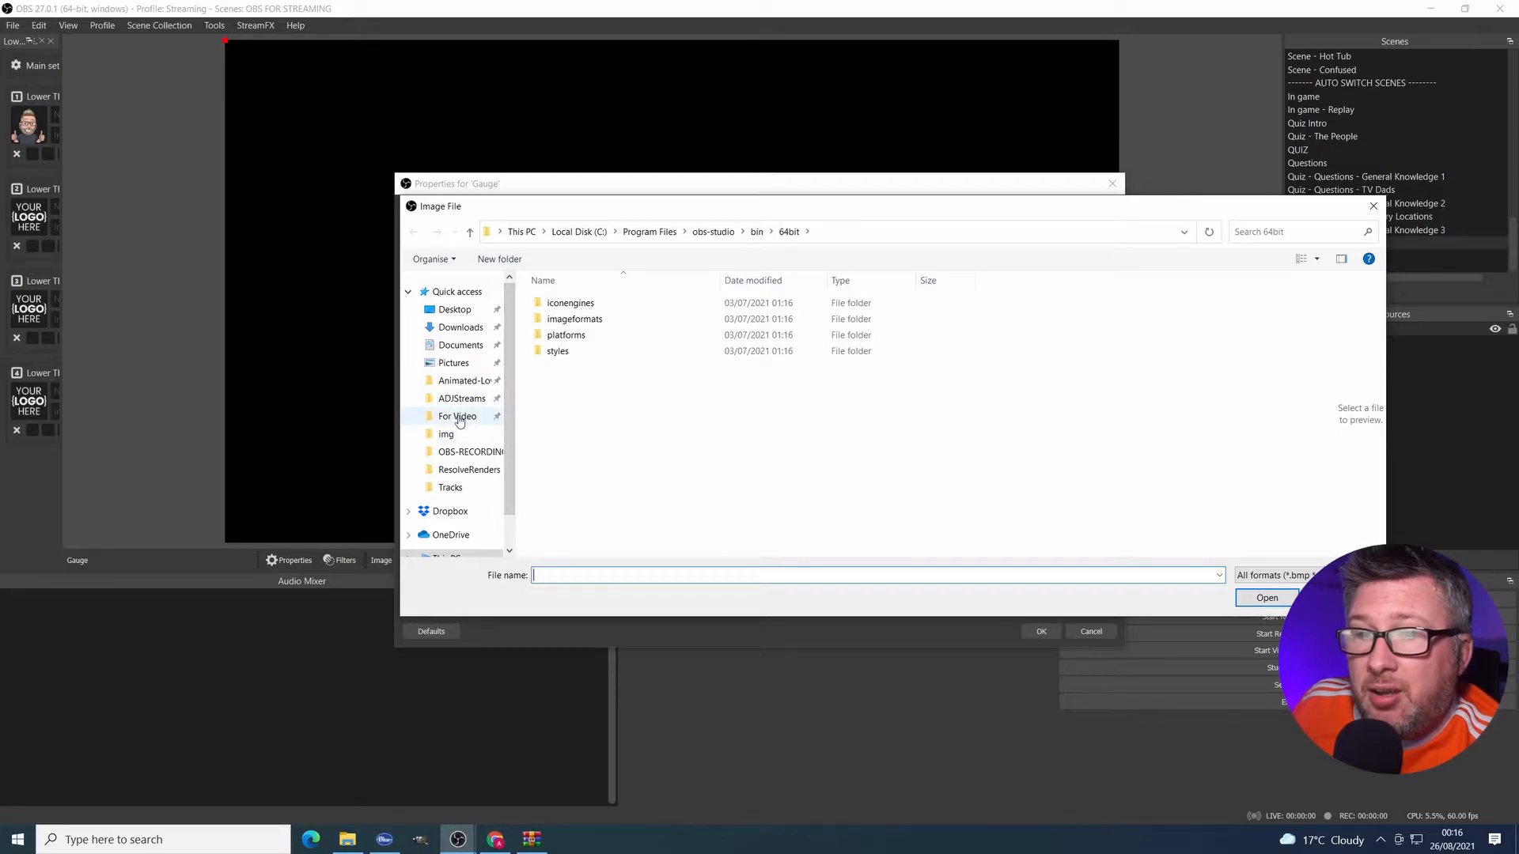
click(458, 415)
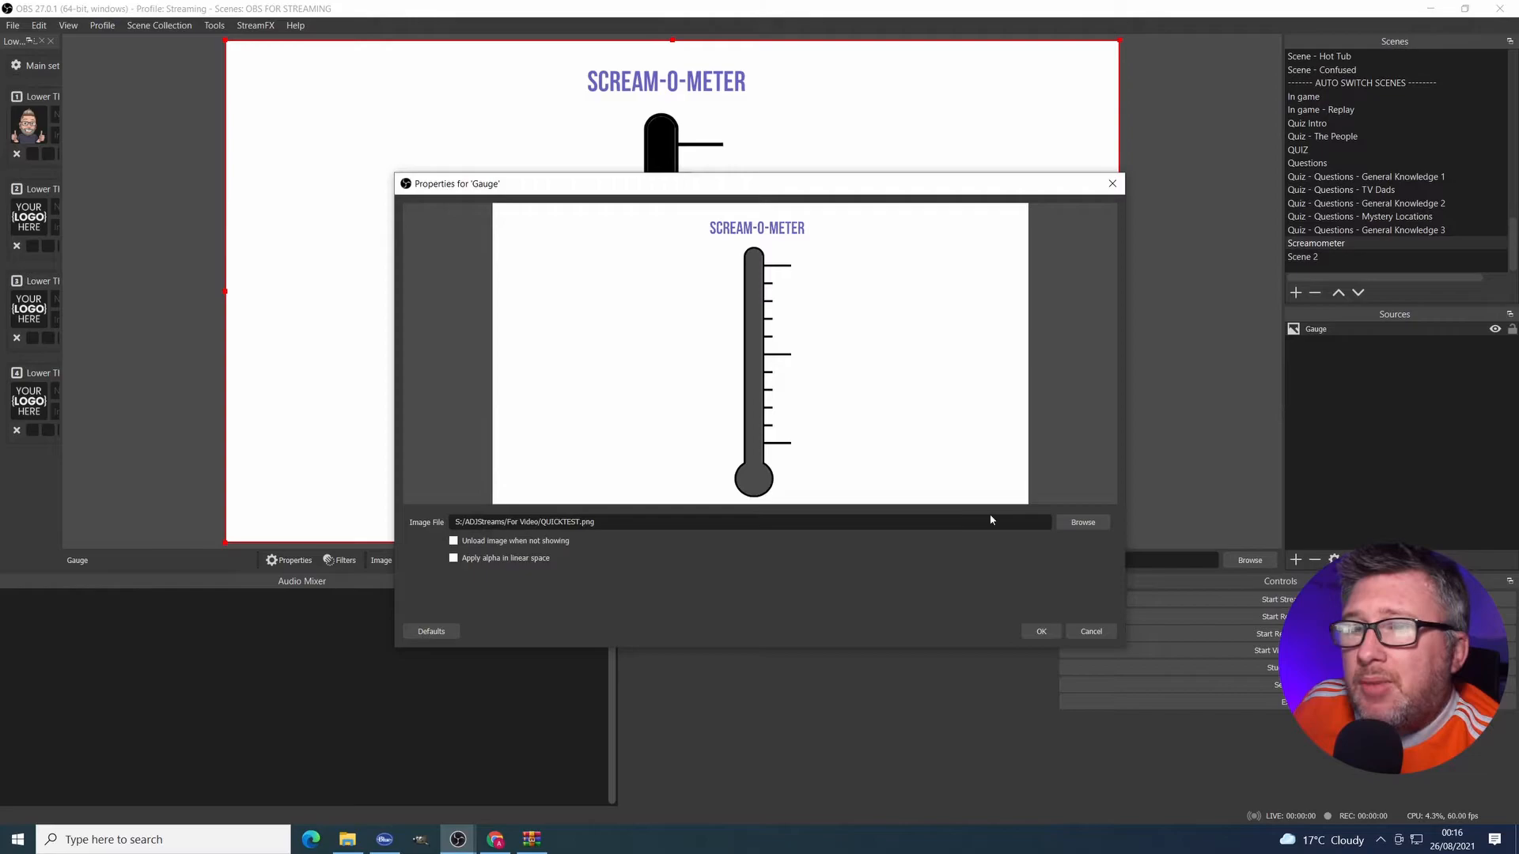
click(1040, 631)
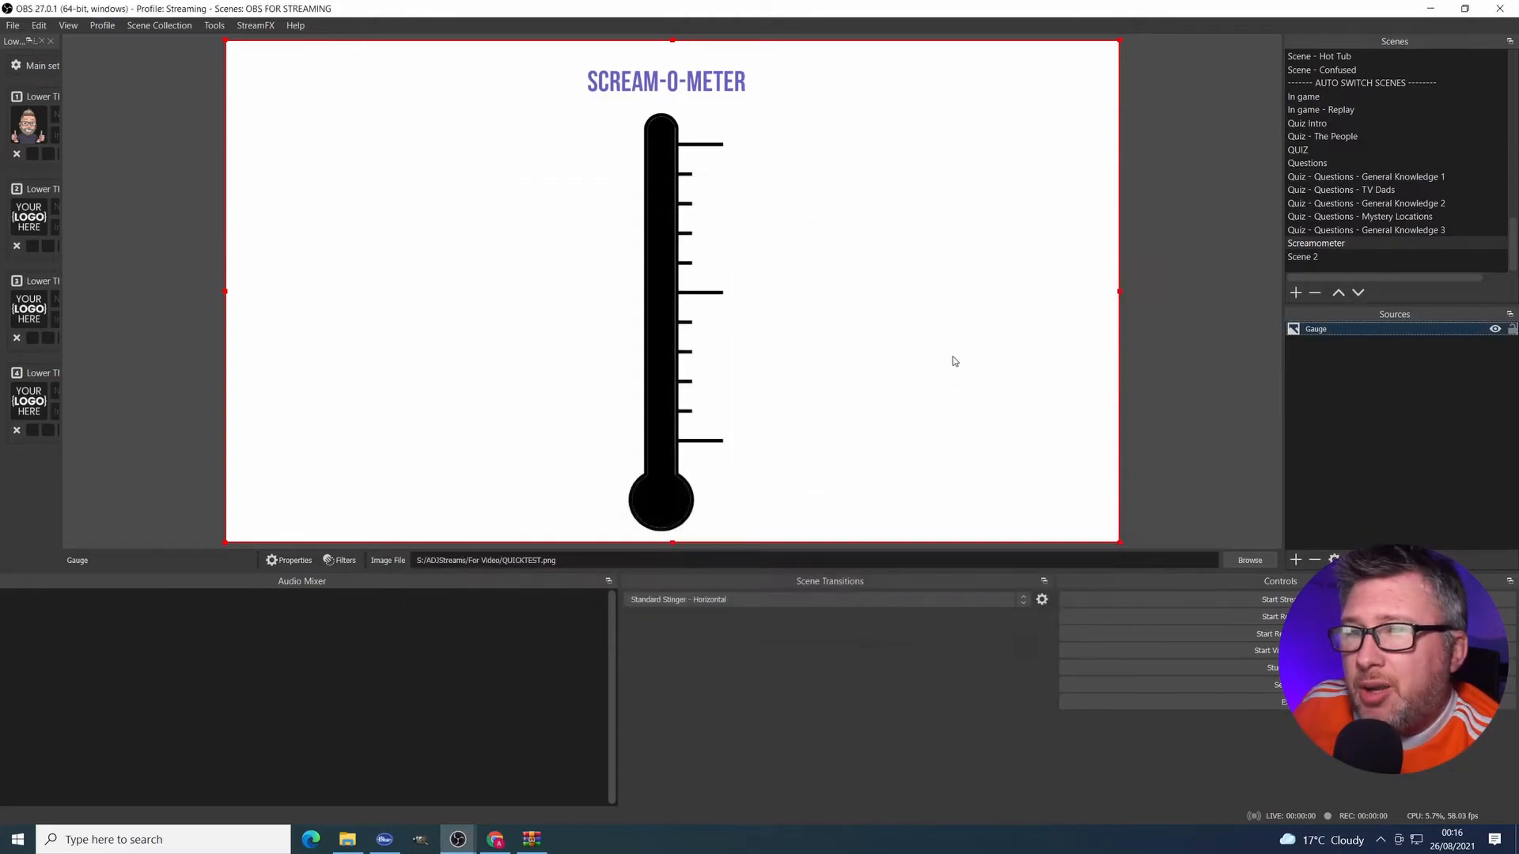
Step: Crop the Gauge image to a narrow thermometer strip and shrink it into the top-left
drag(1118, 293, 802, 295)
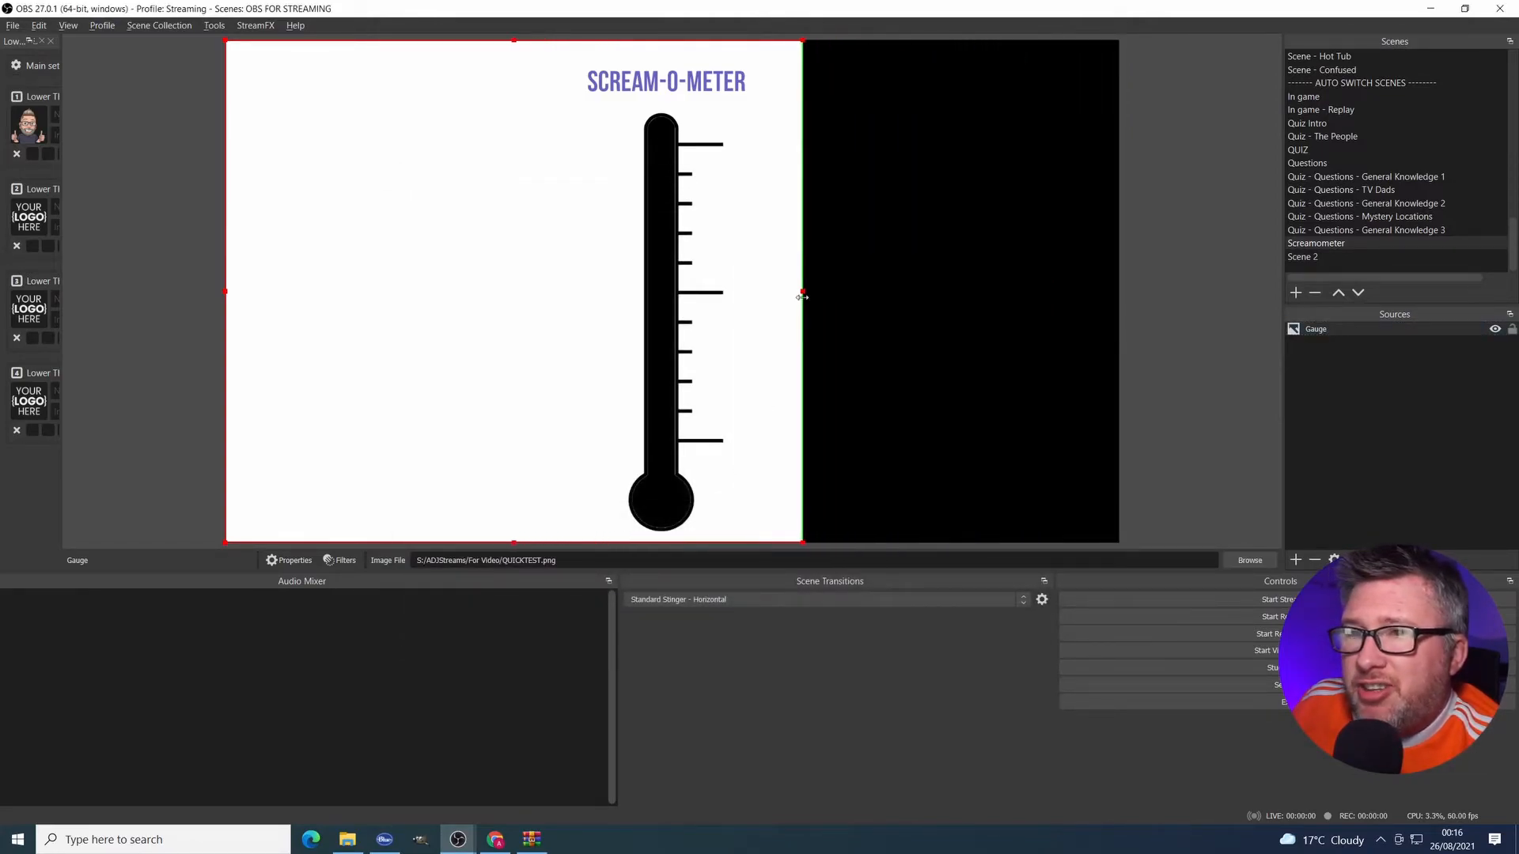
drag(802, 292, 954, 292)
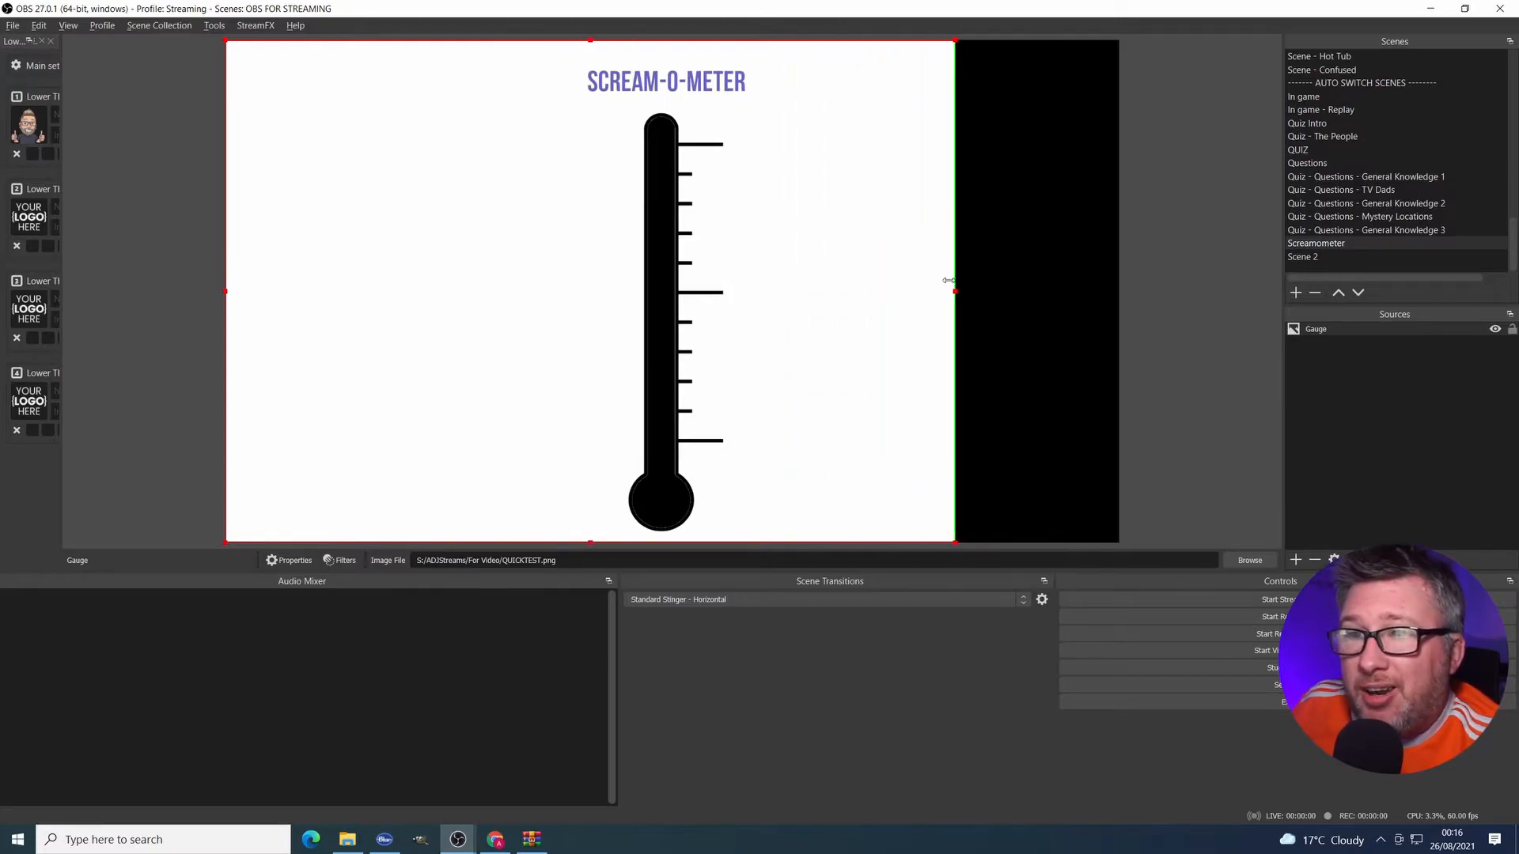
drag(954, 280, 1036, 253)
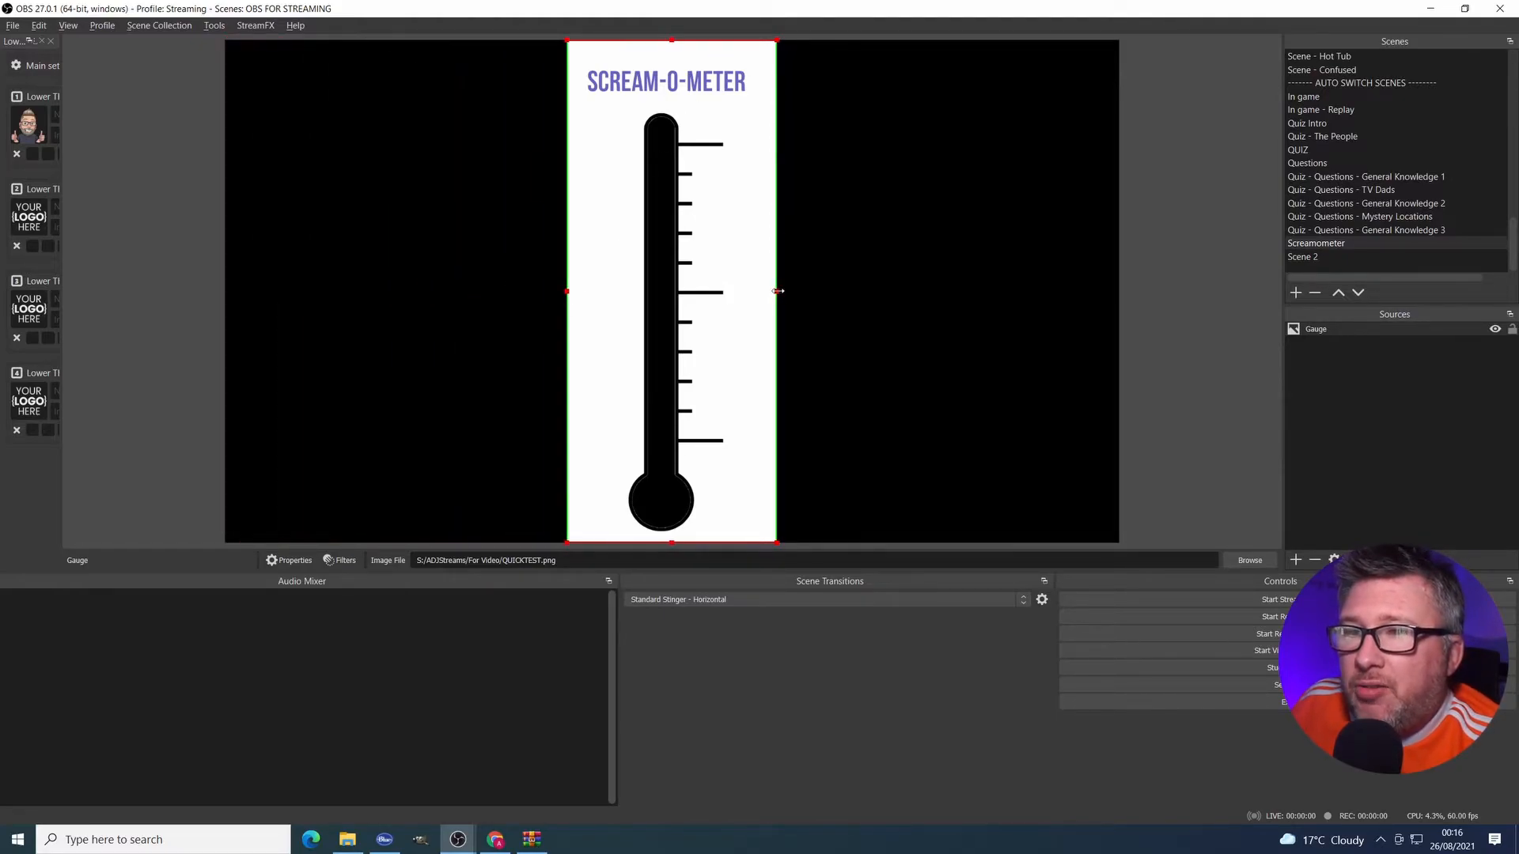
drag(777, 292, 768, 291)
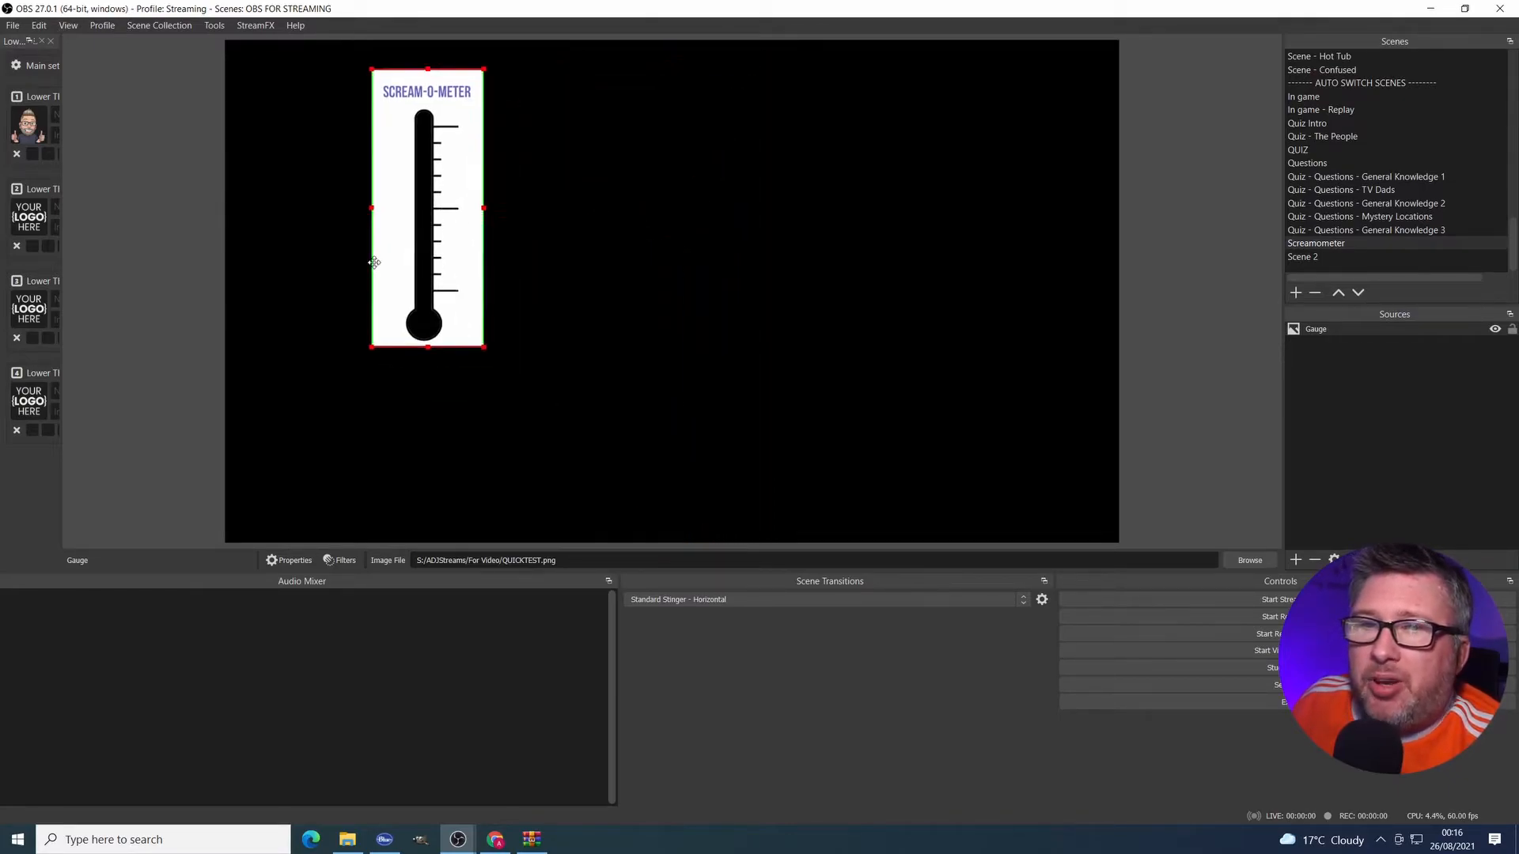
drag(427, 208, 332, 208)
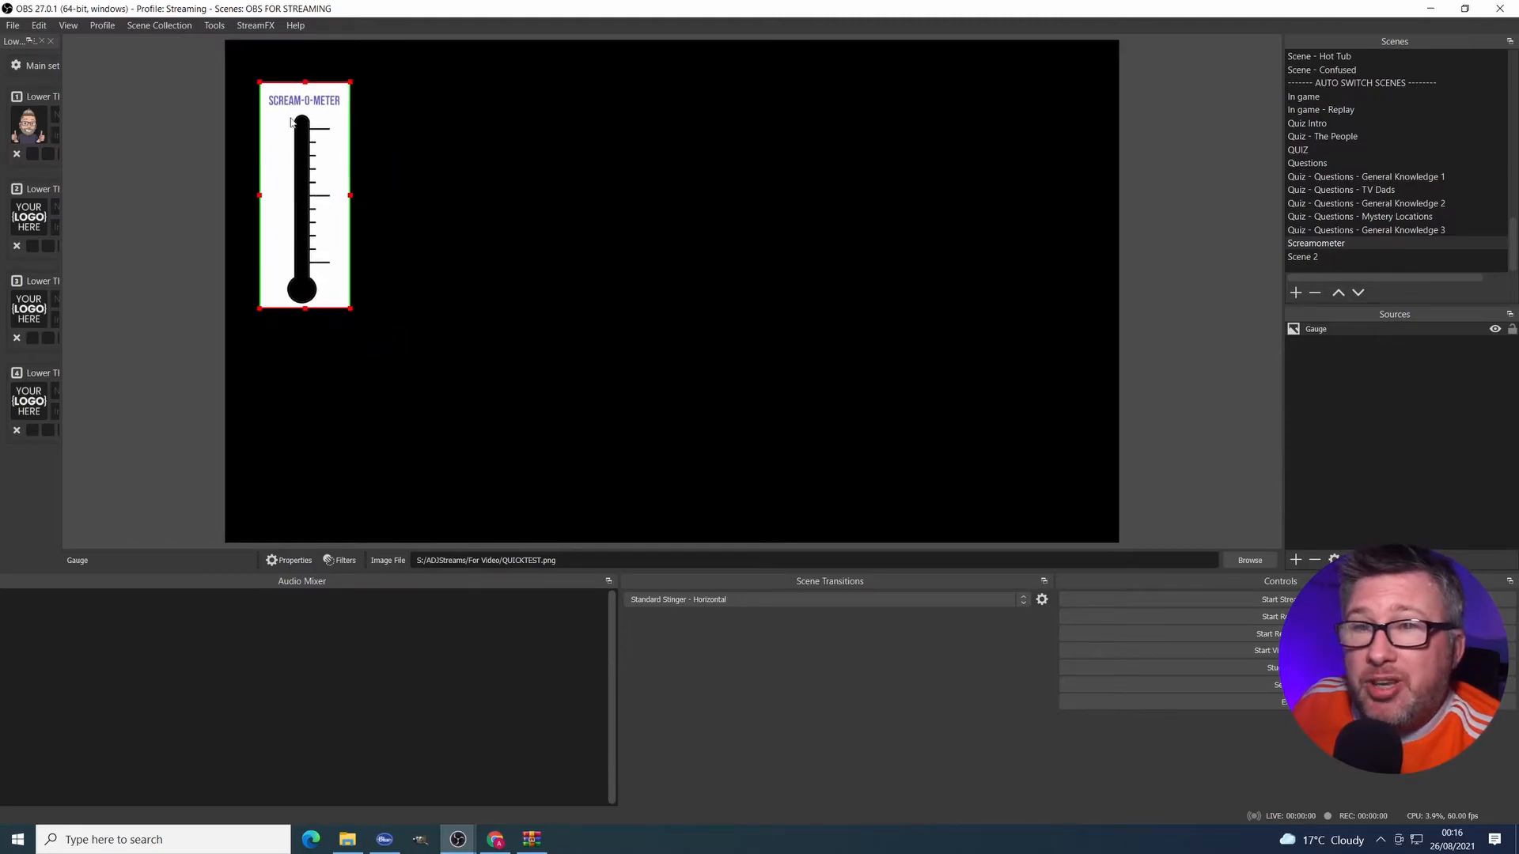
mouse_move(642, 251)
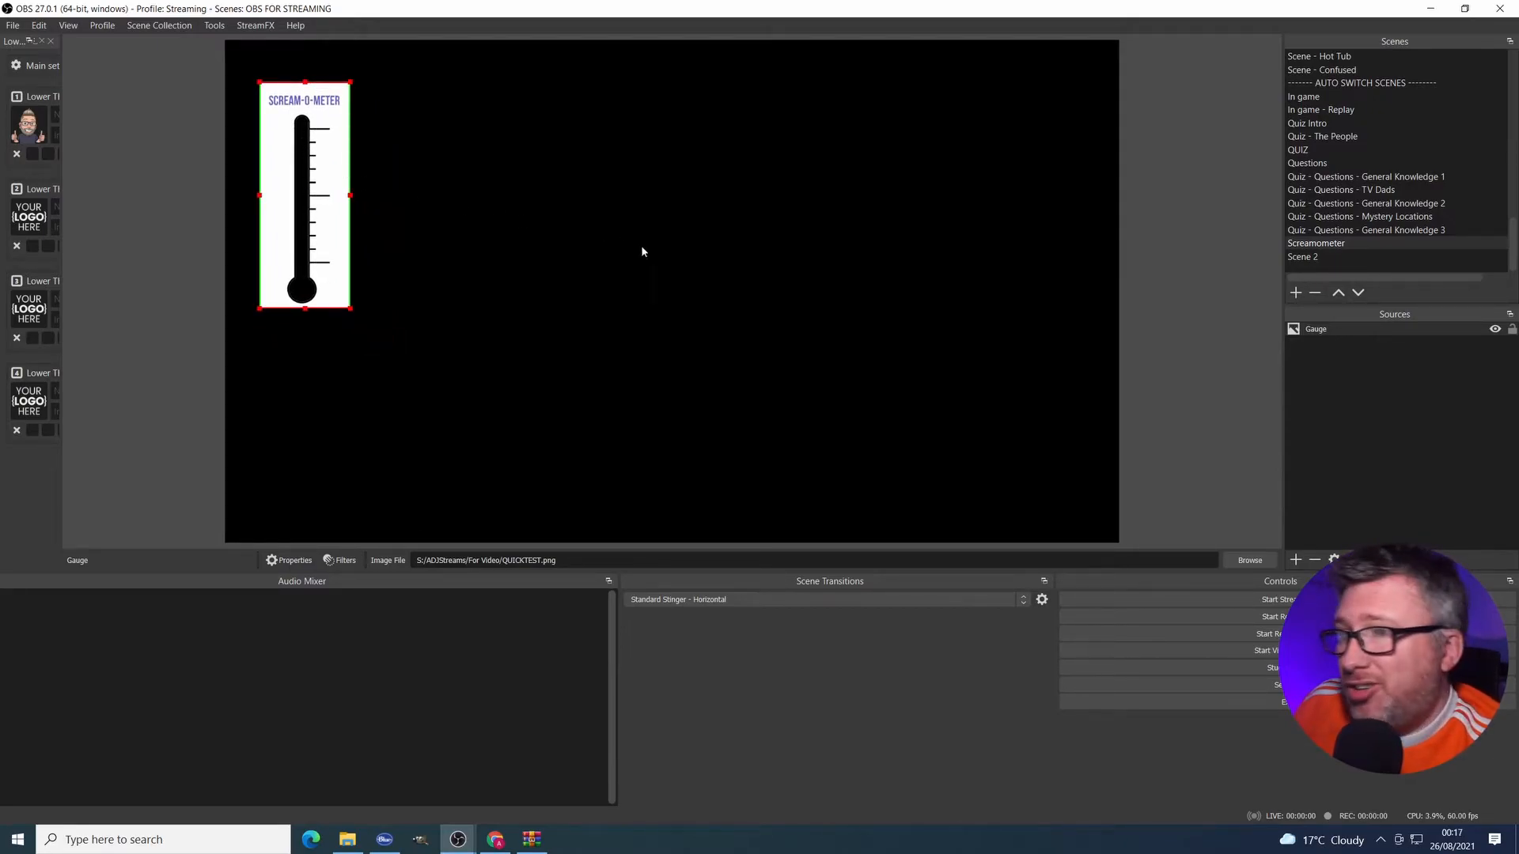
mouse_move(1036, 228)
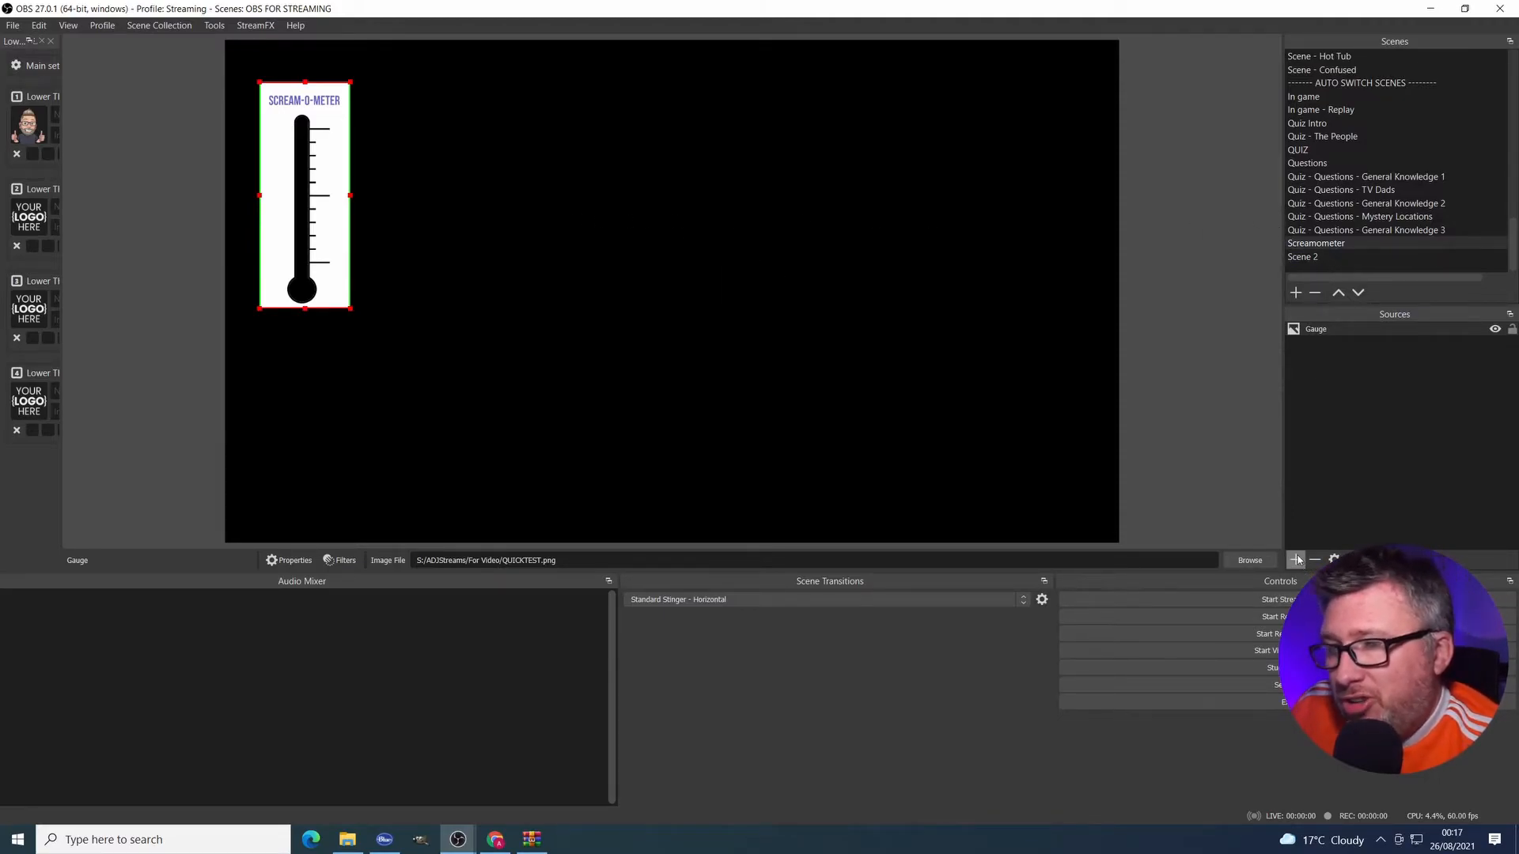
Step: Add a colour source named Red with colour #ff0000
click(1295, 560)
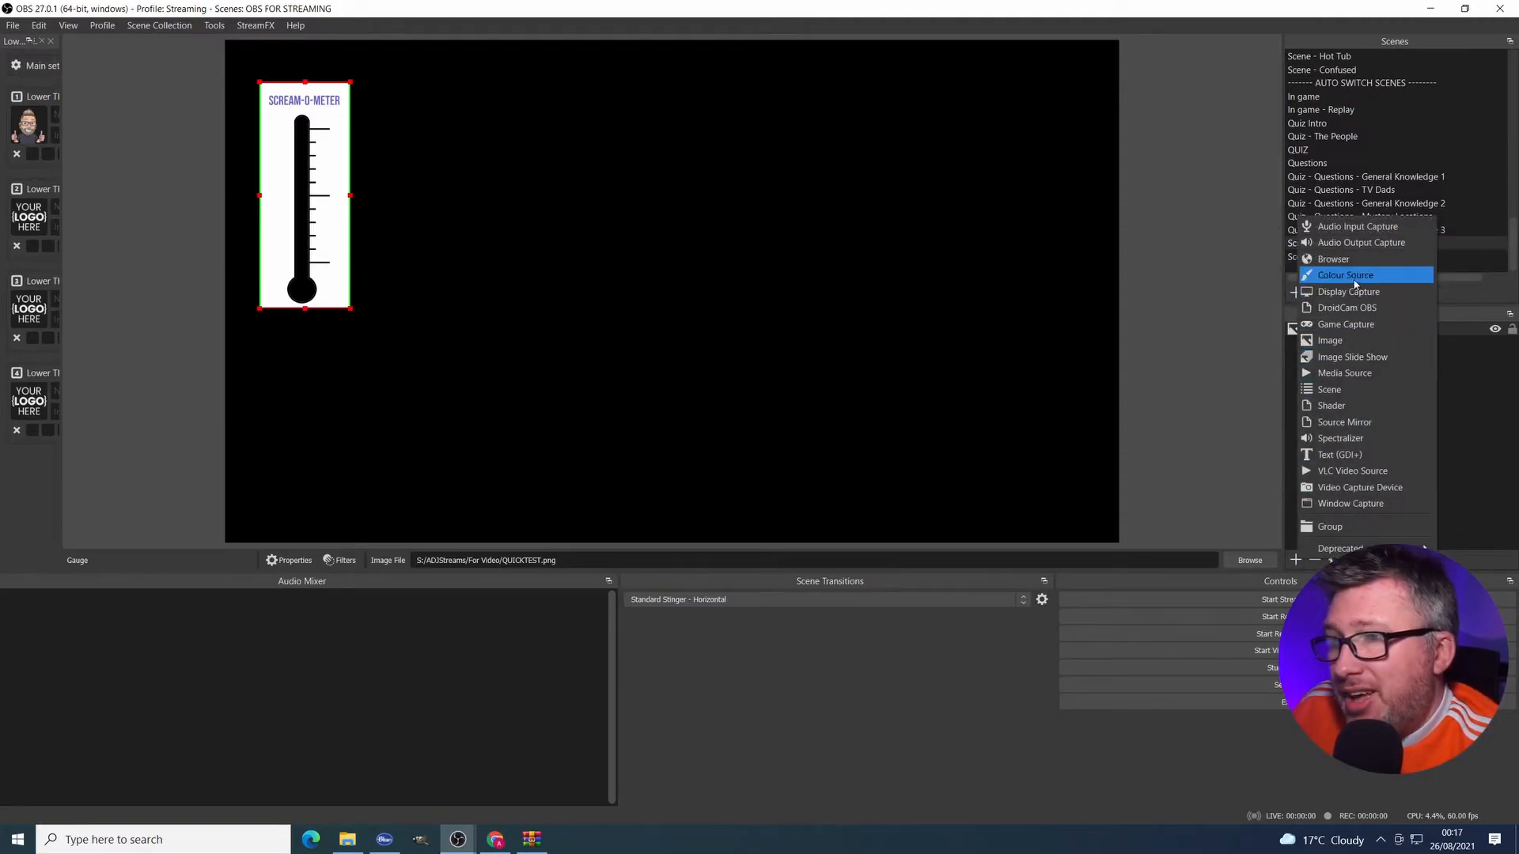
click(1345, 275)
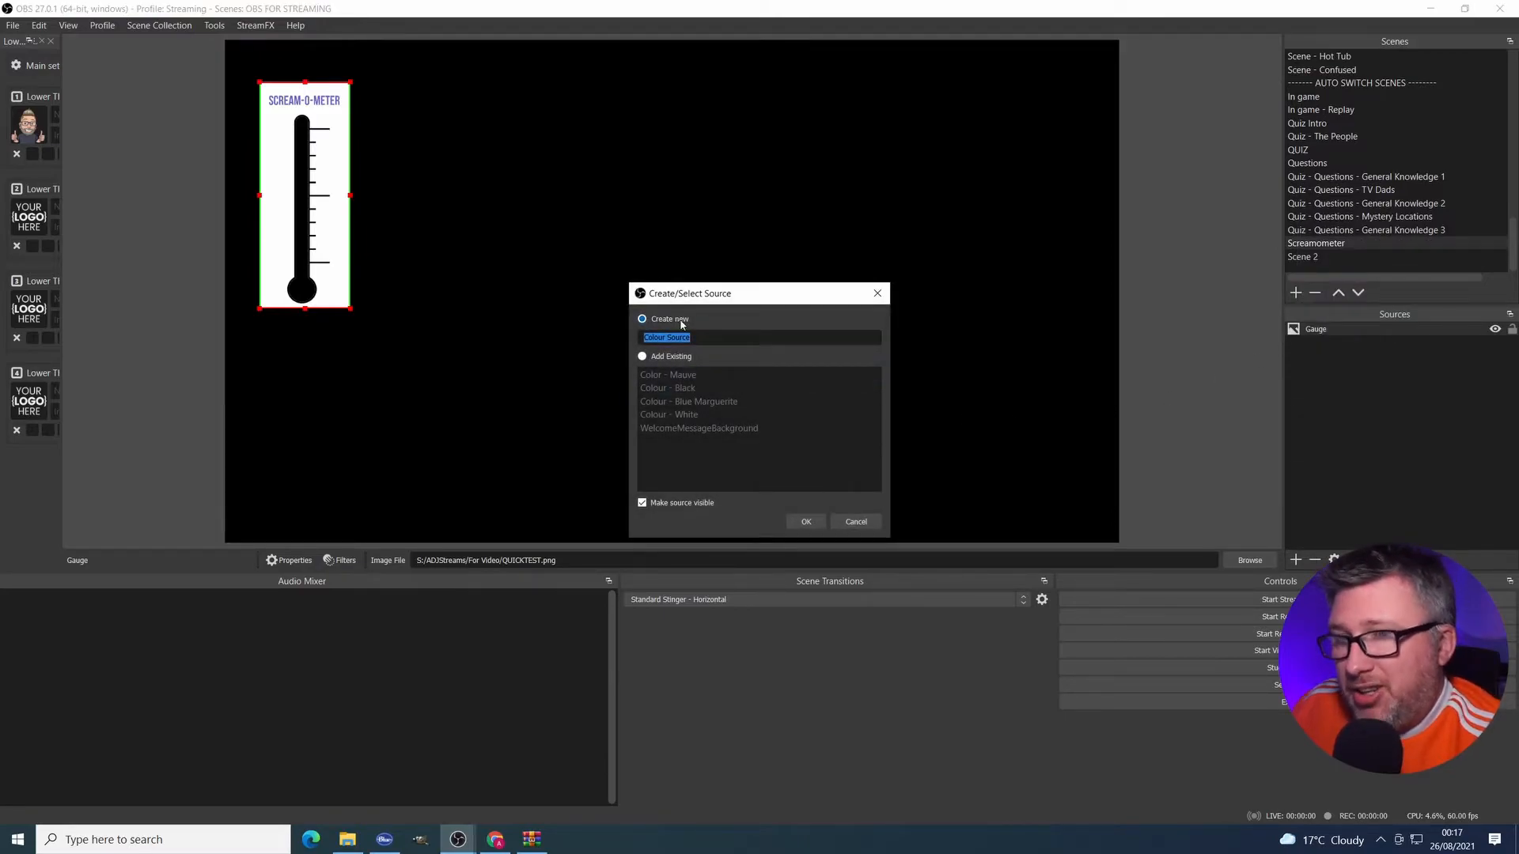
click(805, 521)
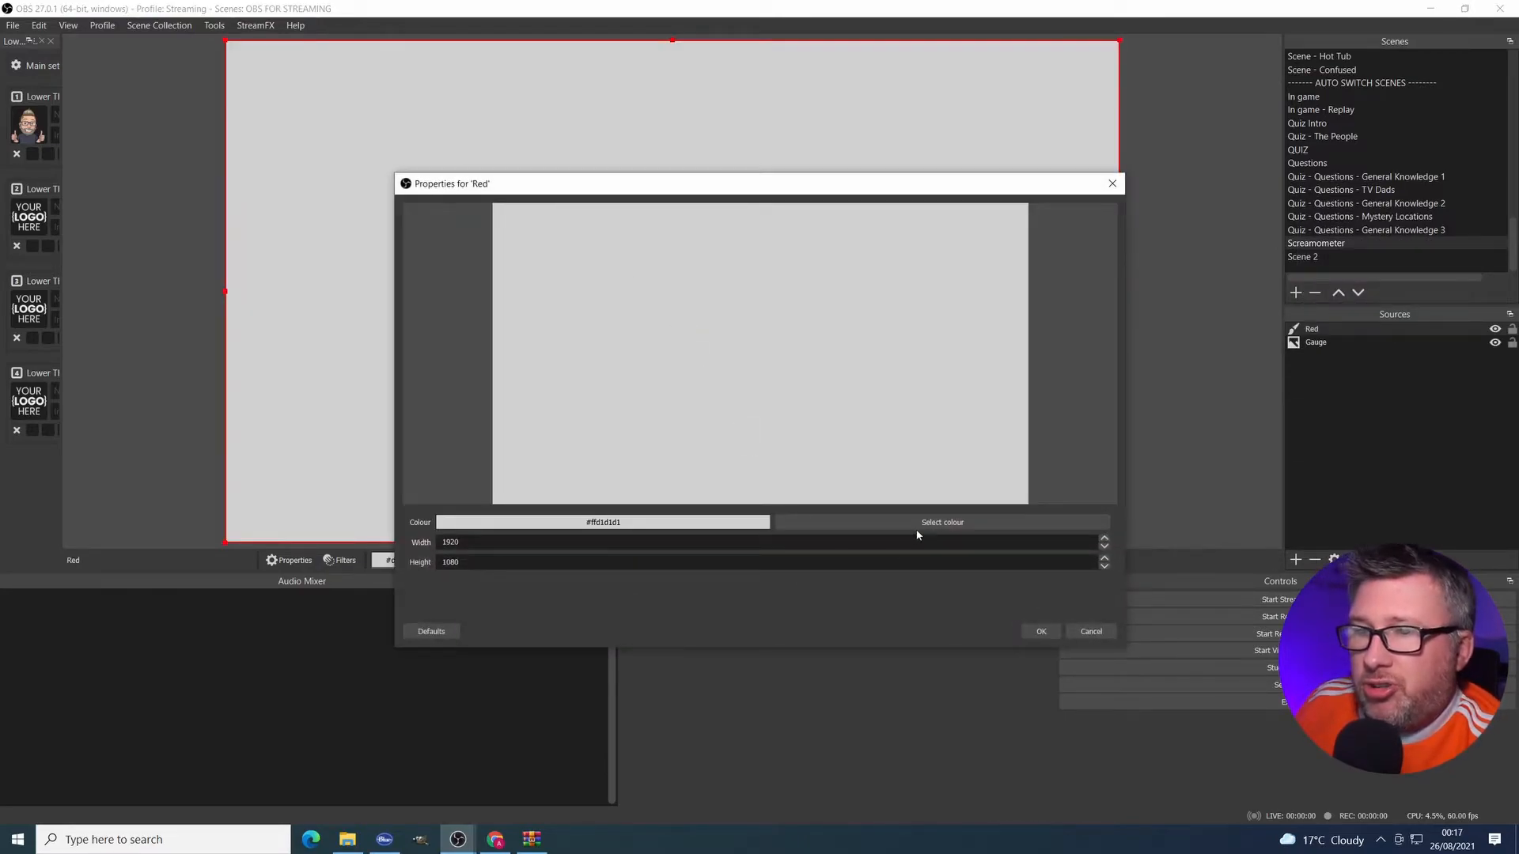
click(940, 522)
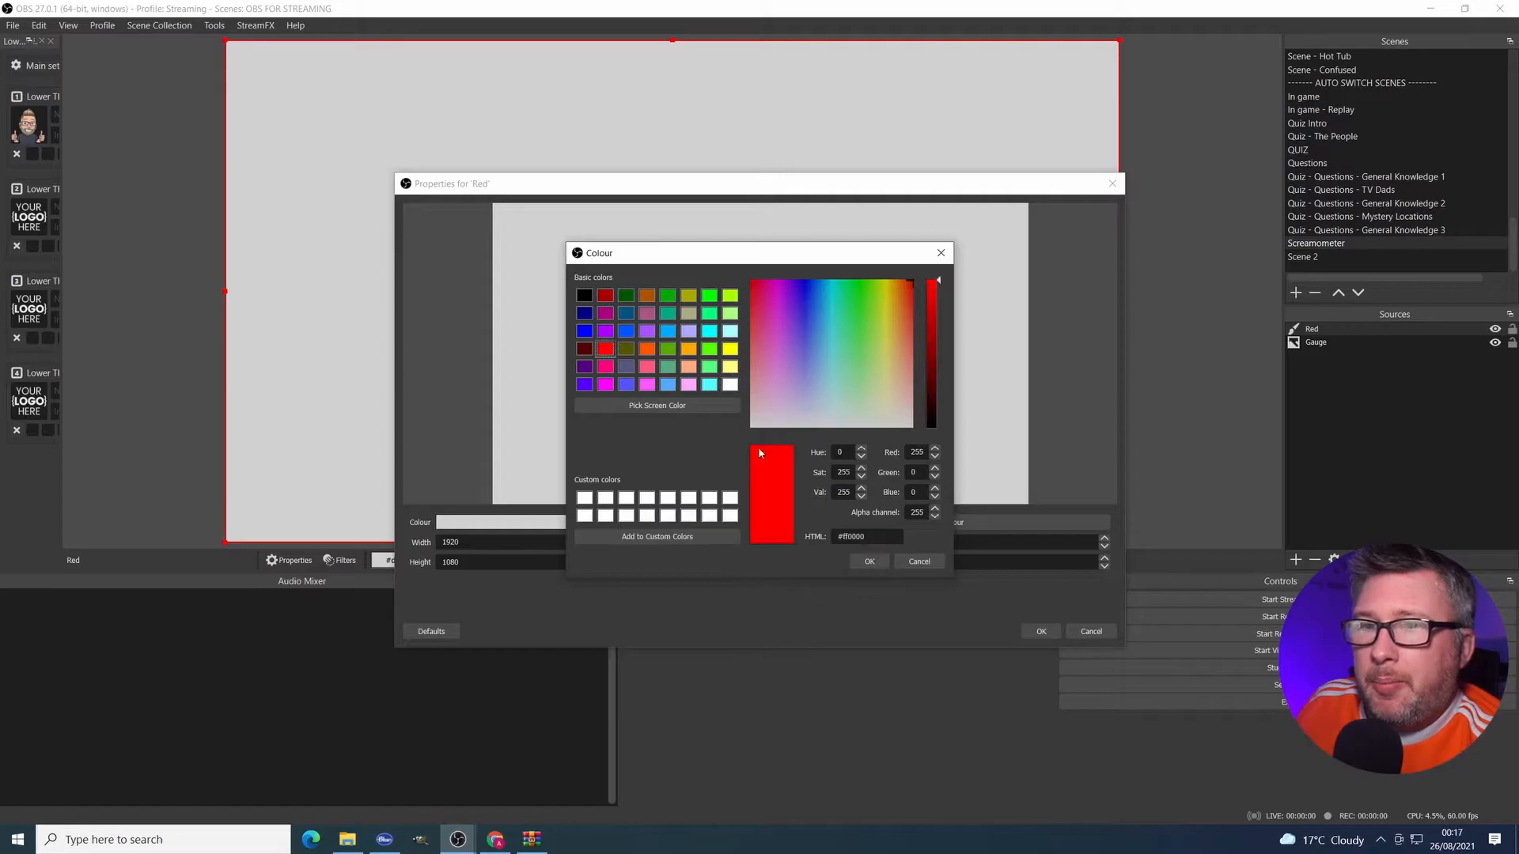
click(868, 561)
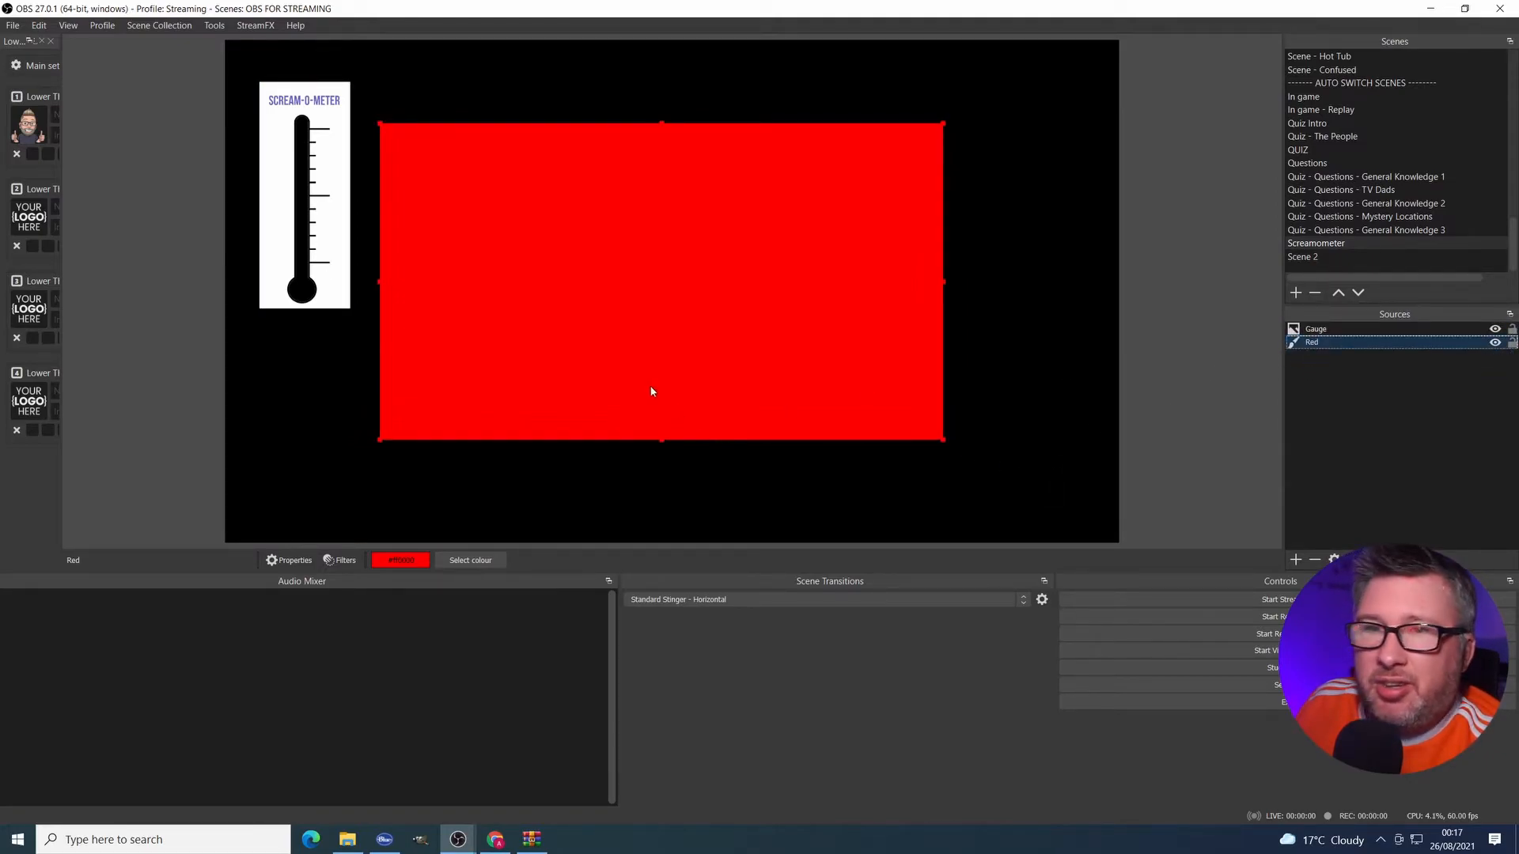
Step: Shrink the Red rectangle and position it beside the thermometer gauge
drag(651, 281, 610, 354)
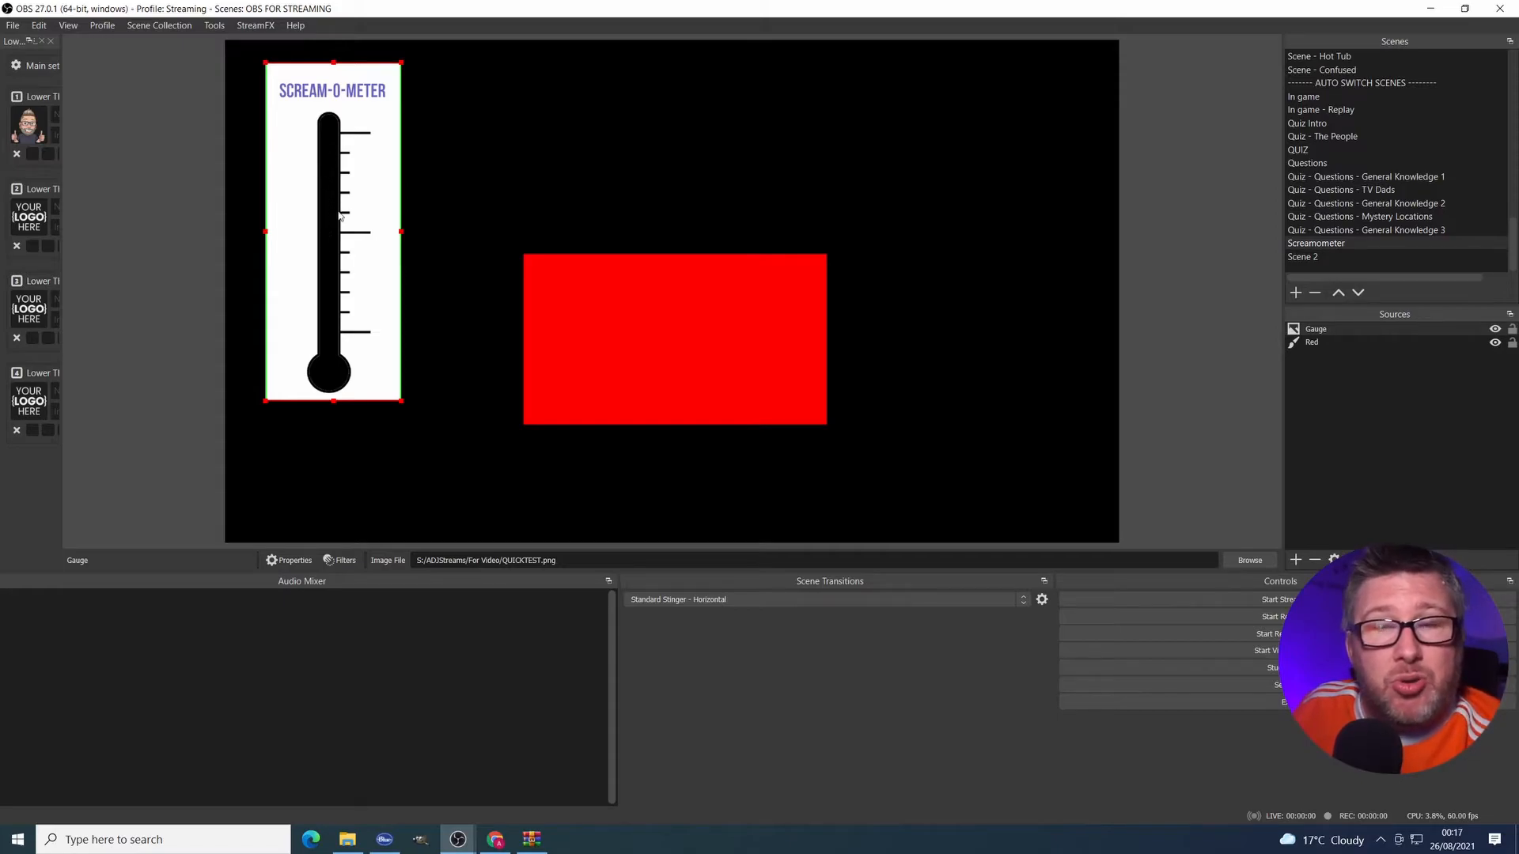
drag(675, 339, 583, 323)
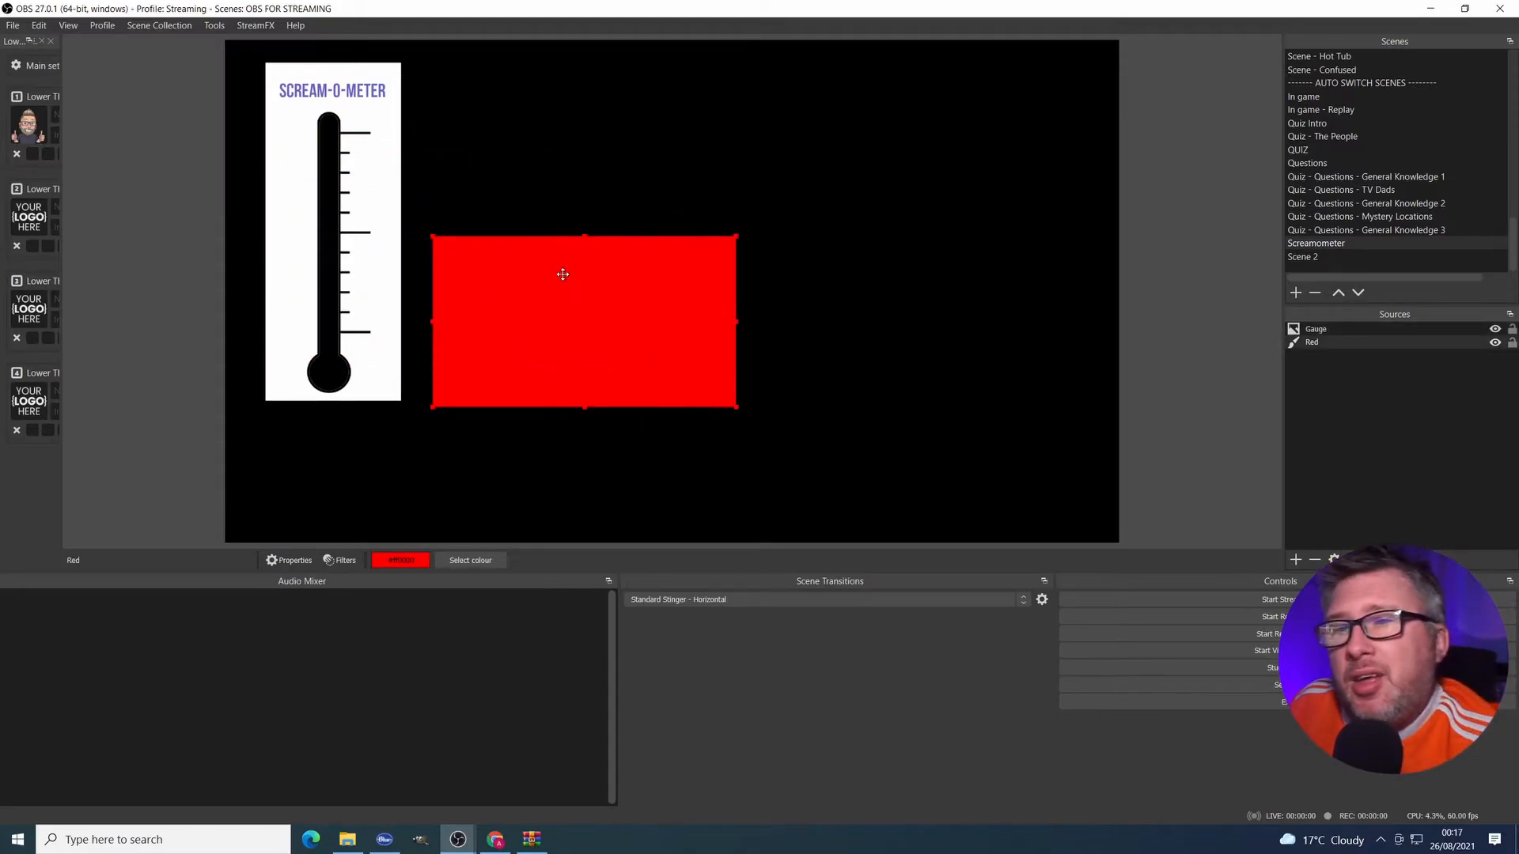
drag(561, 274, 709, 289)
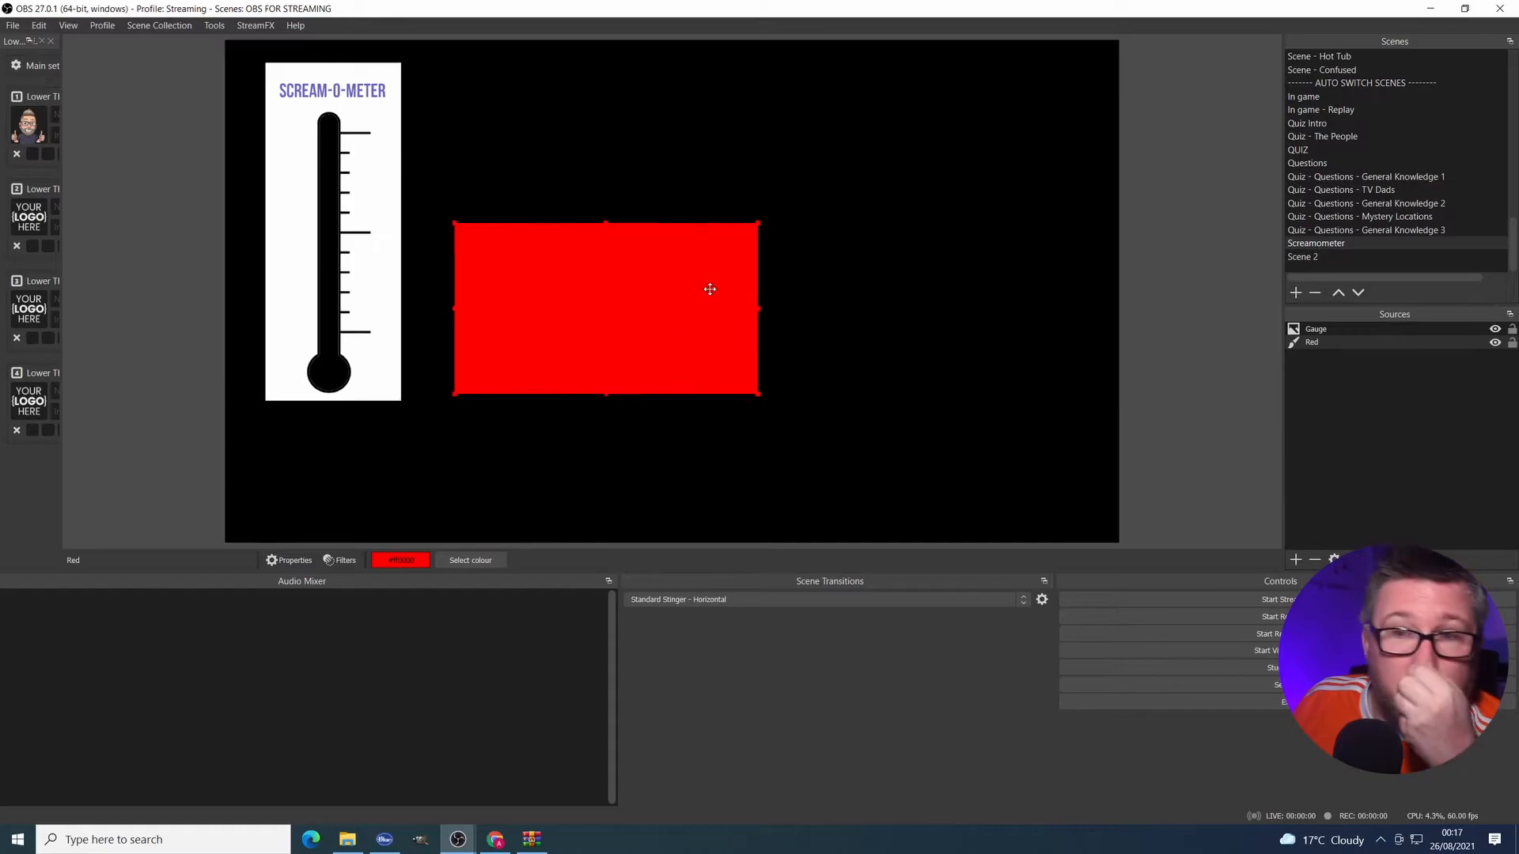
drag(709, 289, 721, 282)
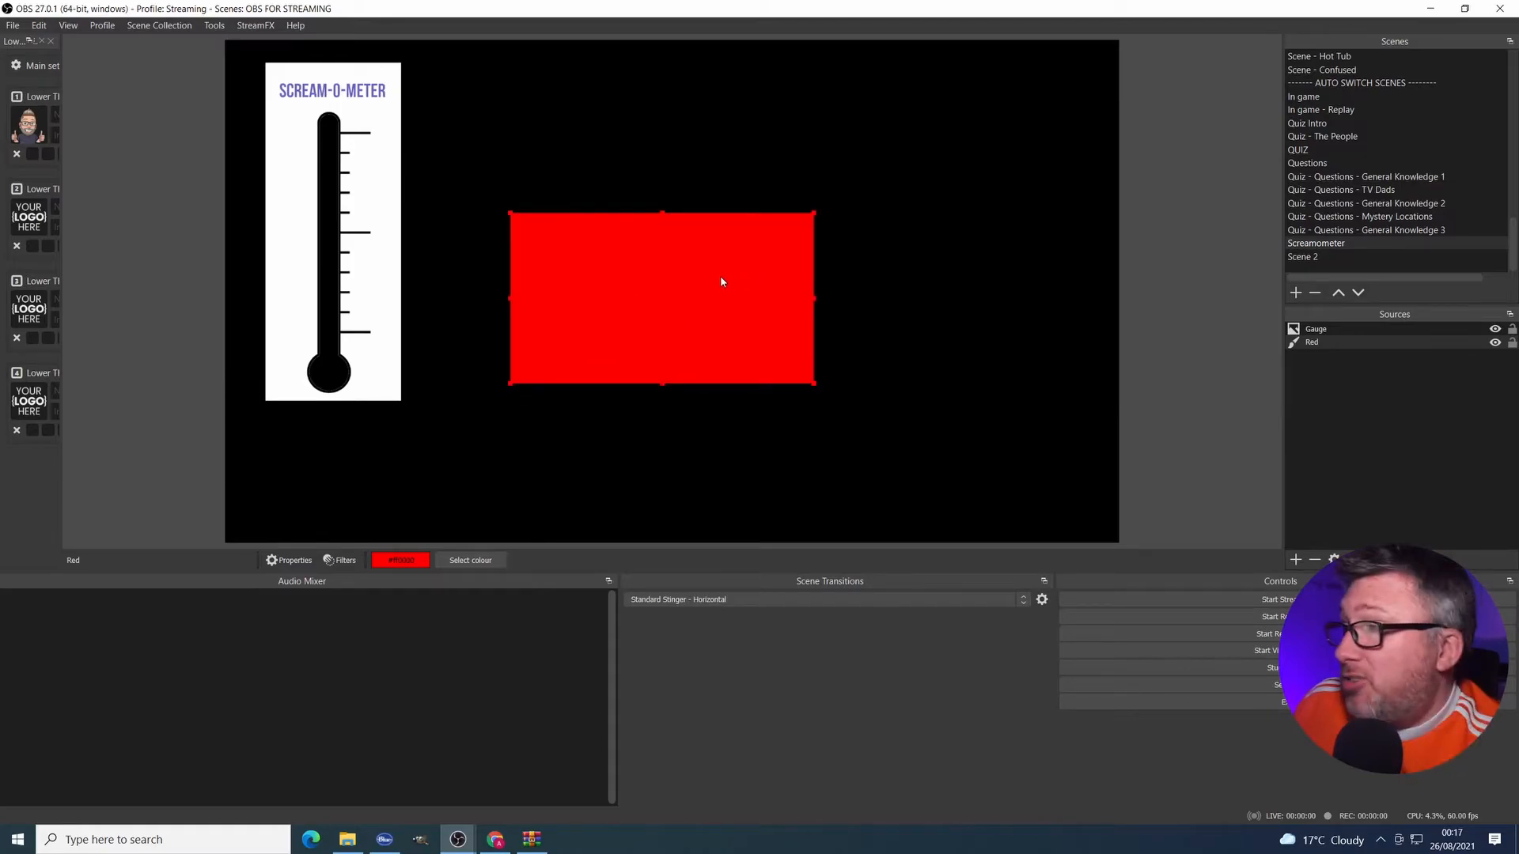
Step: Add a Scale To Sound effect filter to Red, keeping the default name
click(345, 560)
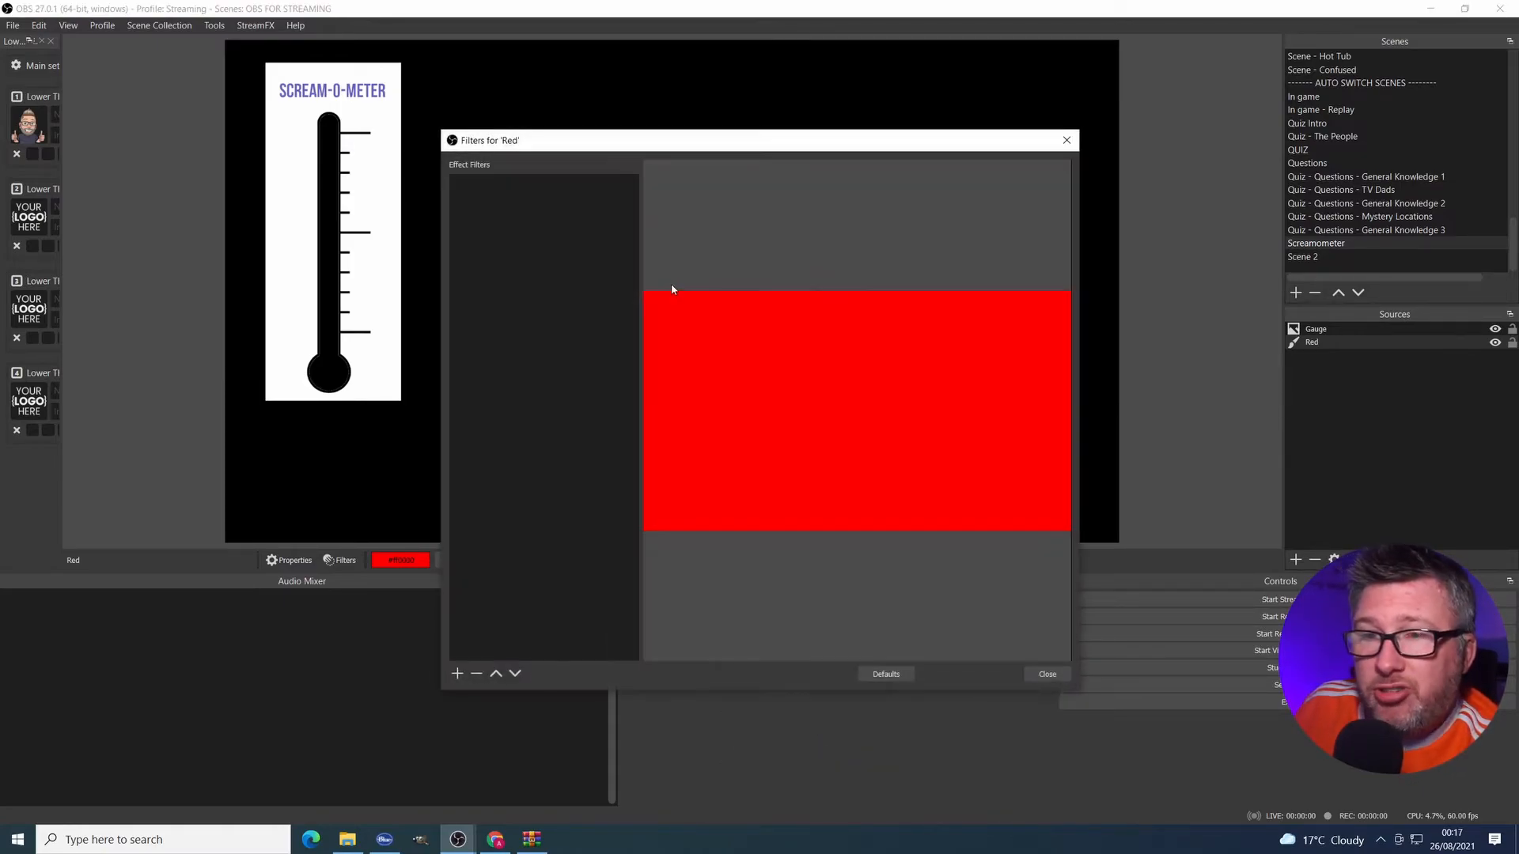
click(457, 673)
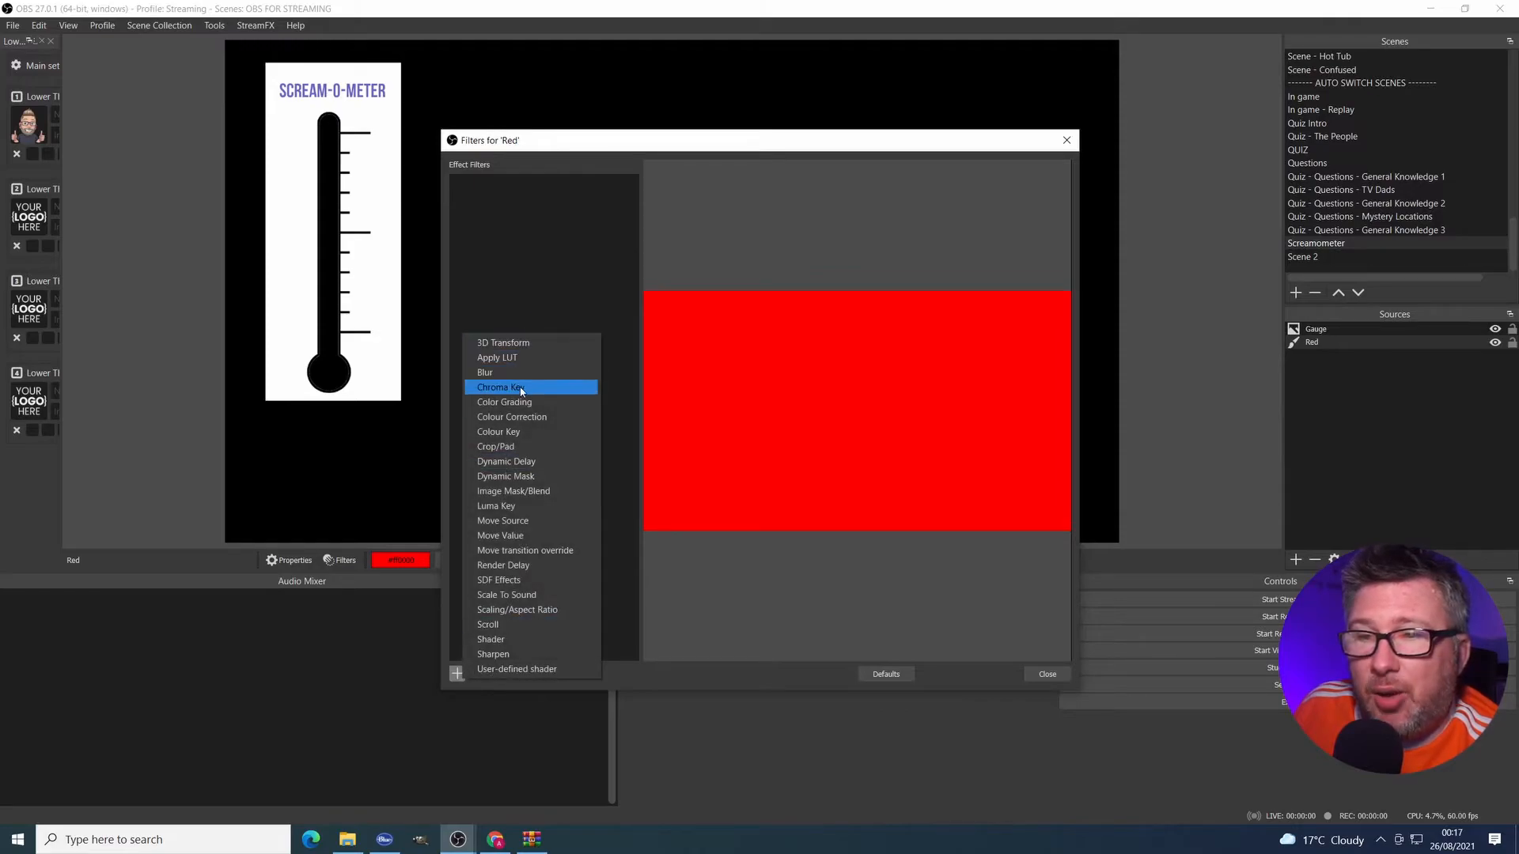
mouse_move(524, 595)
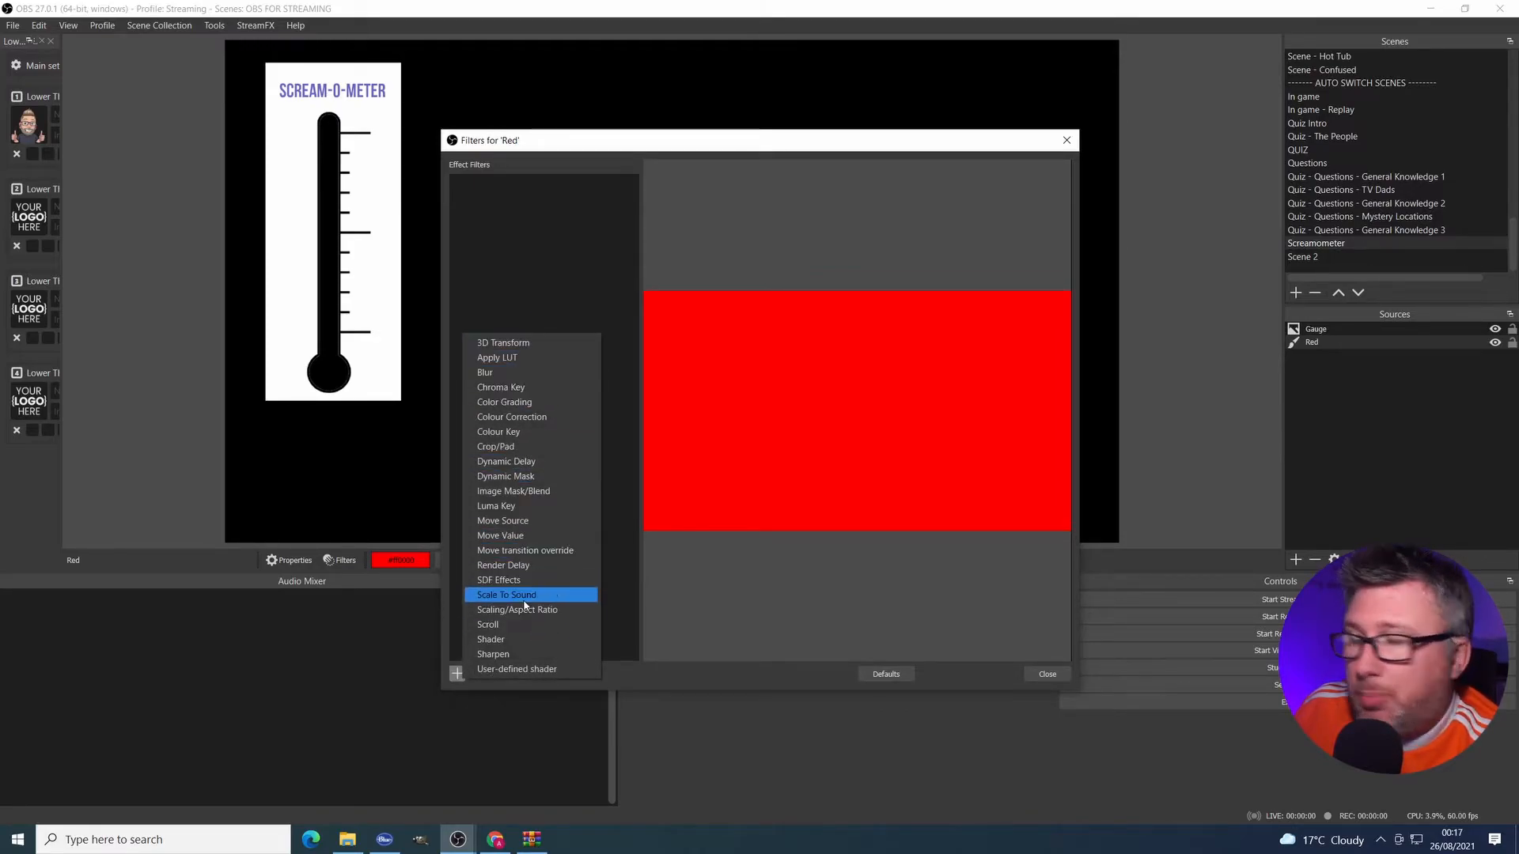
click(507, 595)
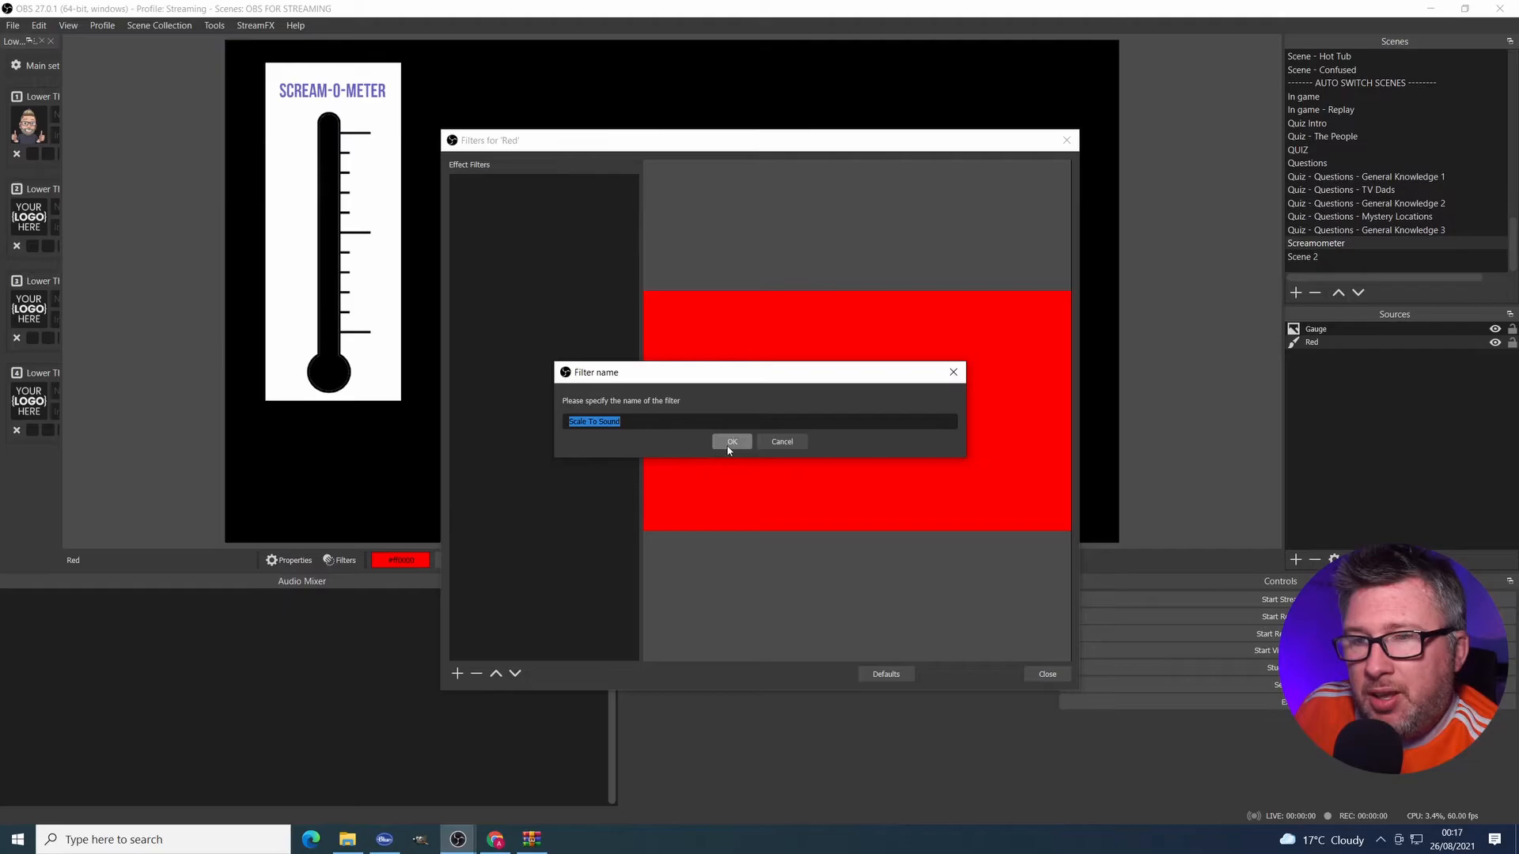
click(733, 441)
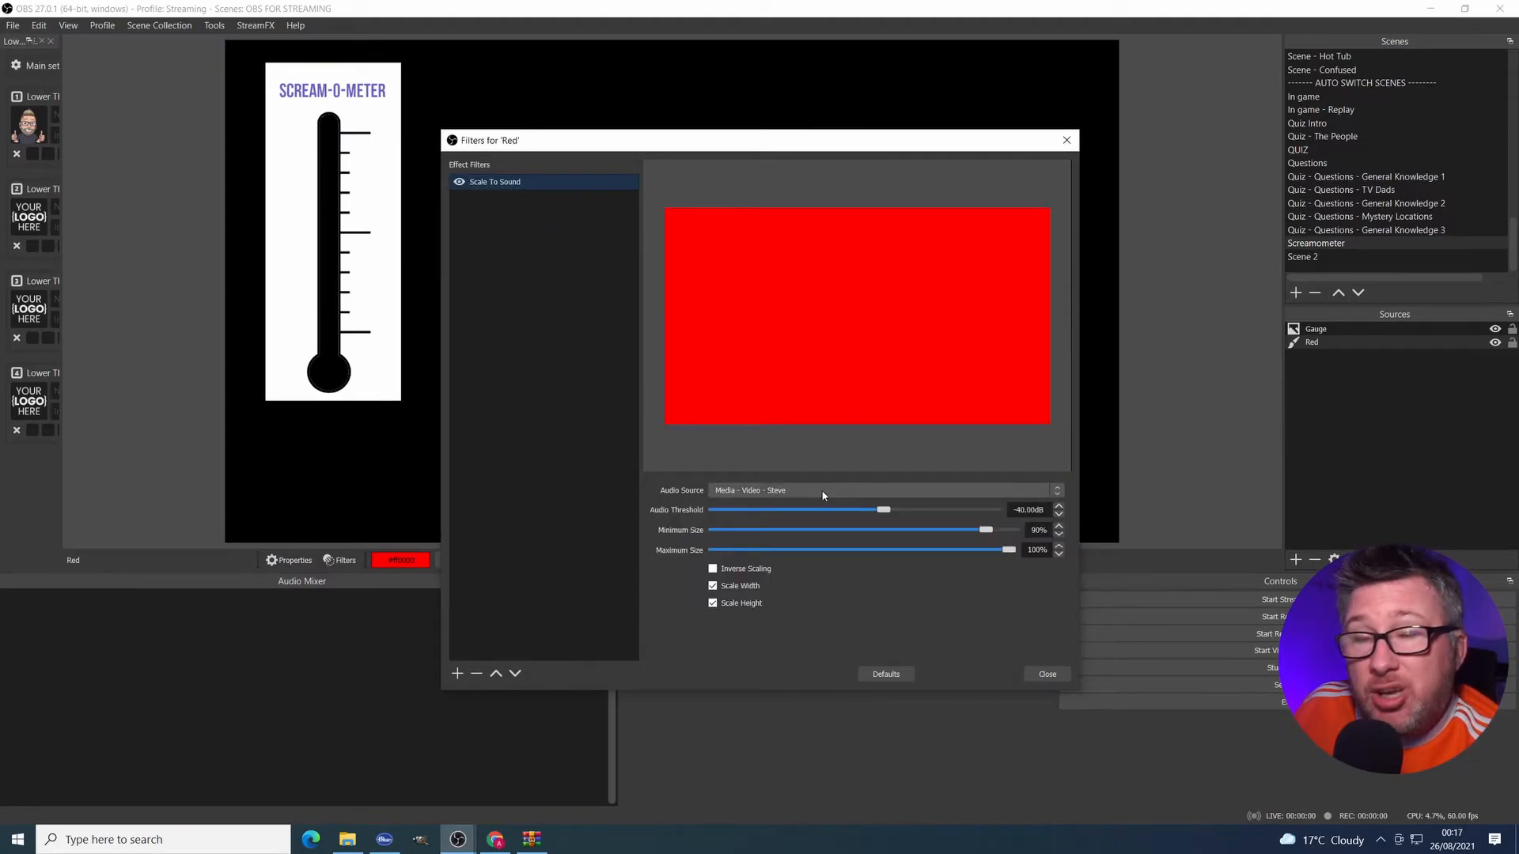
Step: Set the Scale To Sound audio source to 'Audio In - Mic for REC'
click(881, 490)
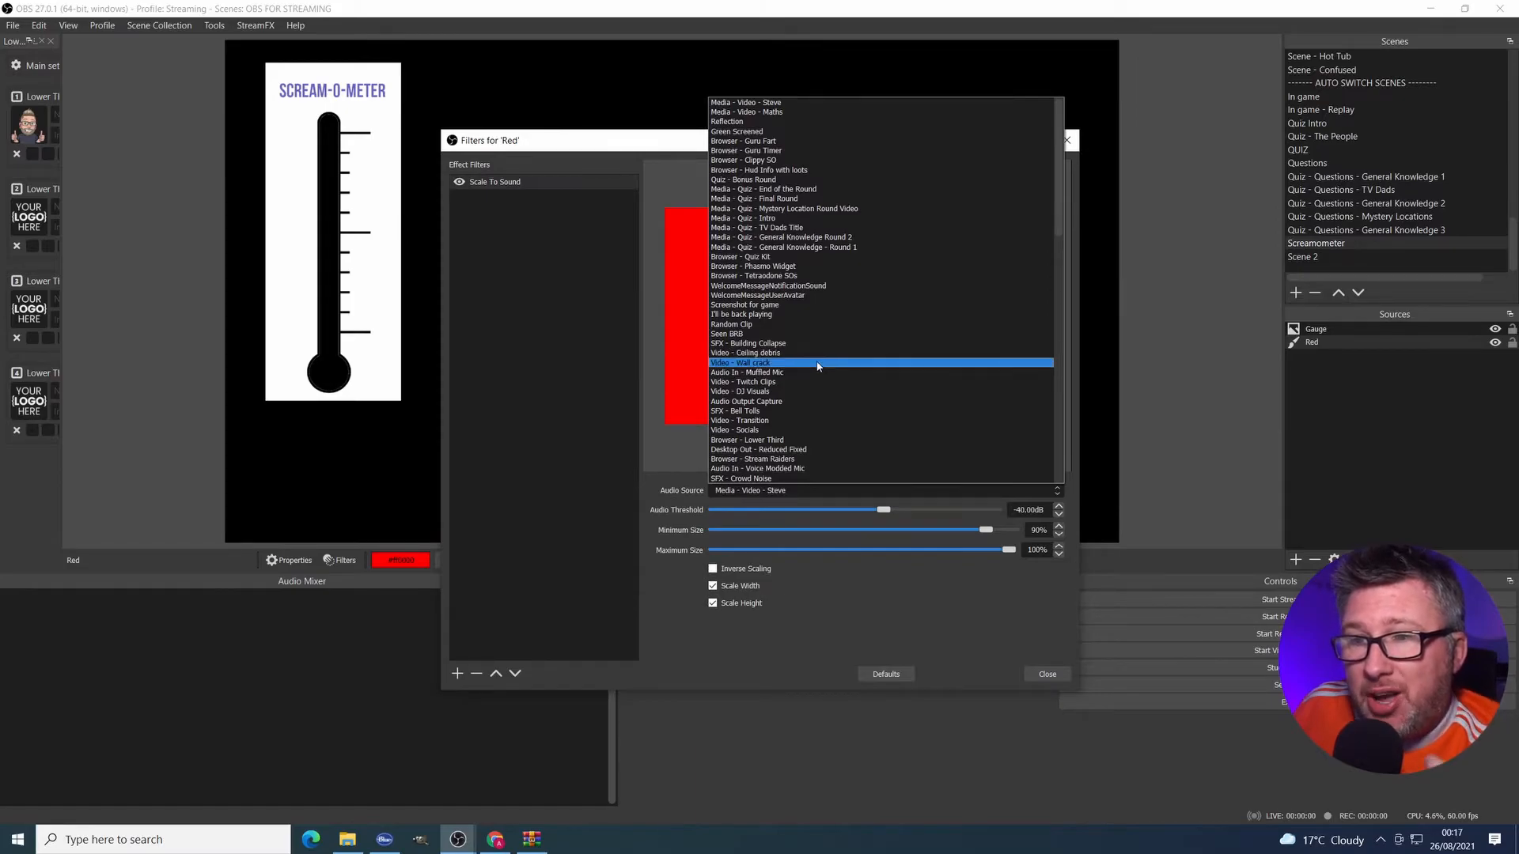
click(763, 189)
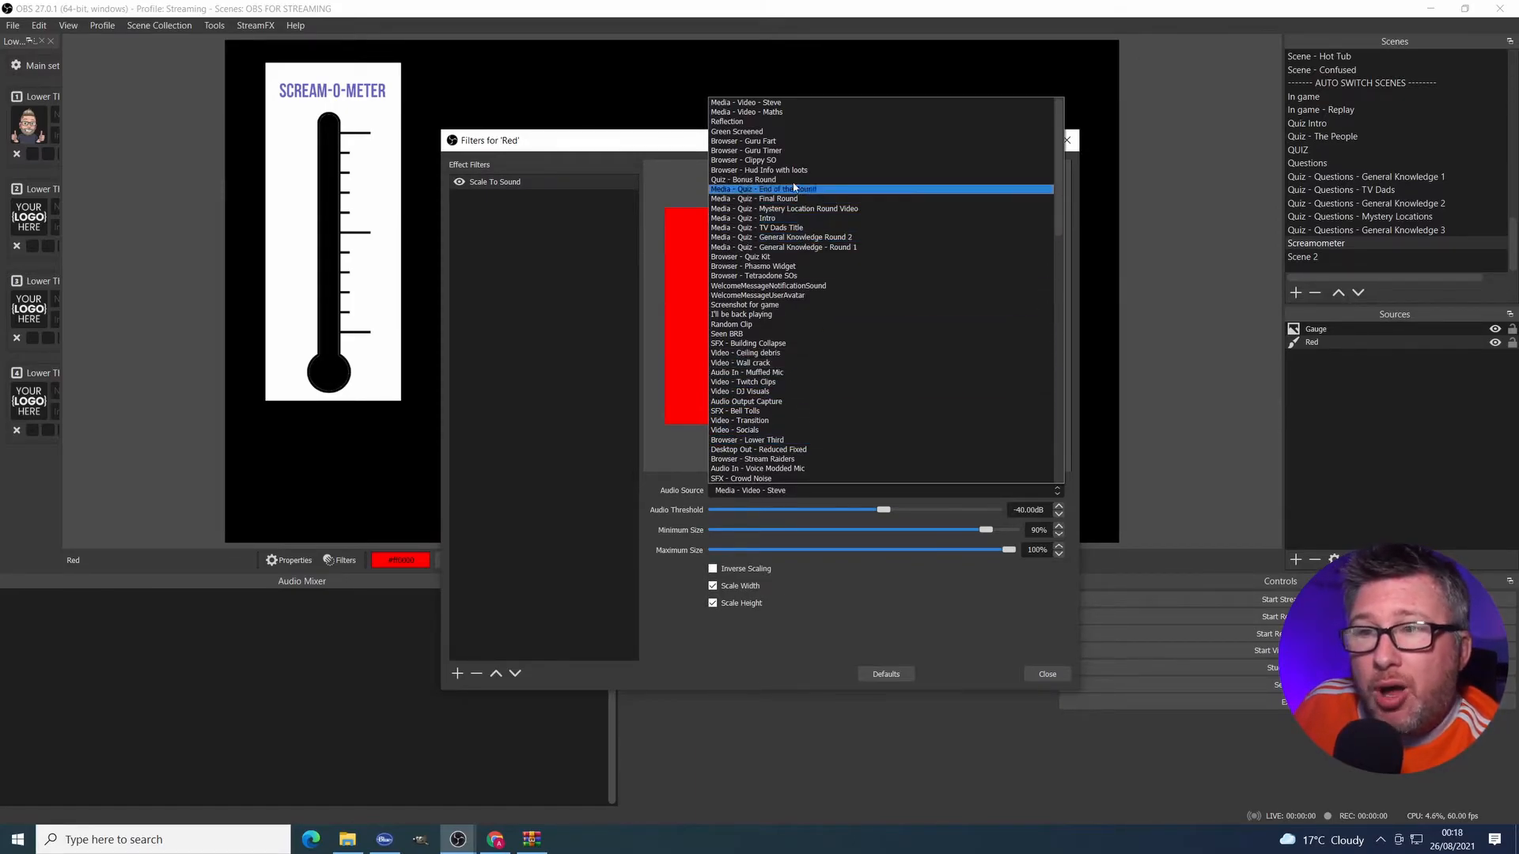
scroll(down, 3)
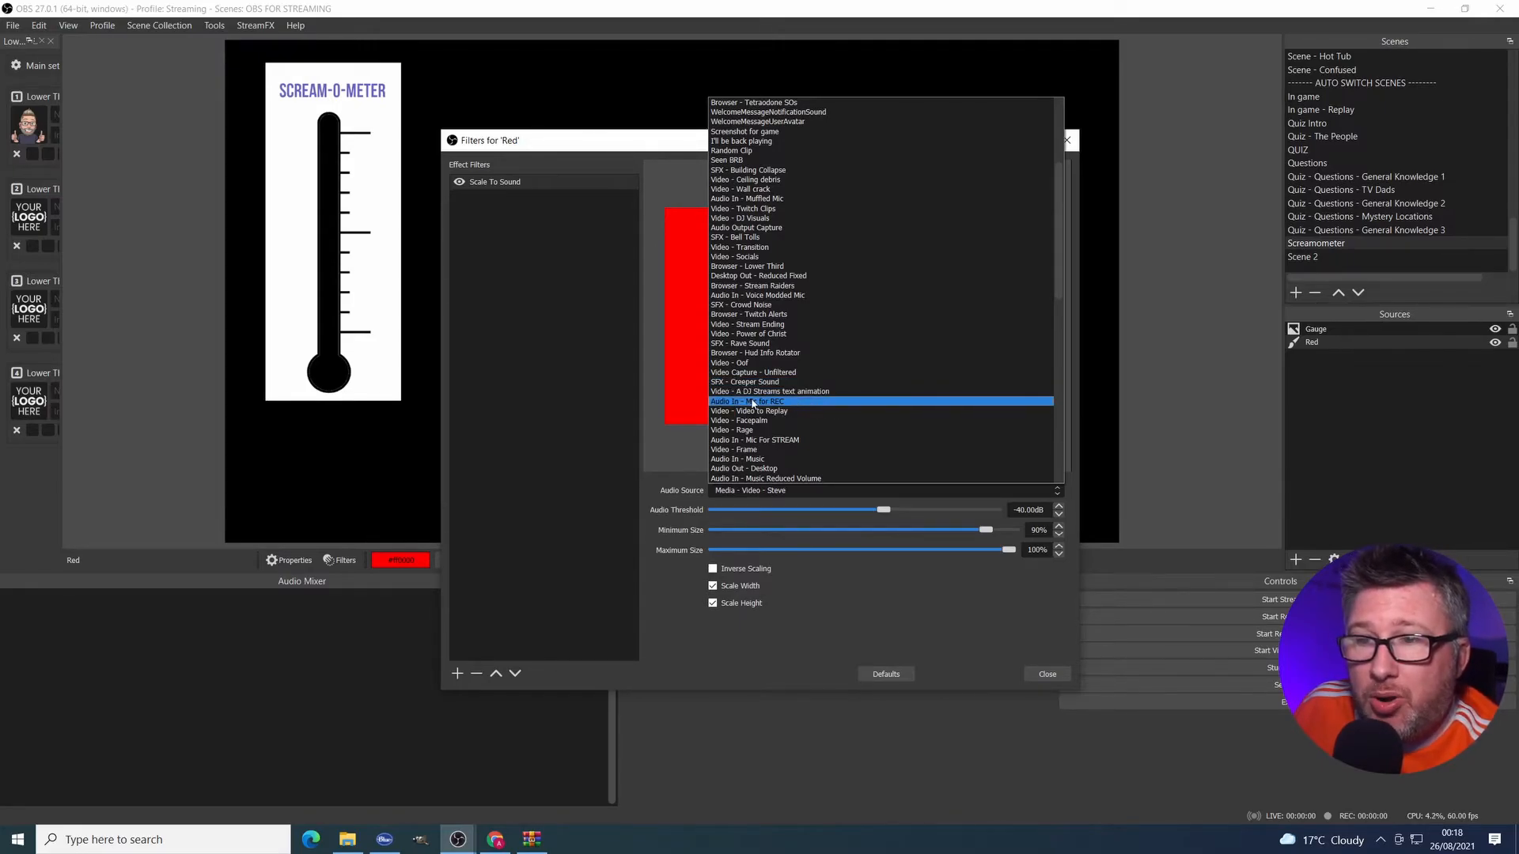
click(747, 401)
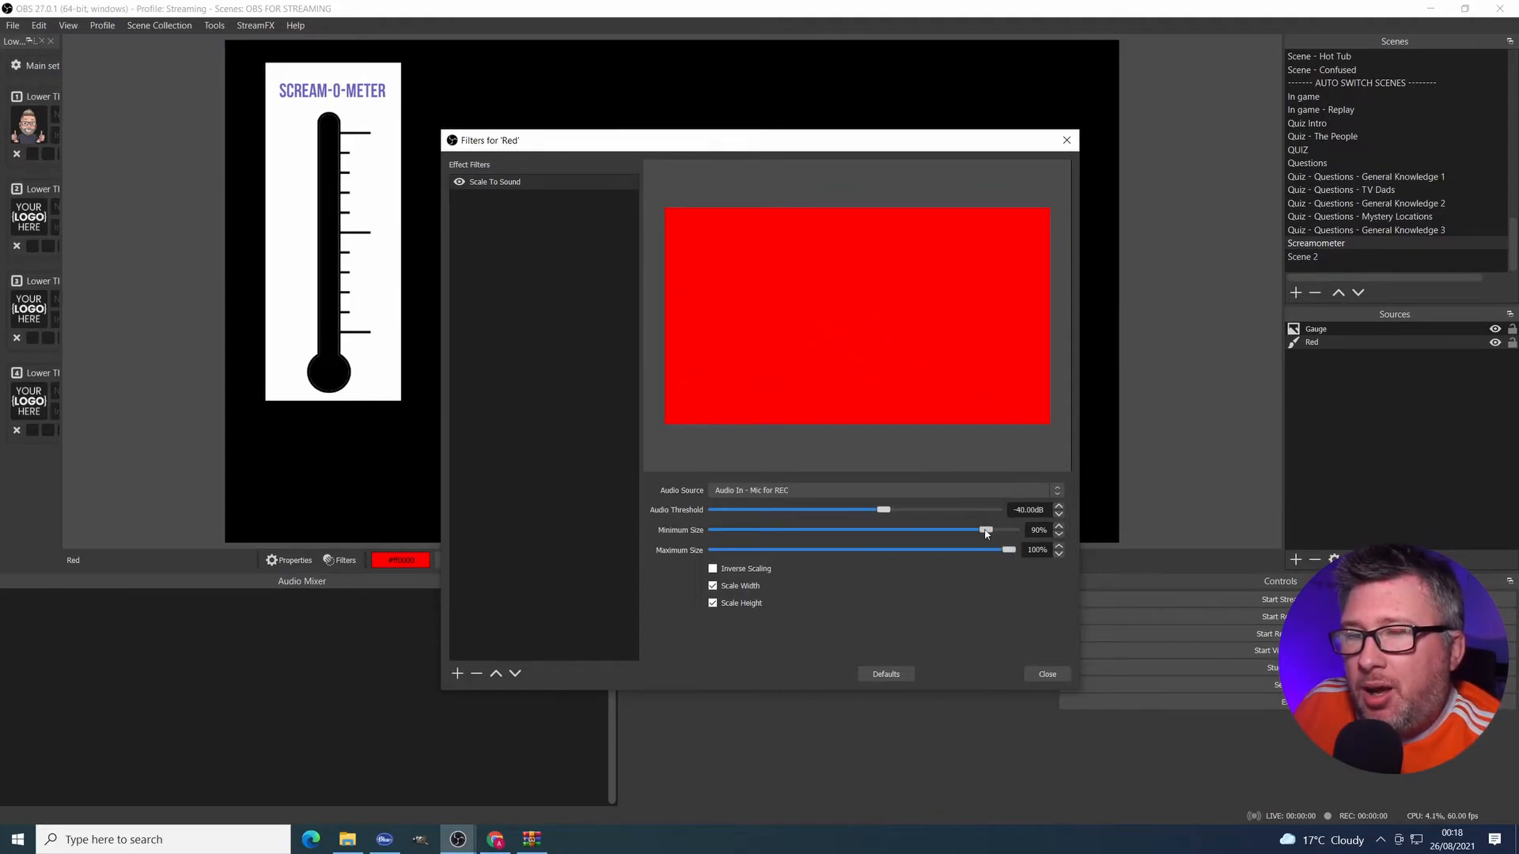
Step: Set minimum size to 0%, tune the threshold to about -25 dB, and close Filters
drag(984, 530, 713, 530)
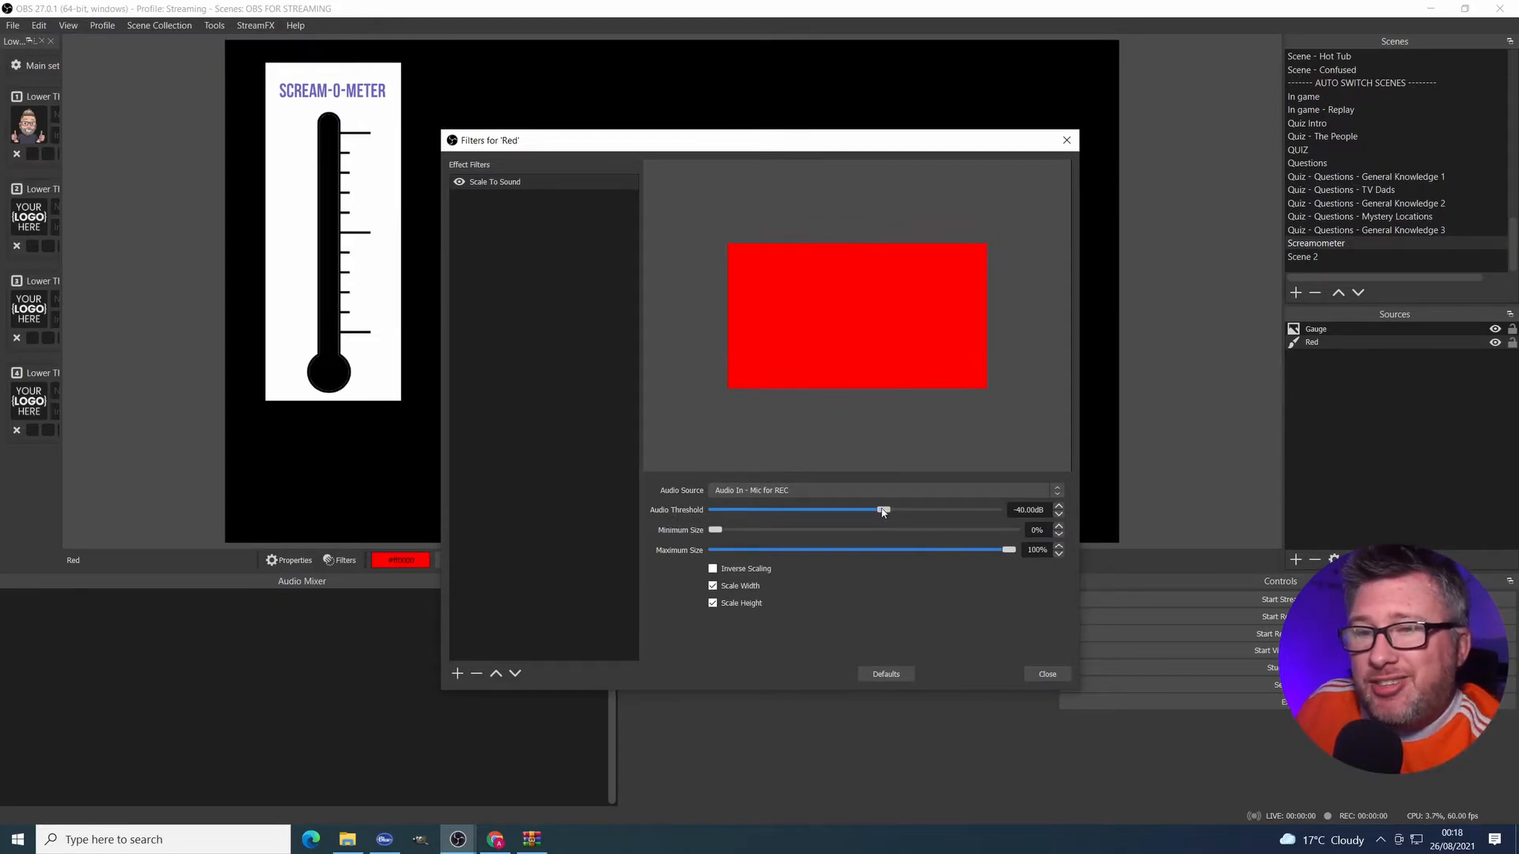
drag(879, 510, 909, 510)
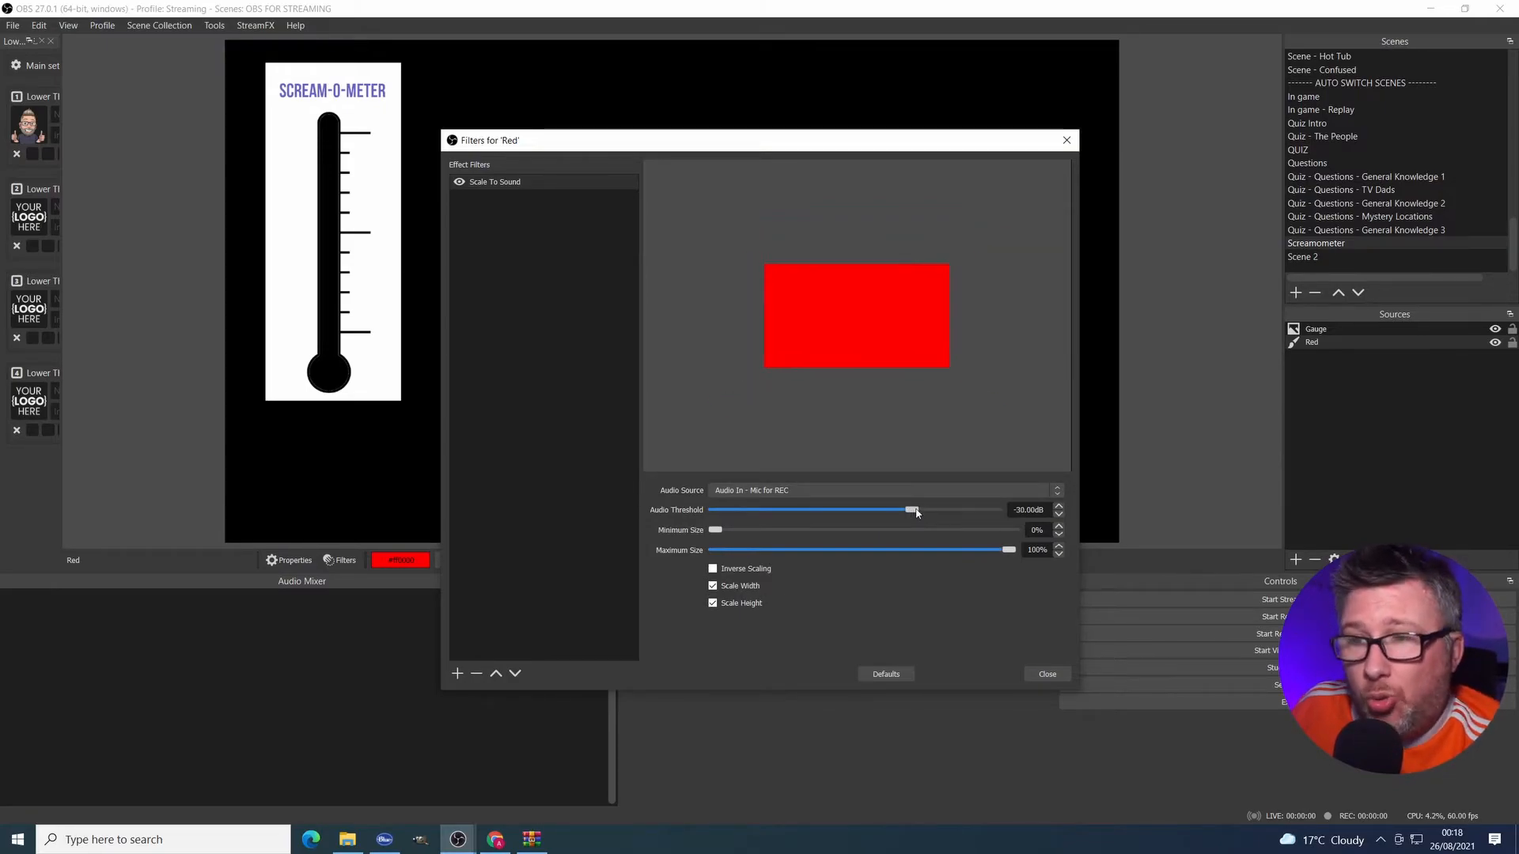
drag(908, 509, 839, 509)
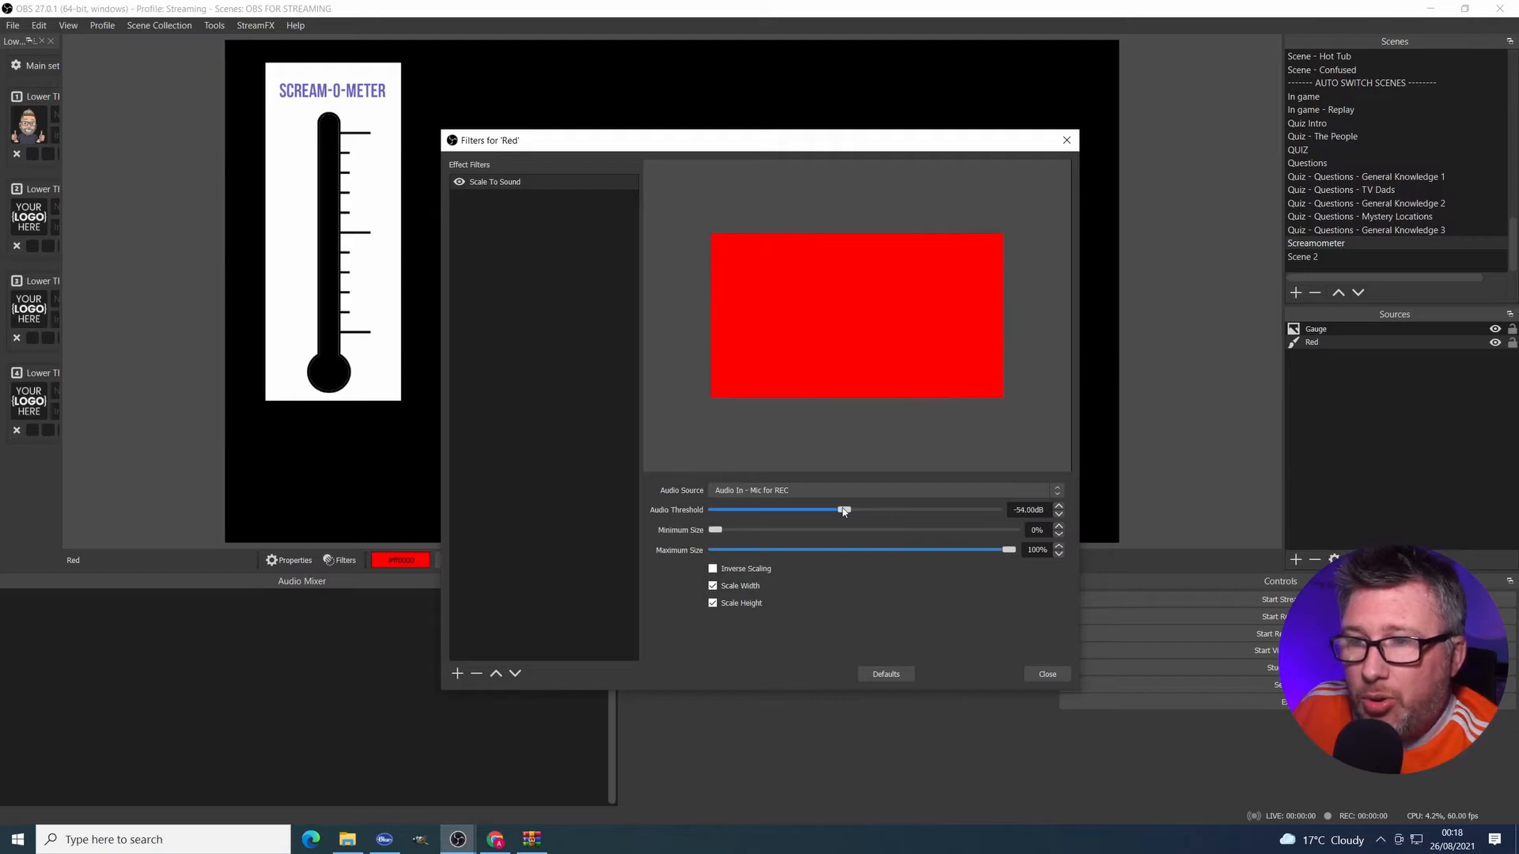
drag(841, 509, 715, 510)
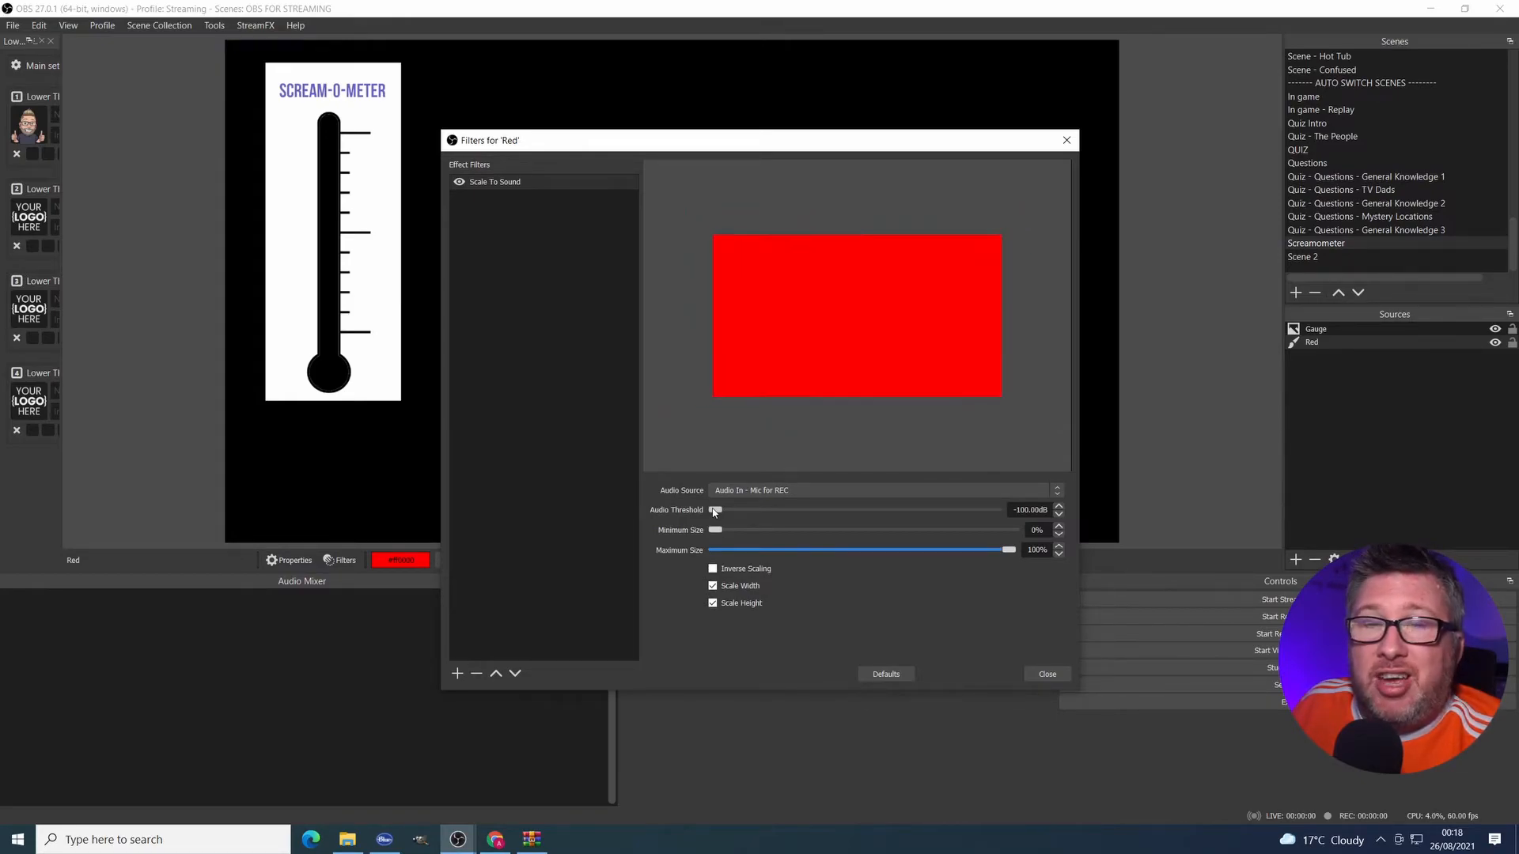
drag(715, 509, 915, 509)
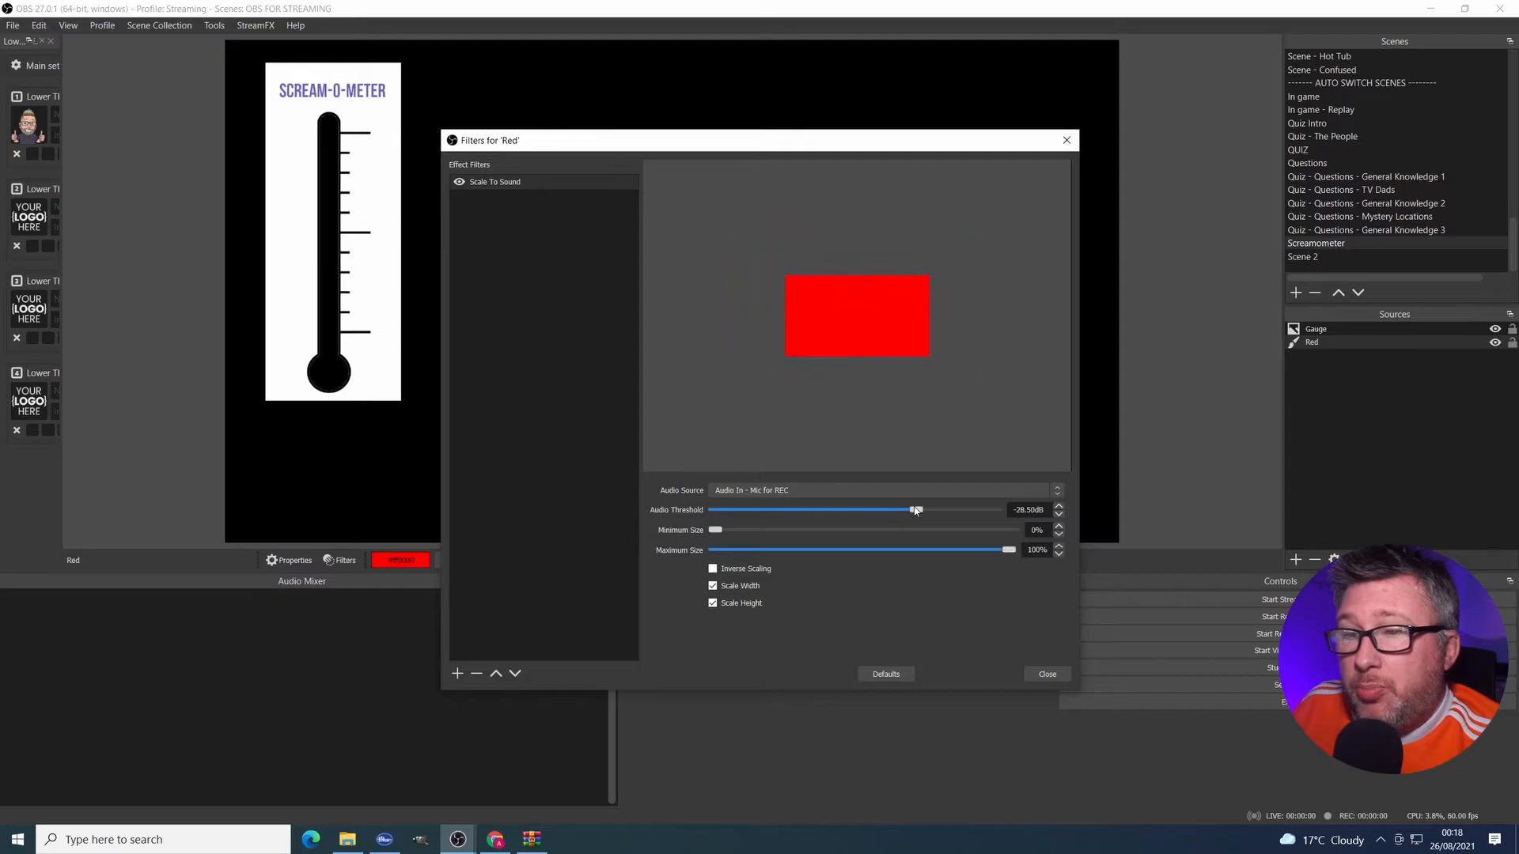
drag(915, 509, 928, 509)
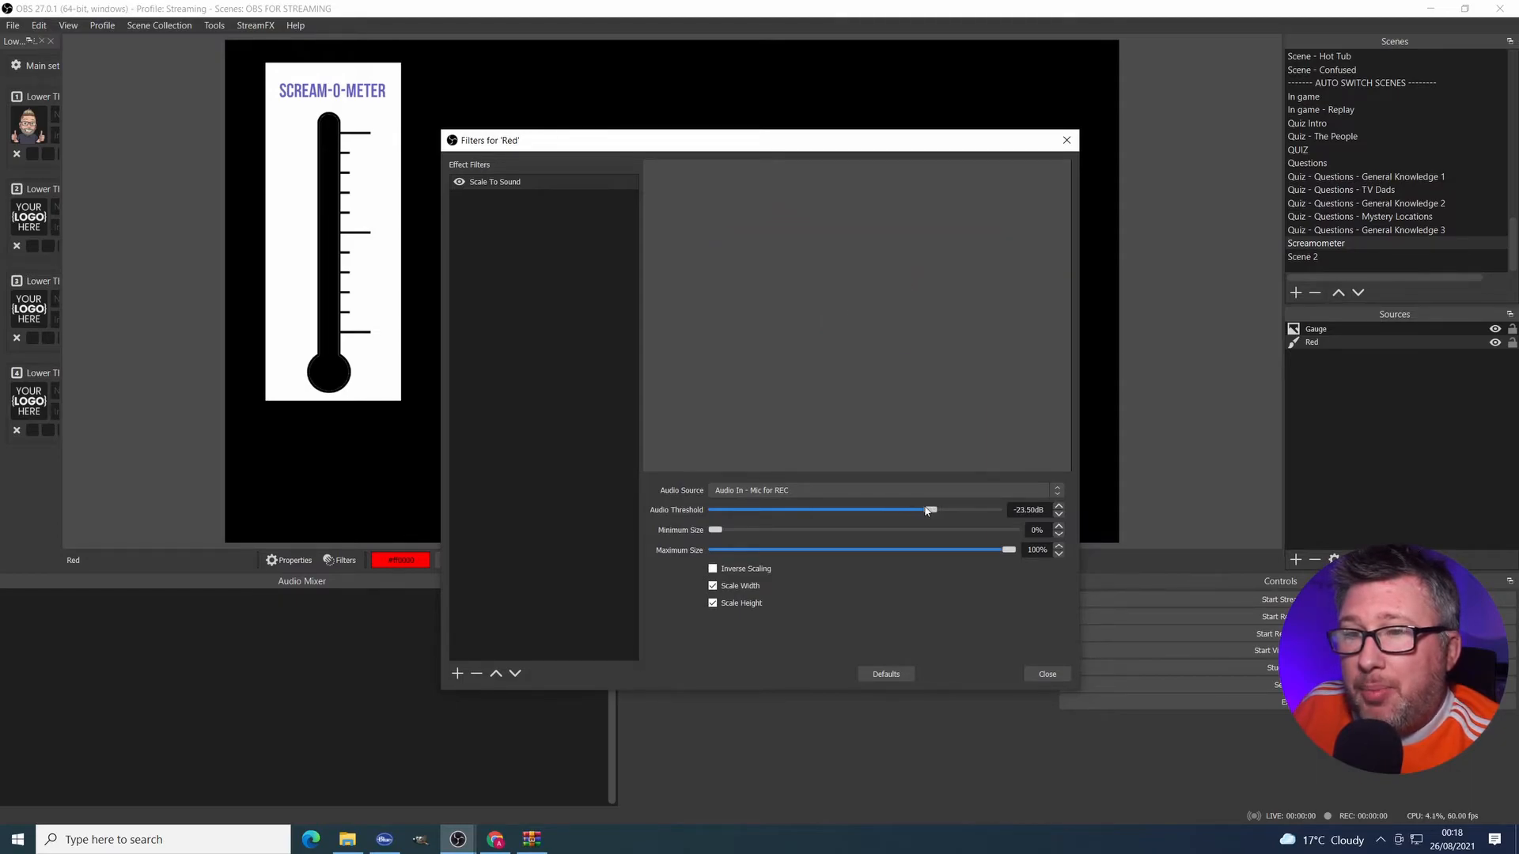
drag(930, 509, 923, 509)
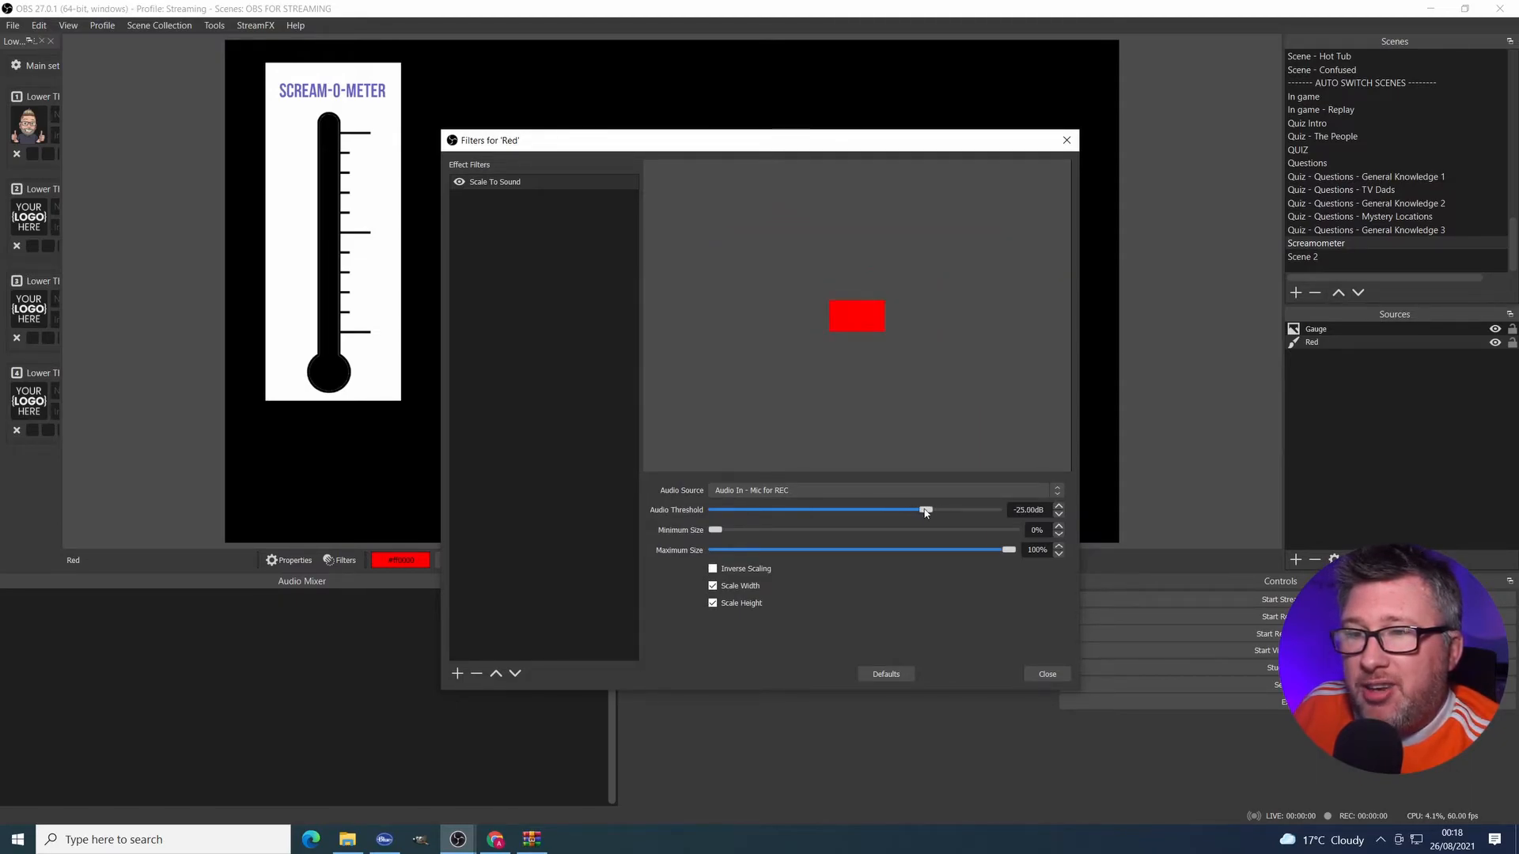
click(1046, 673)
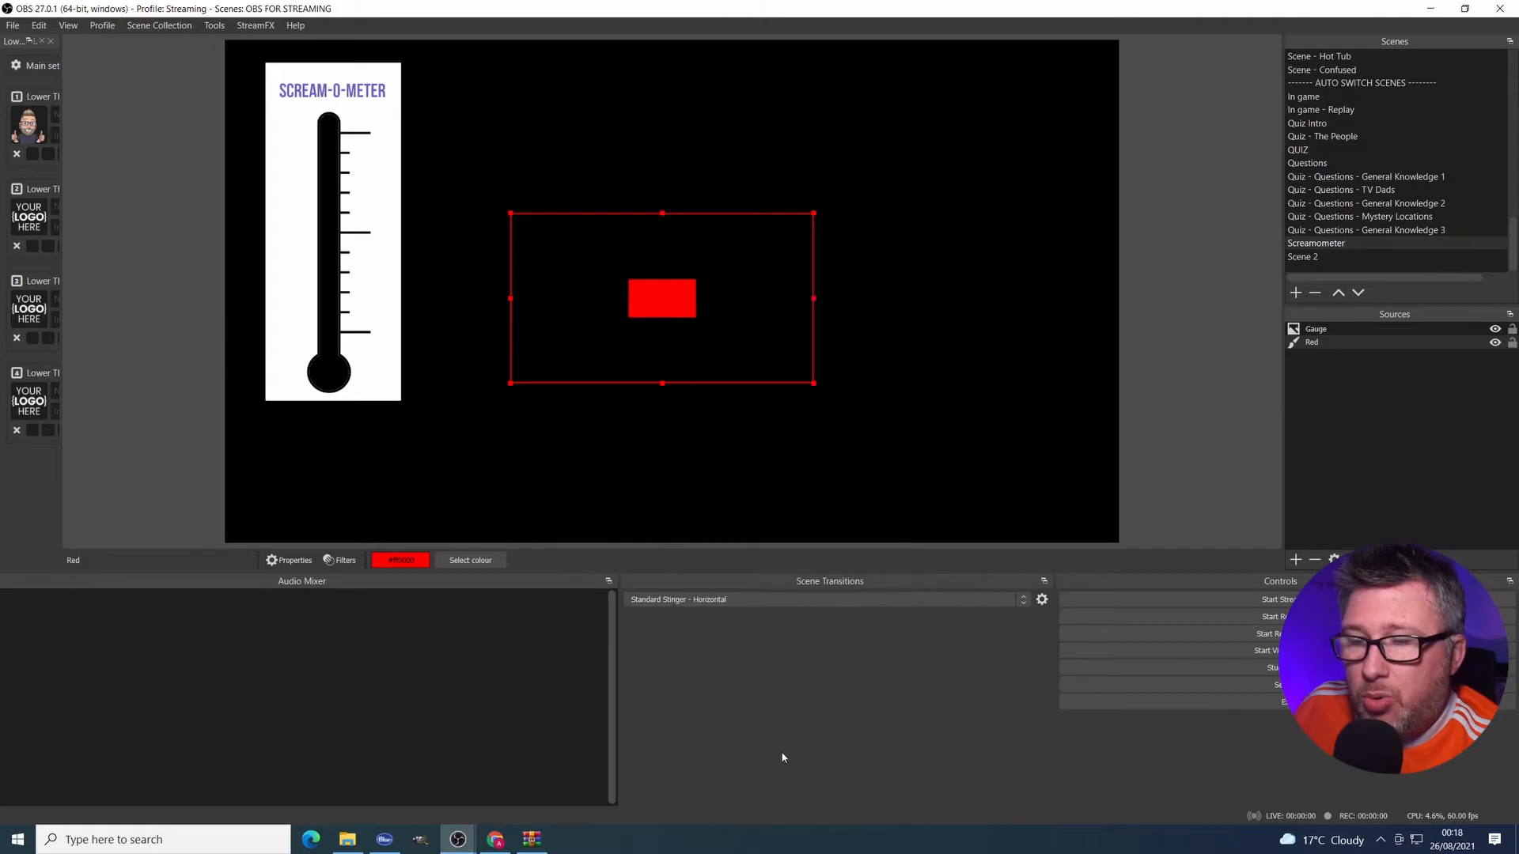
Step: Switch the Red source's Scale To Sound filter to height-only scaling, width unchecked
click(345, 560)
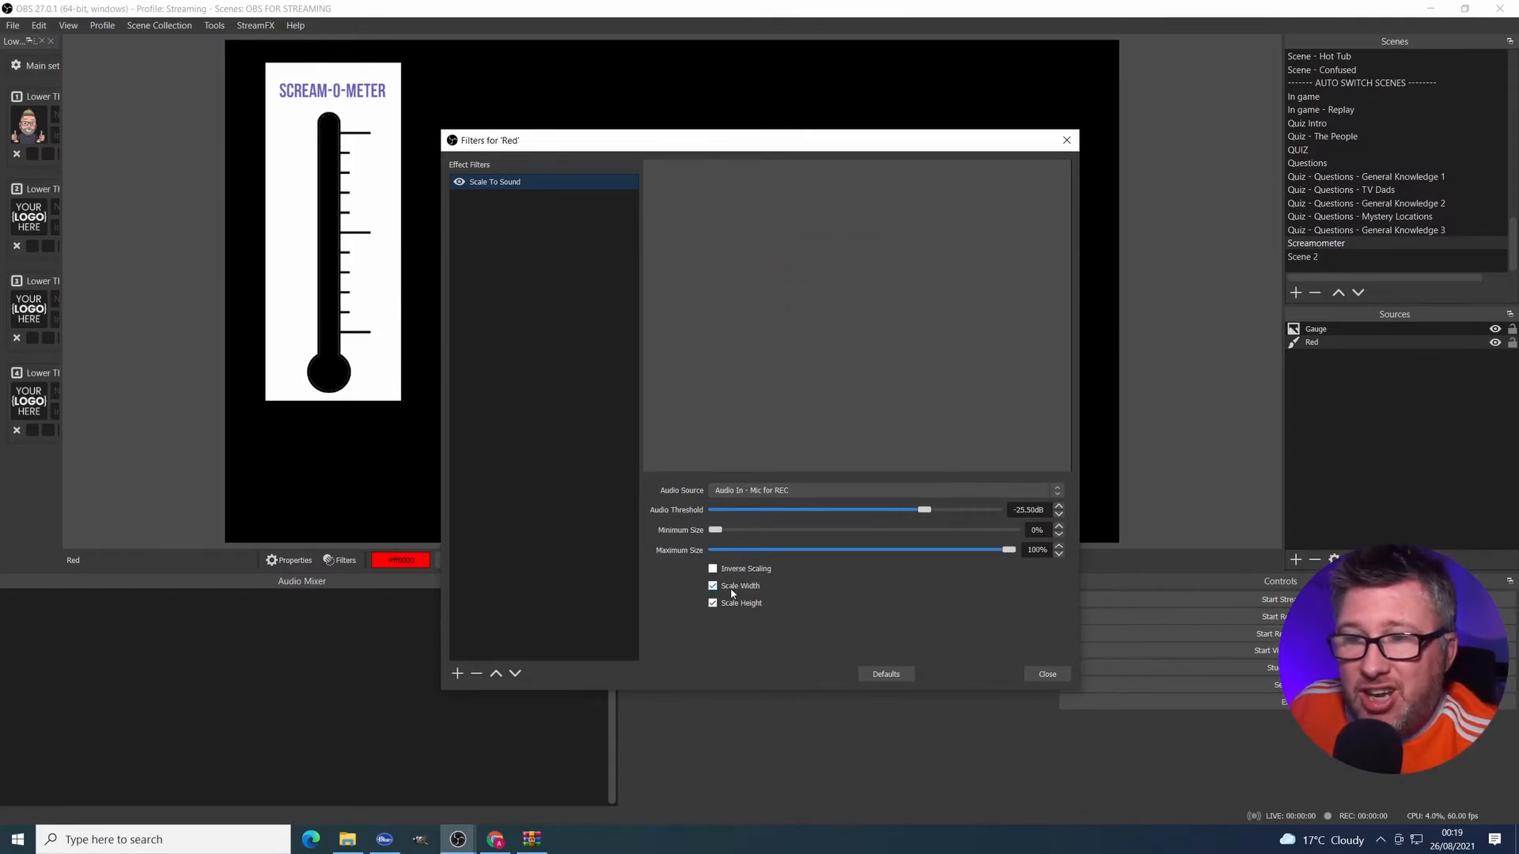
click(712, 603)
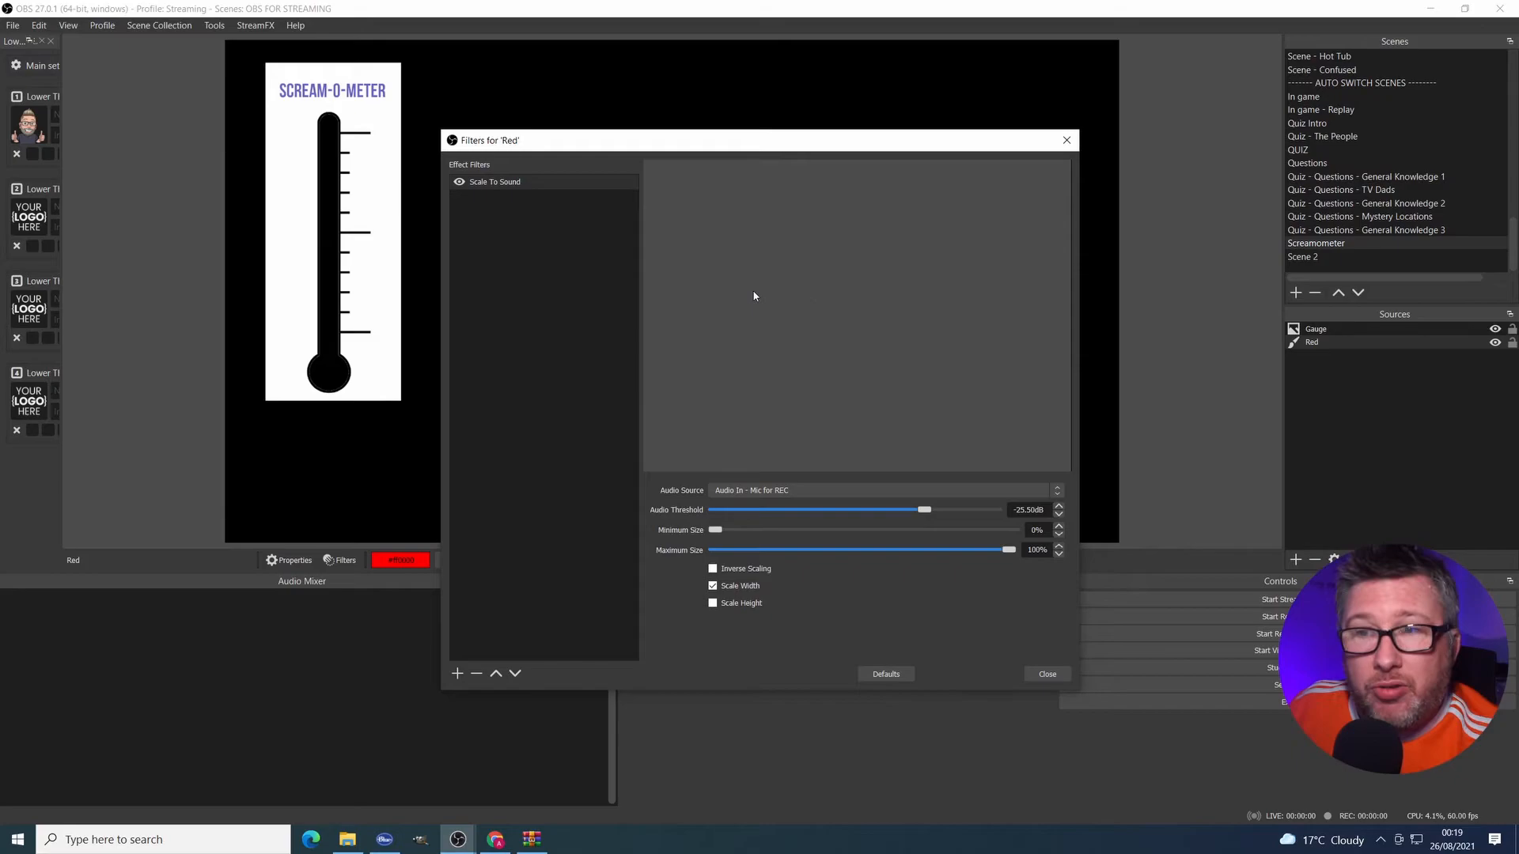
click(713, 586)
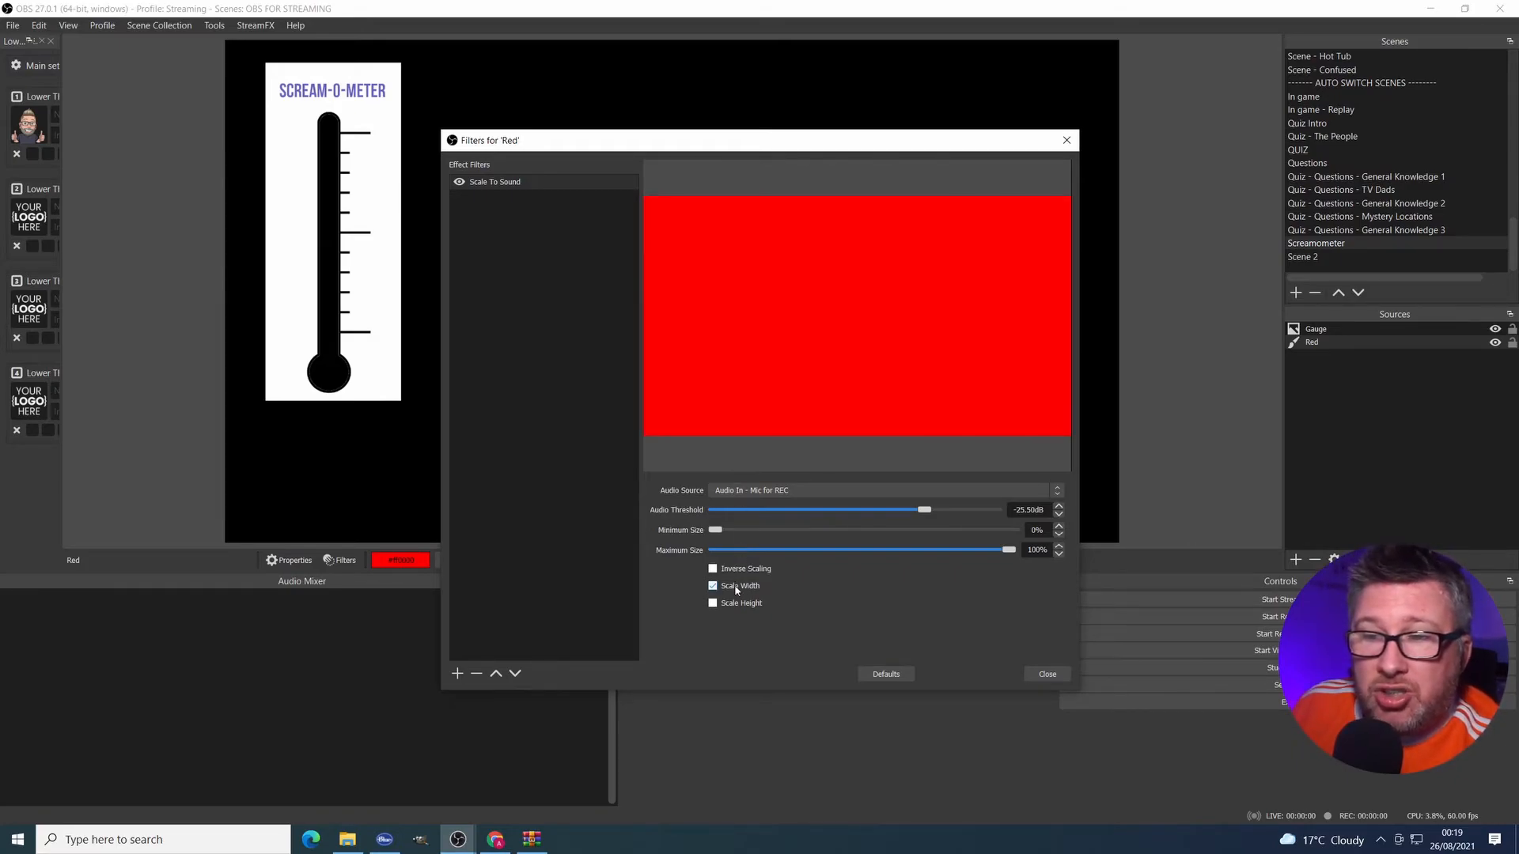
click(713, 586)
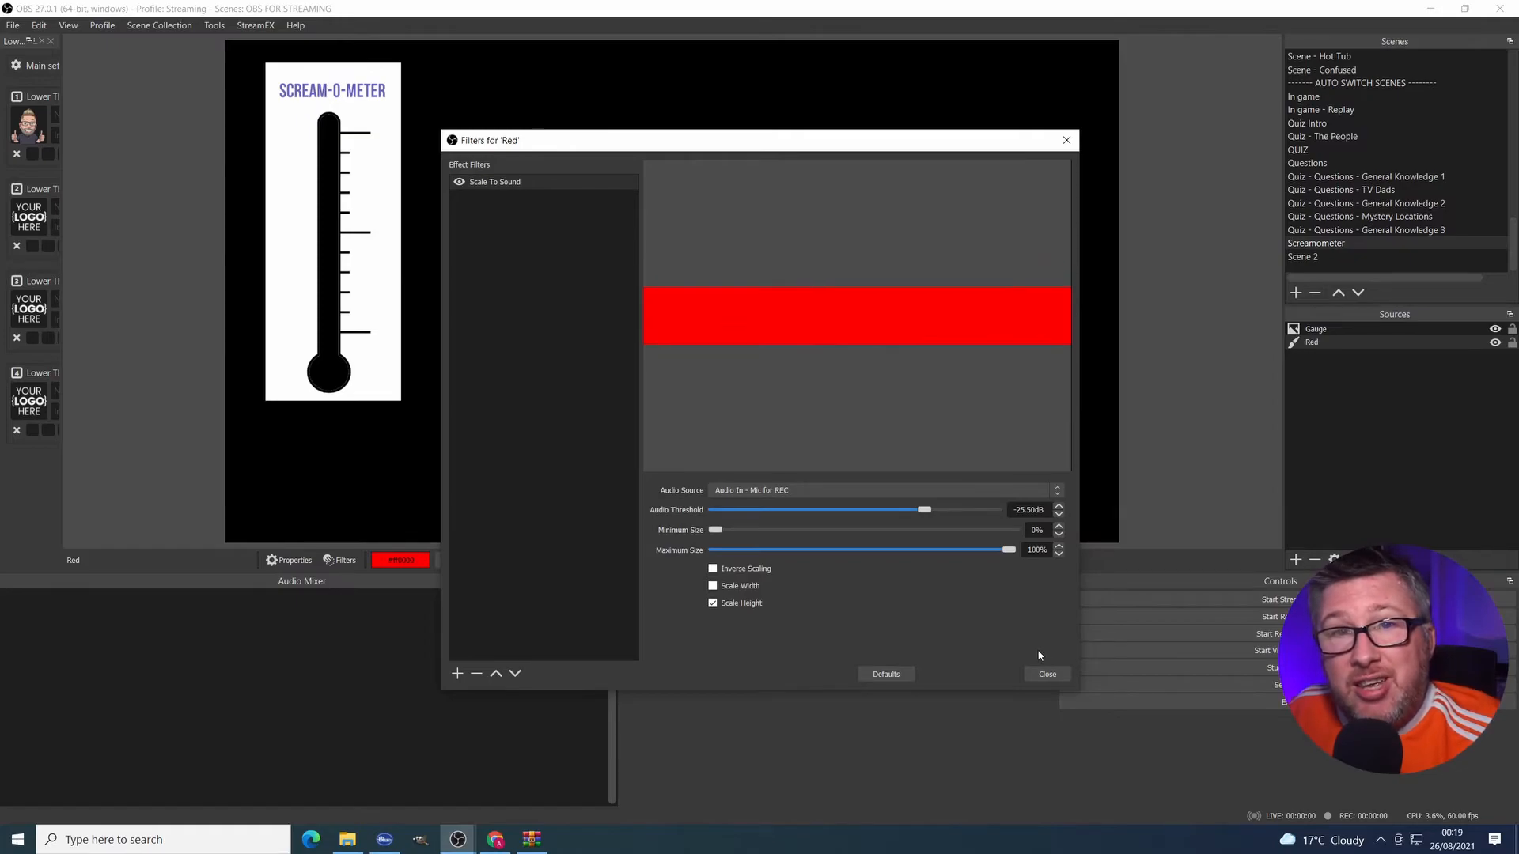
click(1046, 673)
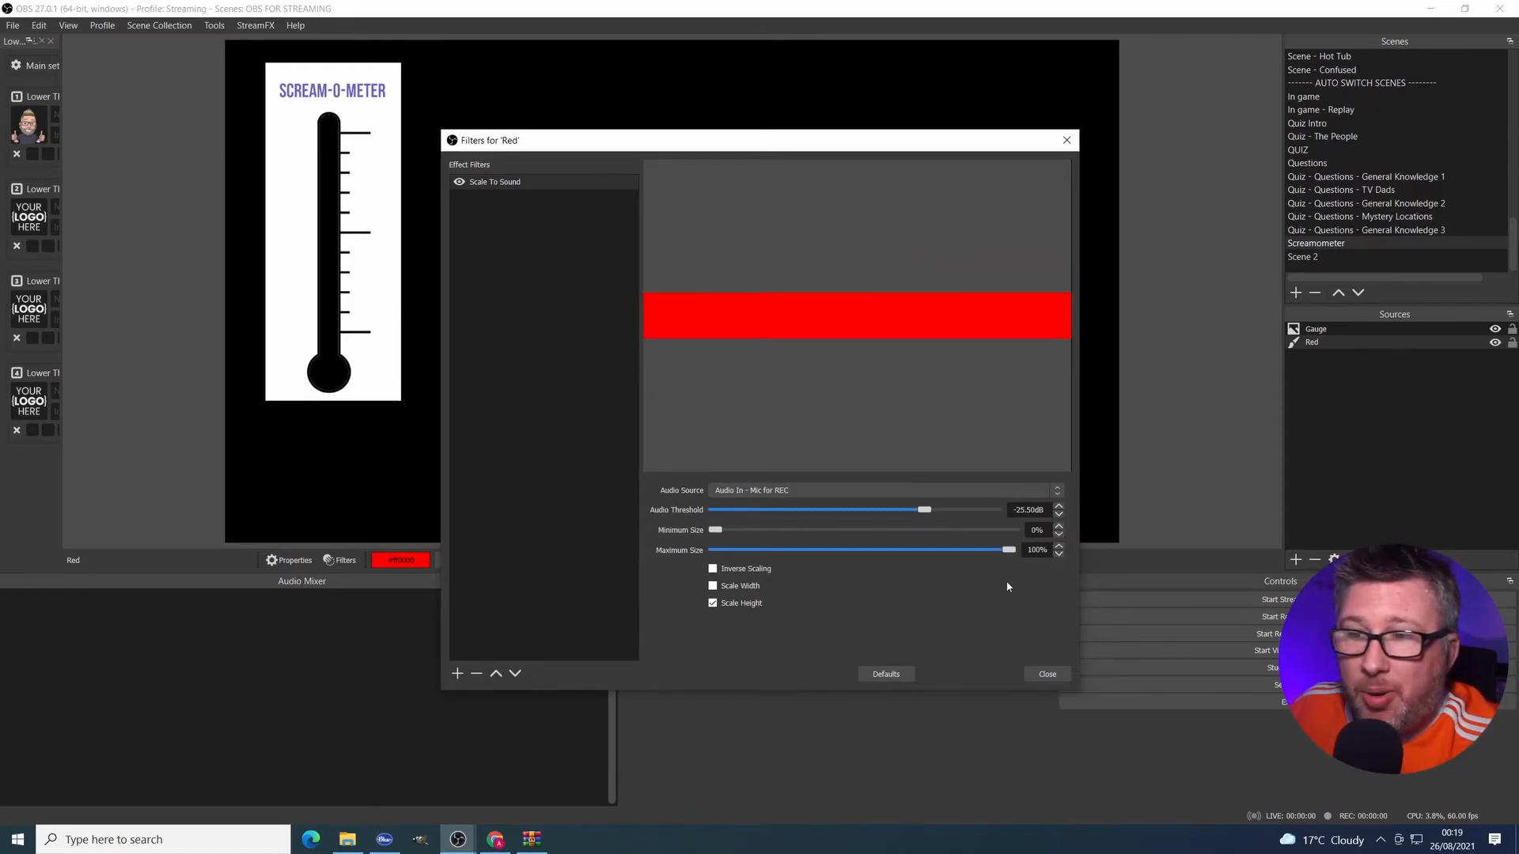
click(1045, 673)
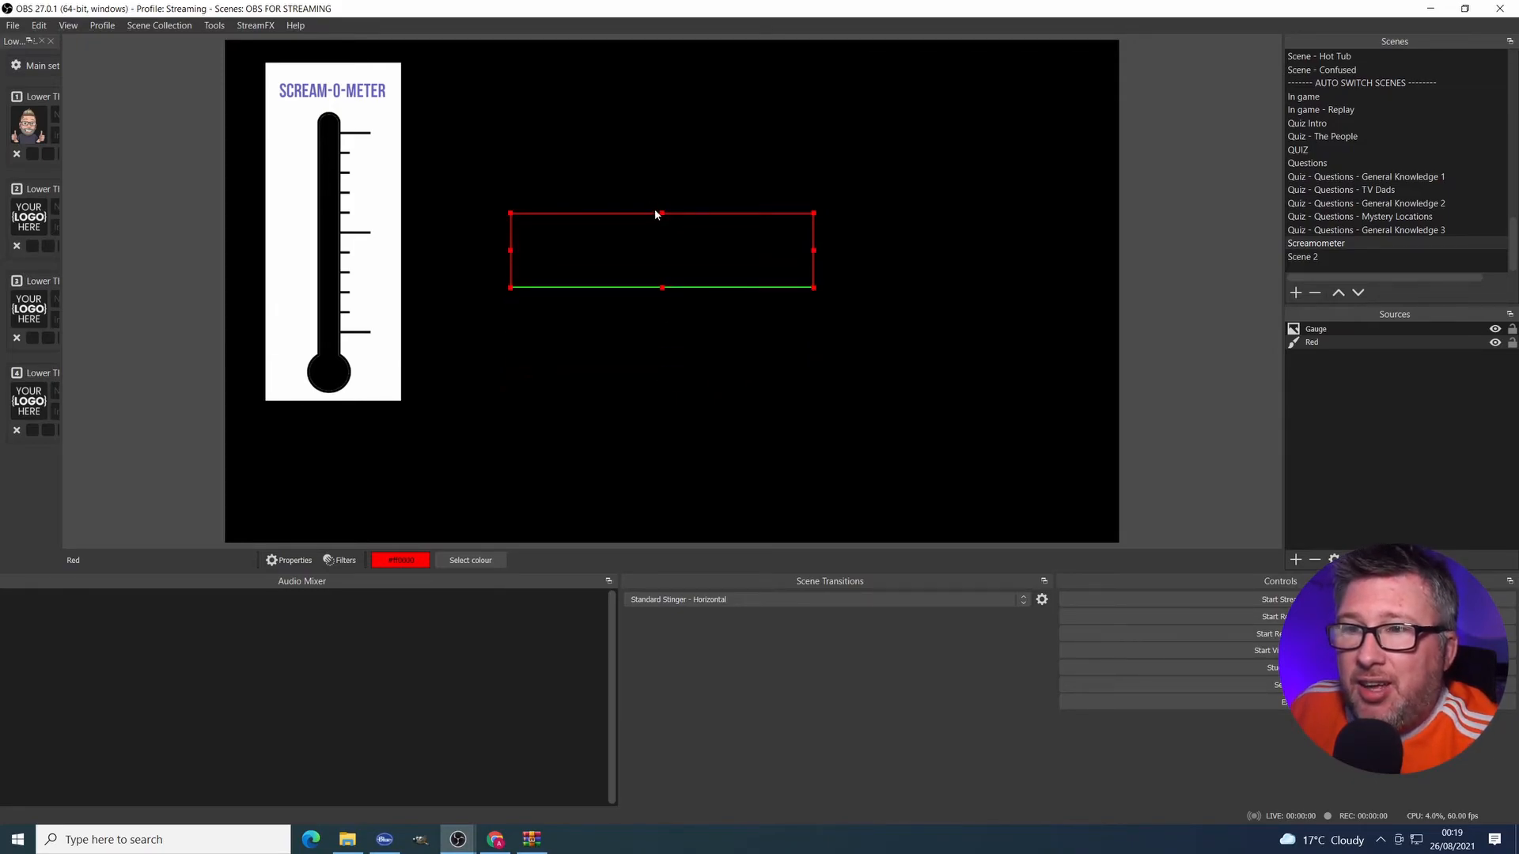
Step: Narrow the Red block into a thin strip and move it over the thermometer bulb
drag(814, 250, 663, 250)
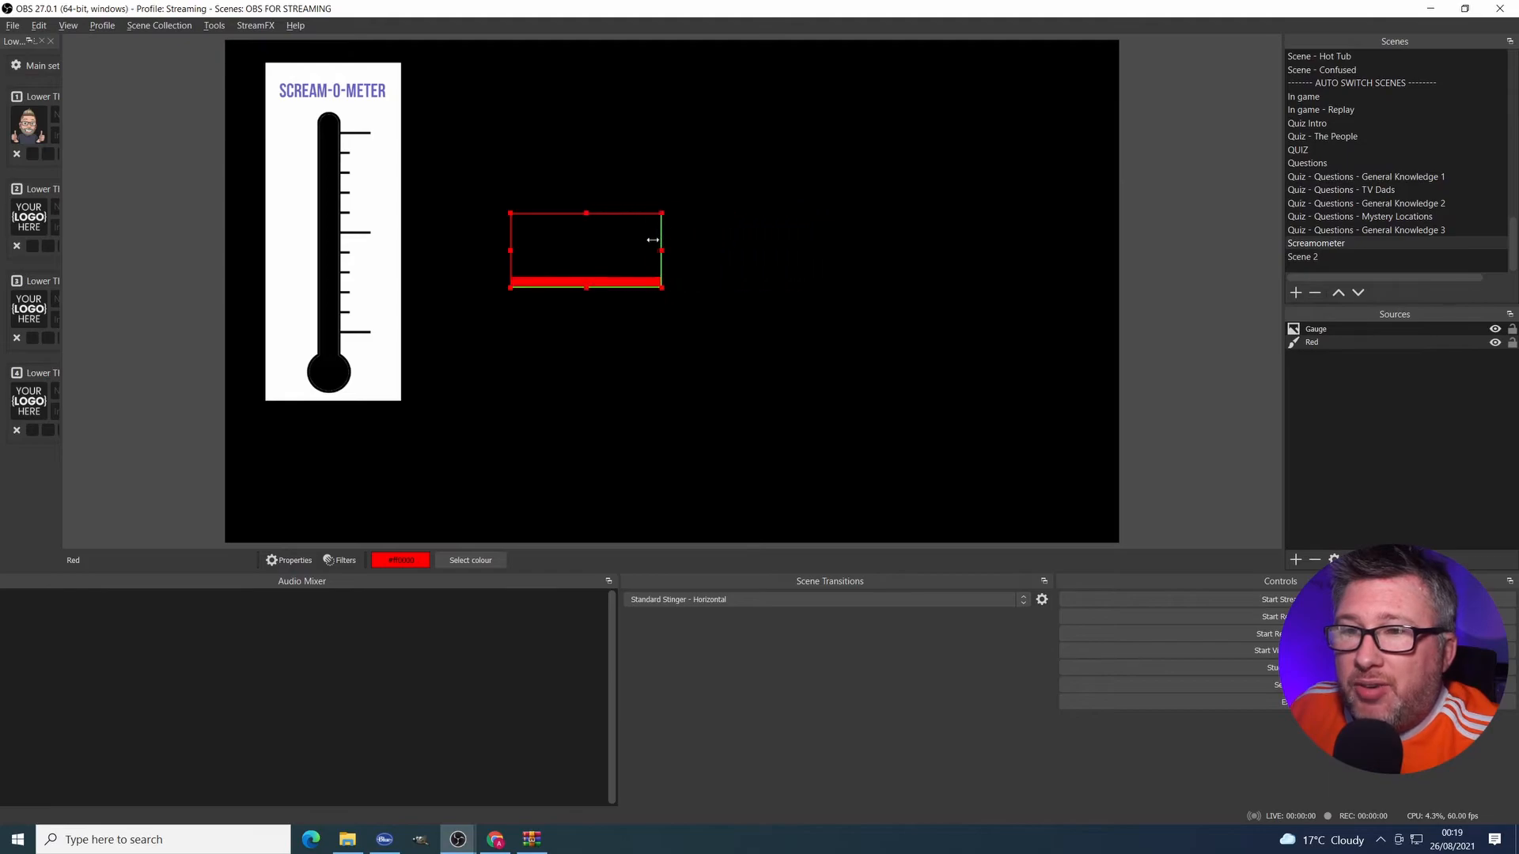
drag(664, 250, 552, 250)
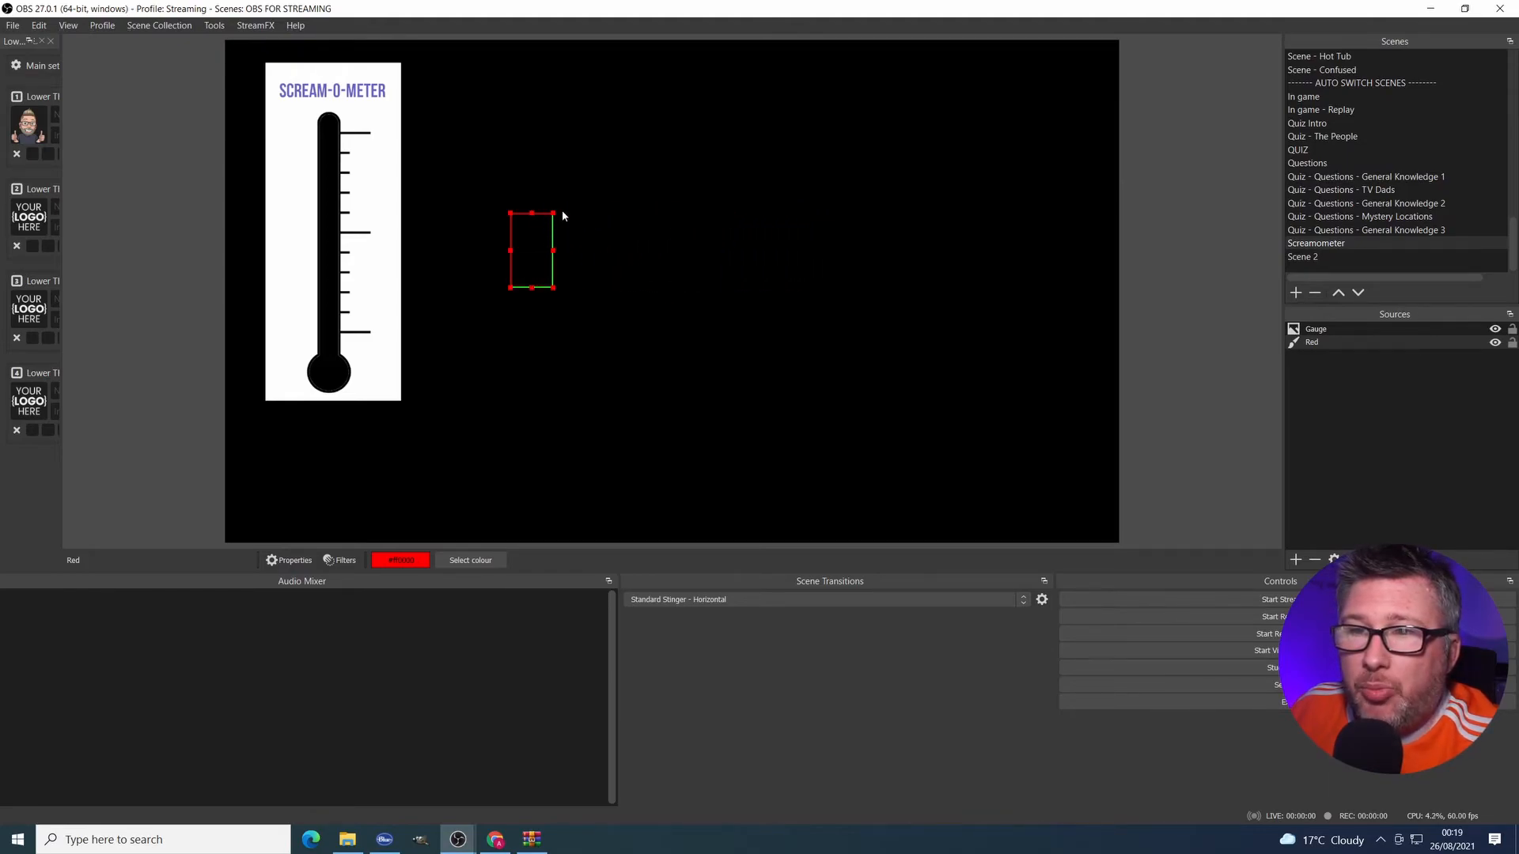
drag(555, 290, 715, 477)
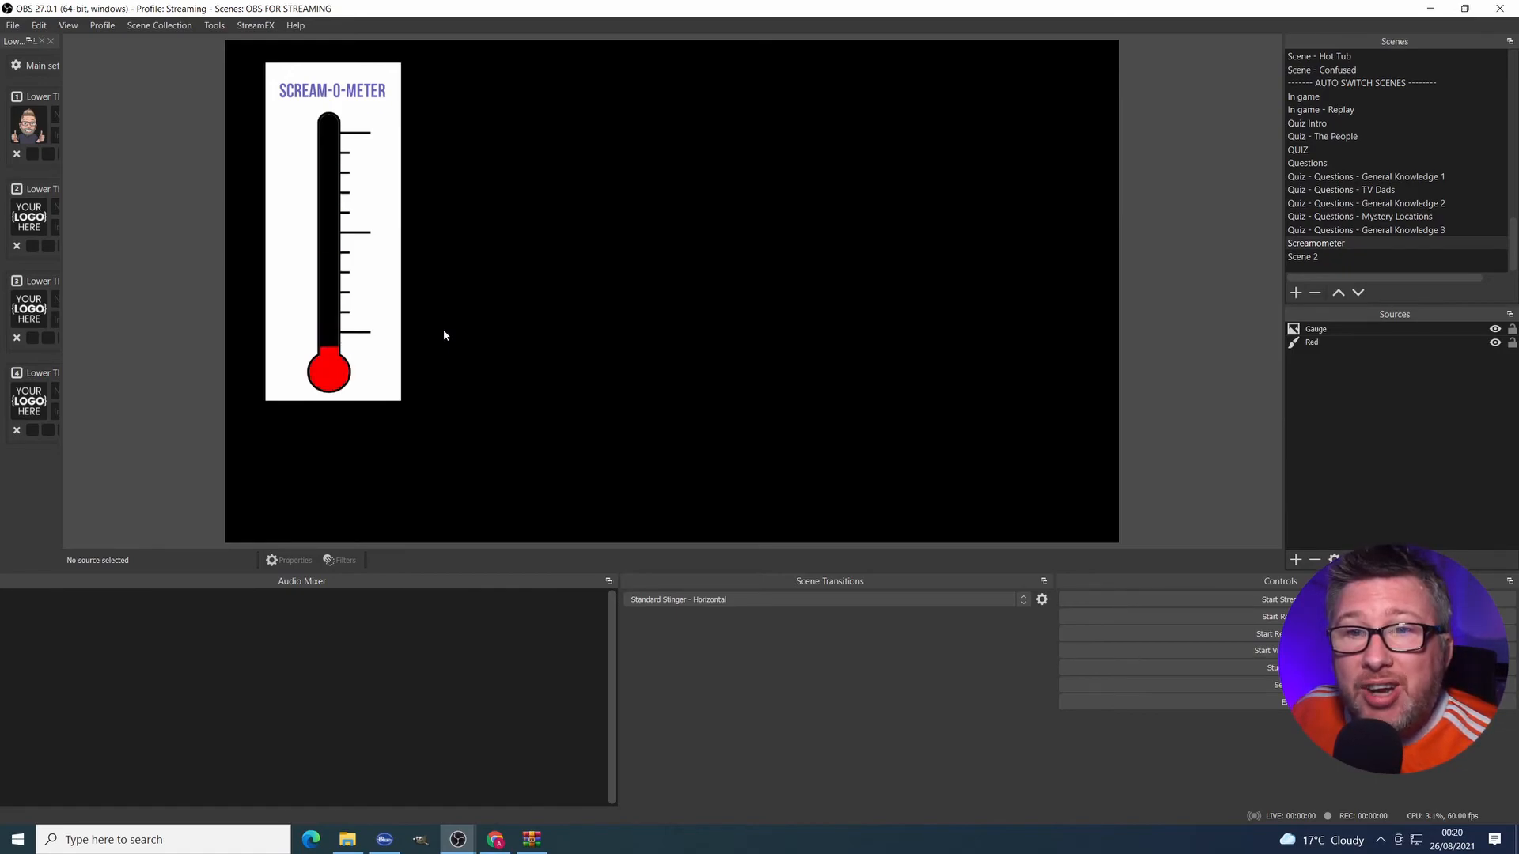
click(1494, 342)
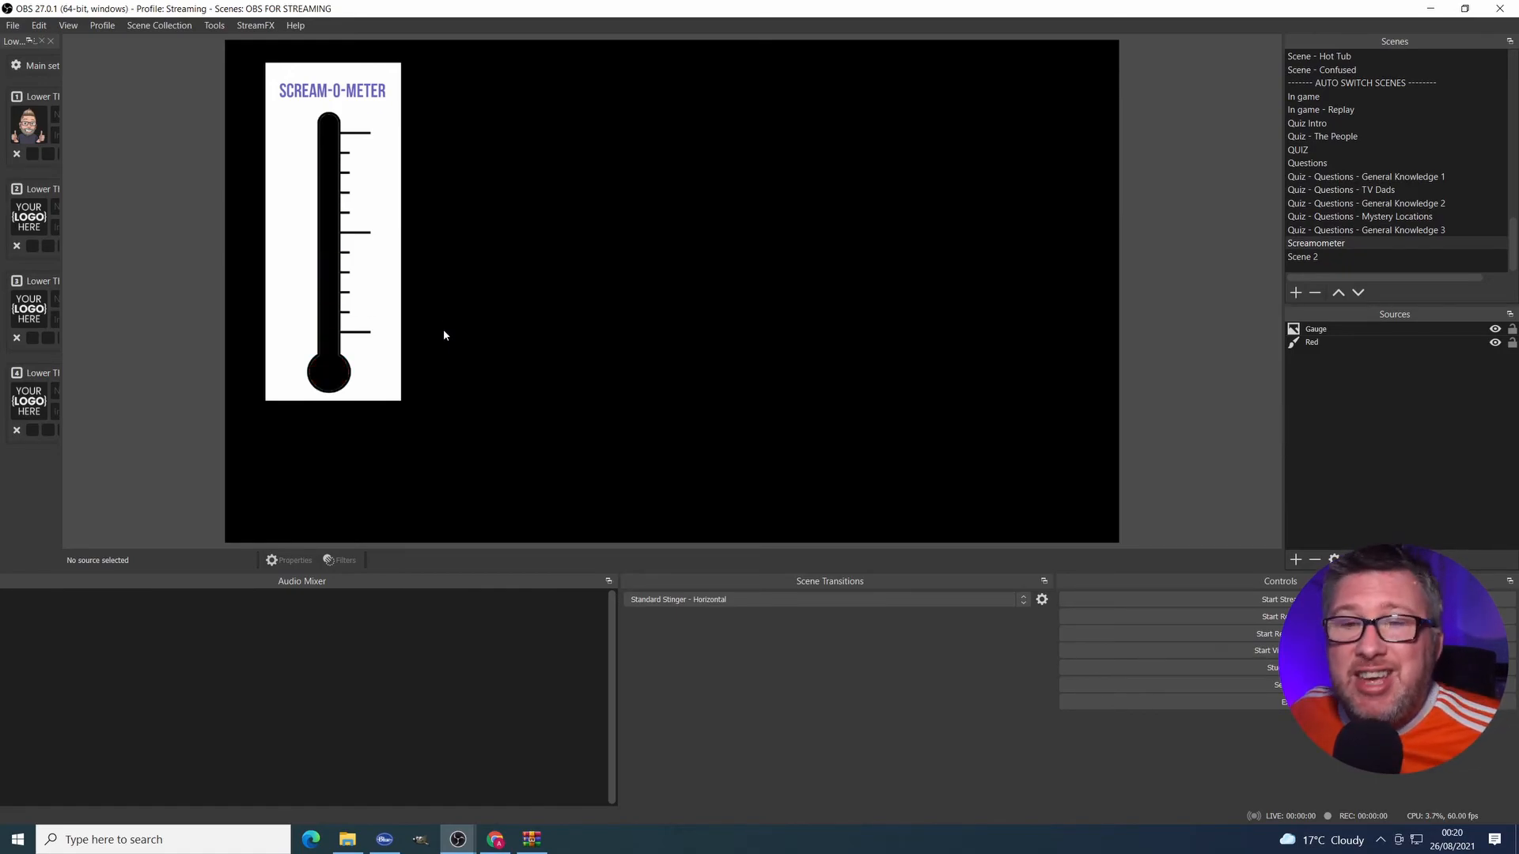